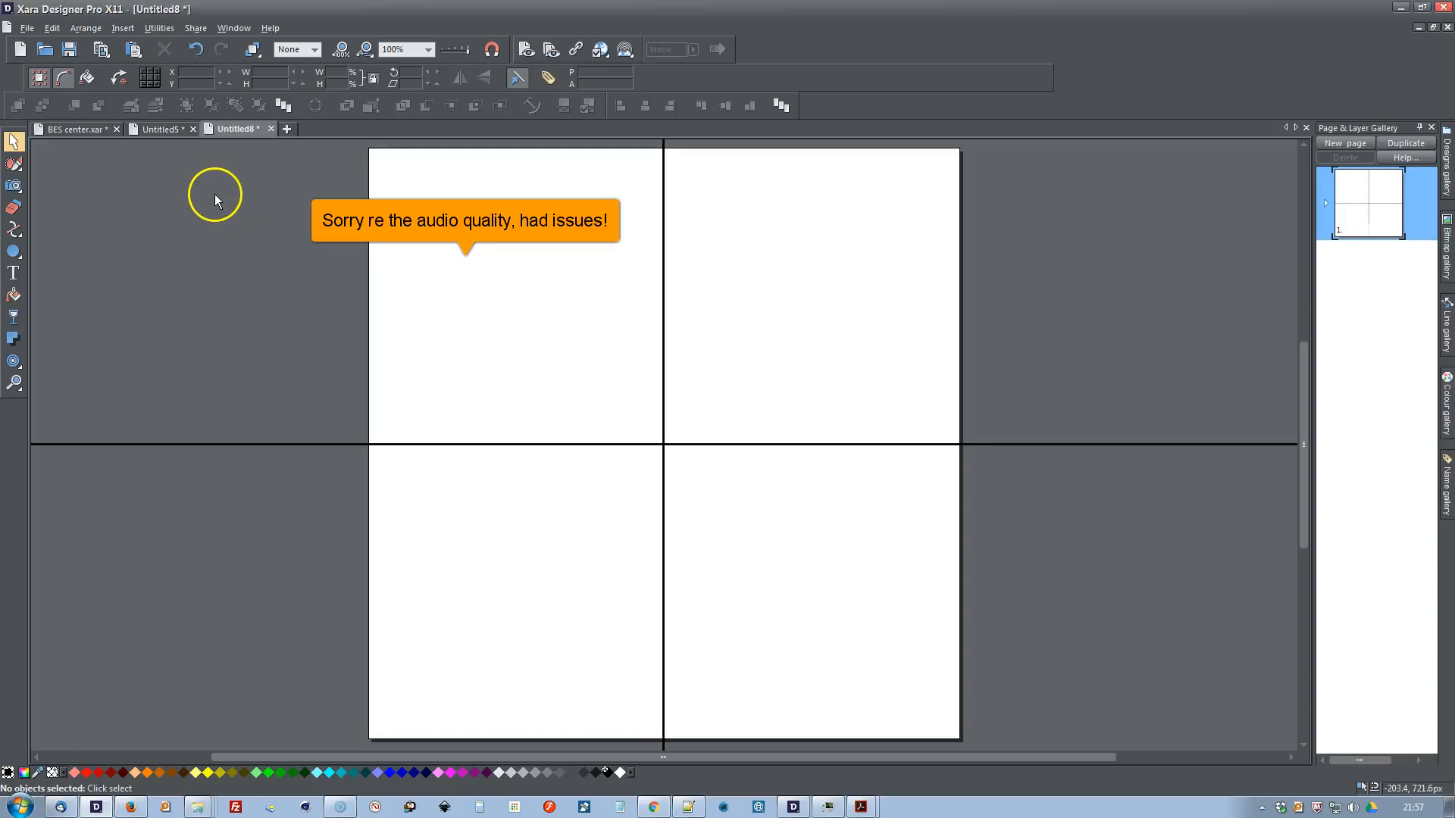
mouse_move(724, 203)
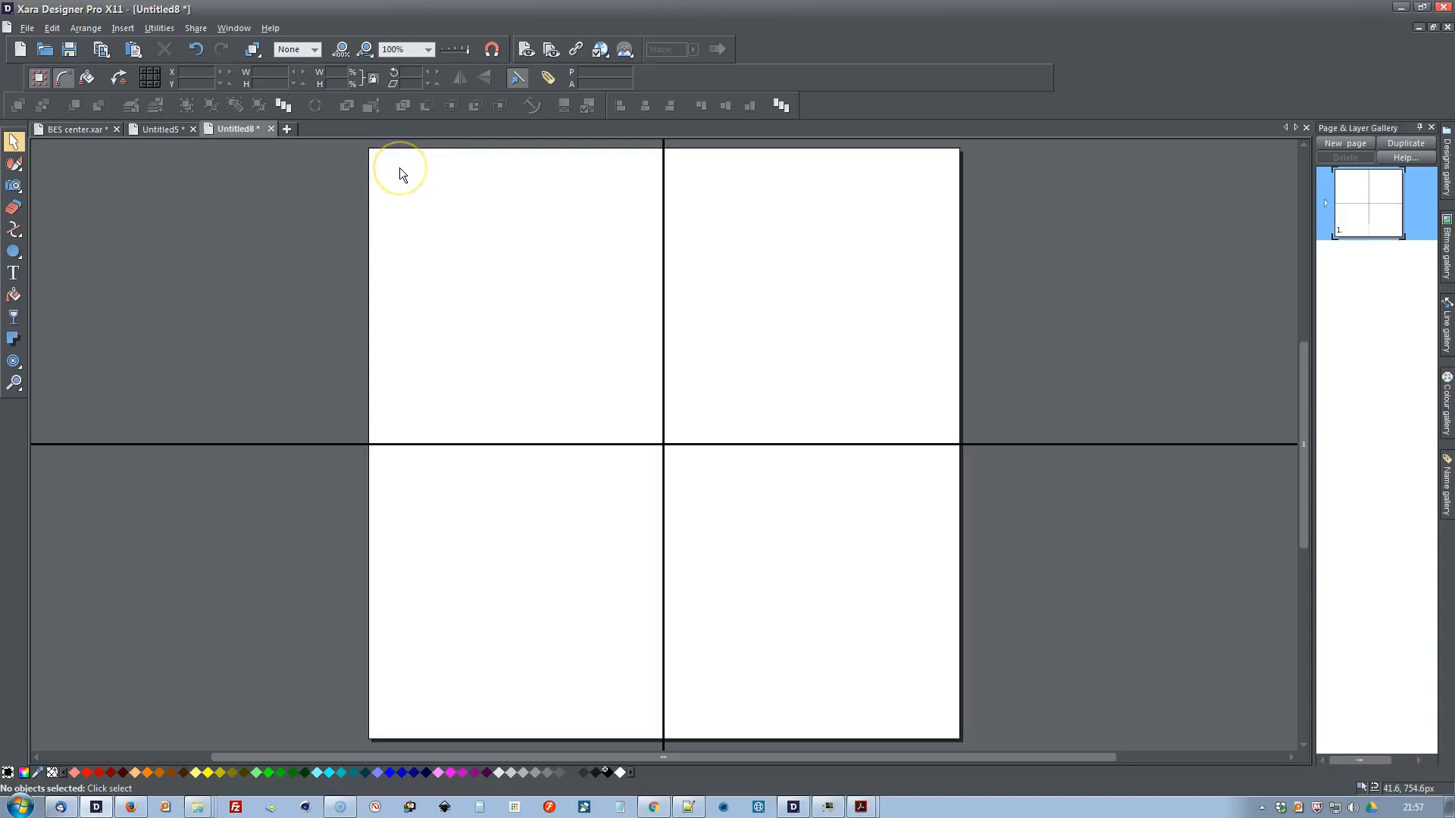
mouse_move(408, 169)
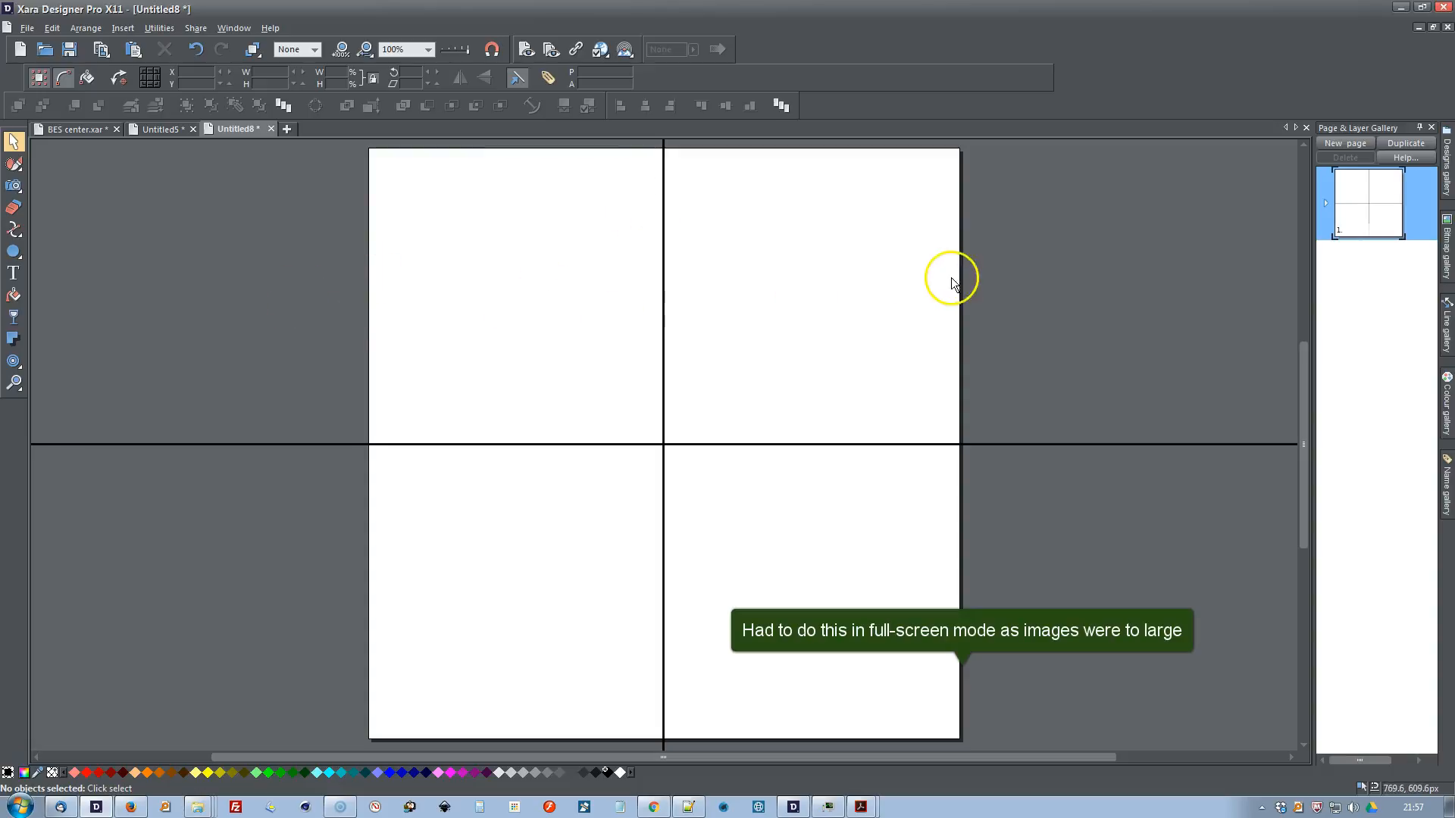
mouse_move(533, 267)
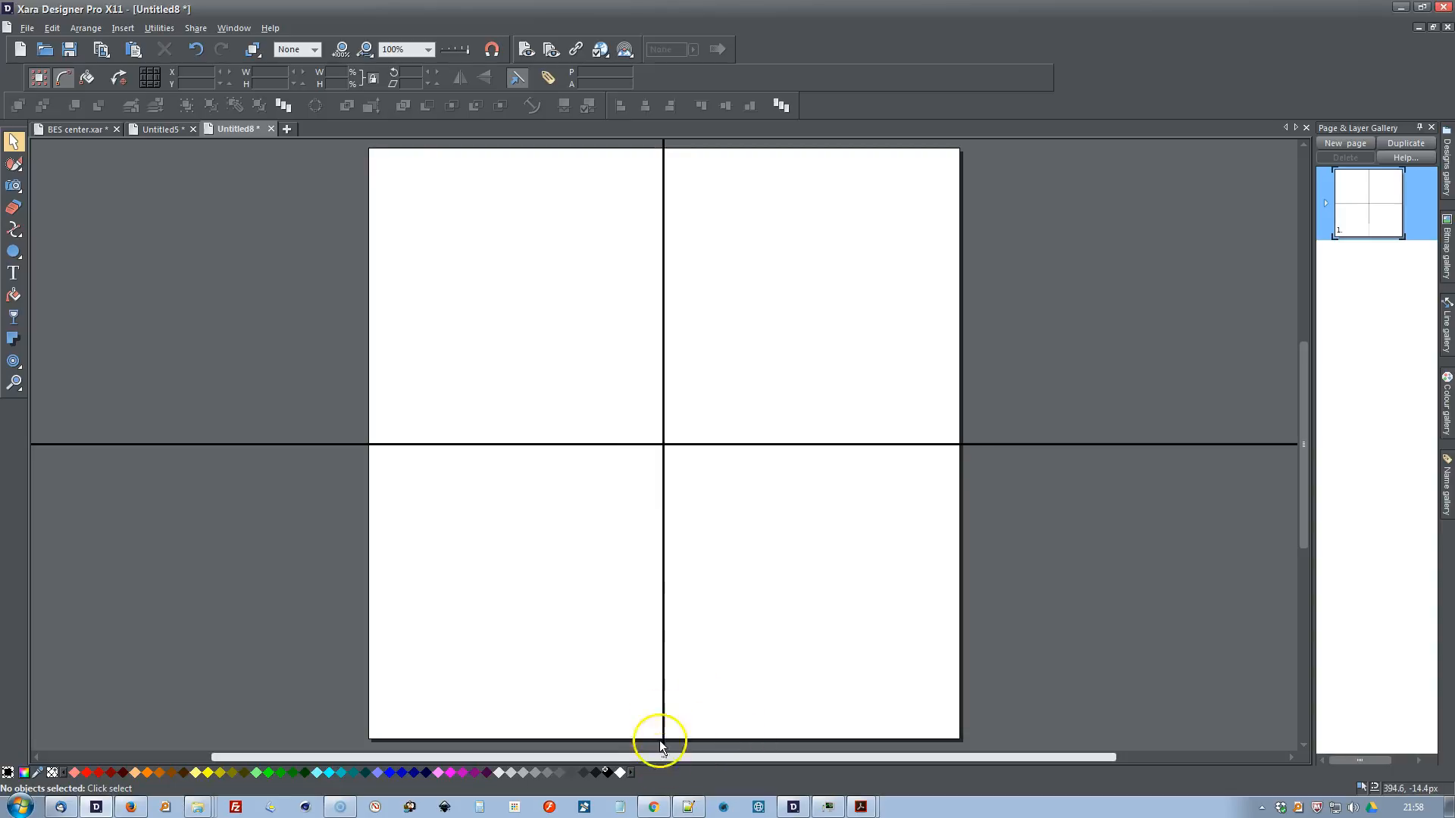
mouse_move(673, 761)
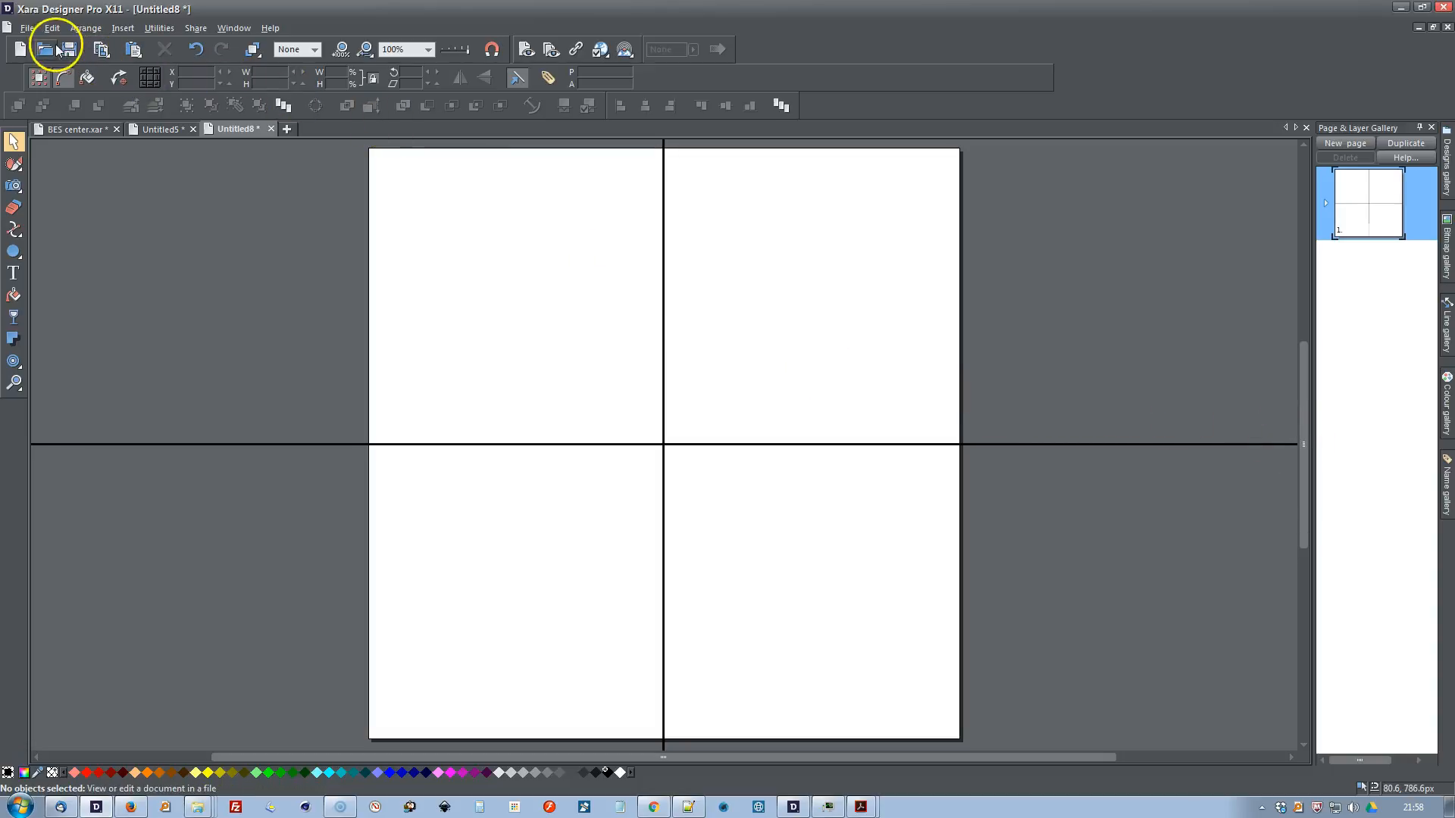
Step: Import the abram.jpg photo onto the guided square page via File > Import
left_click(33, 29)
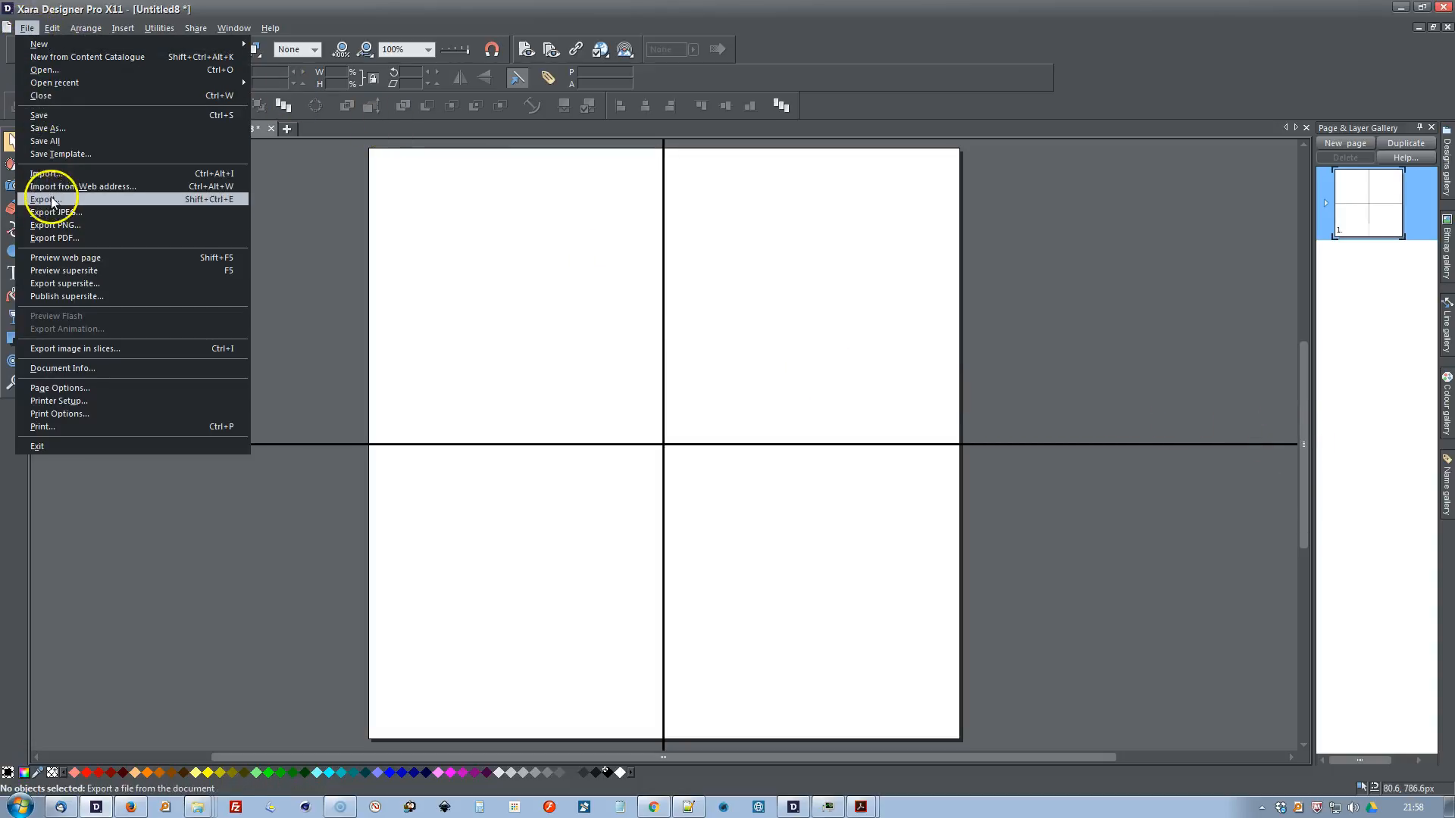
left_click(43, 173)
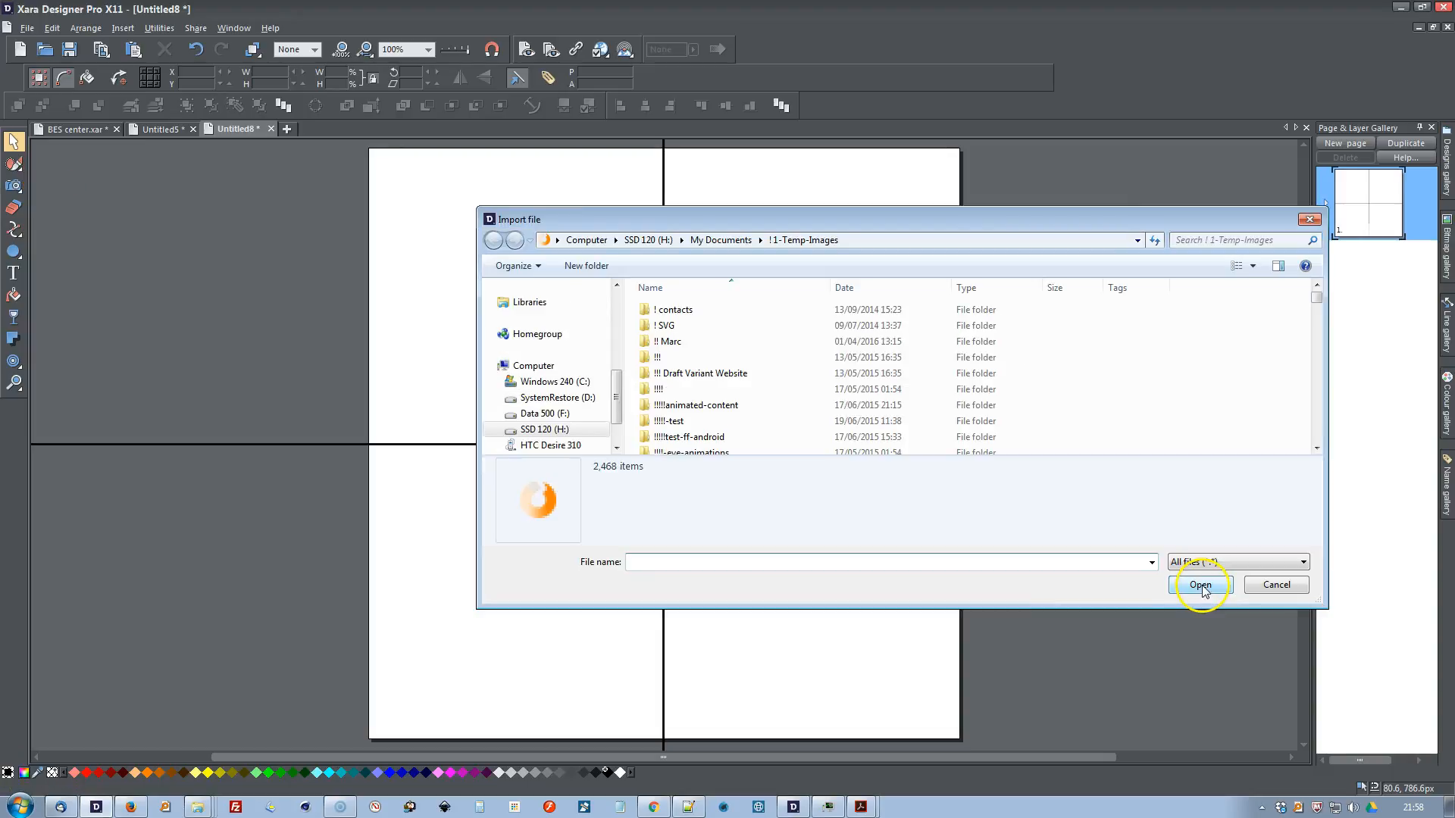
type("a")
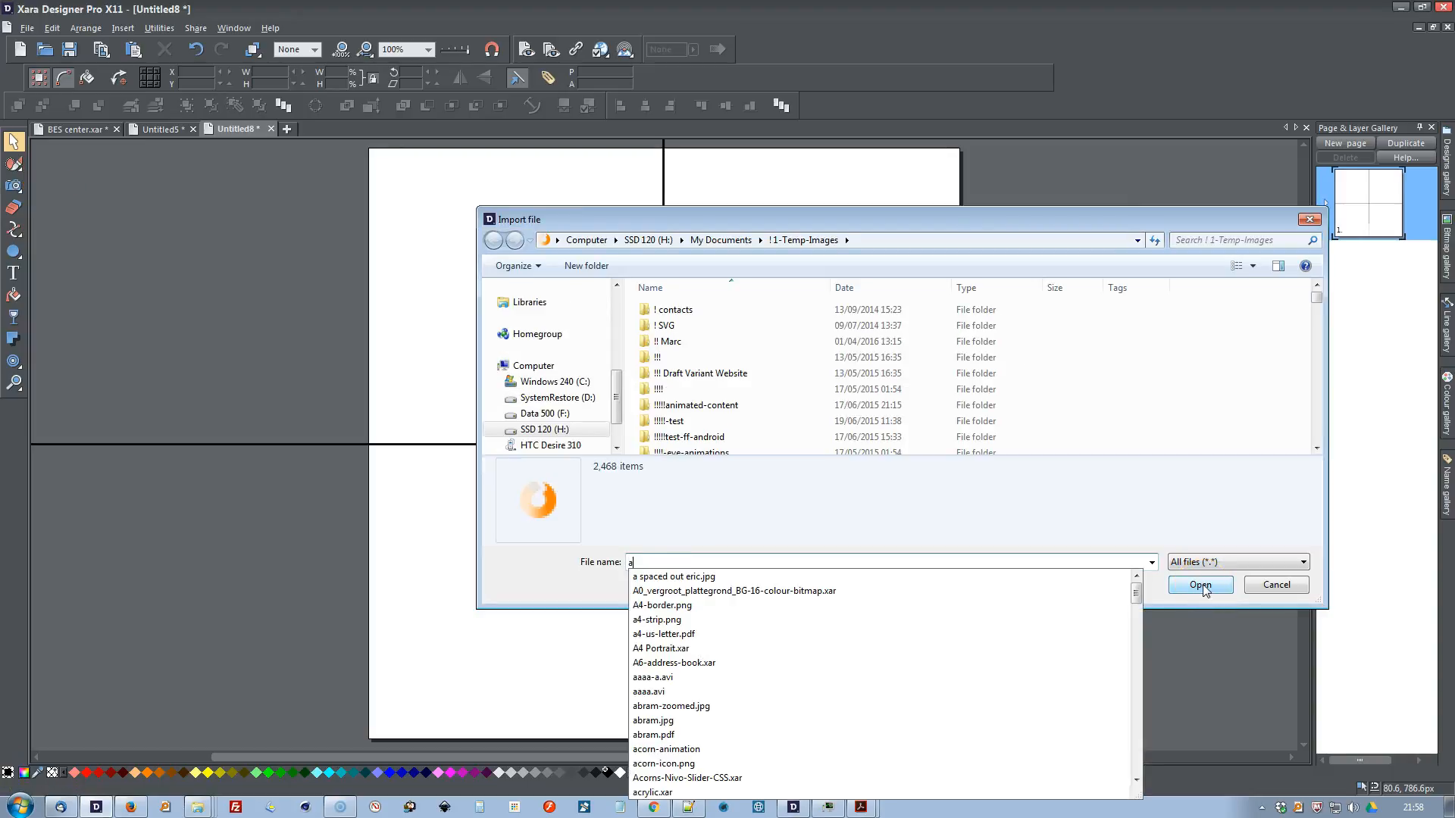
type("b")
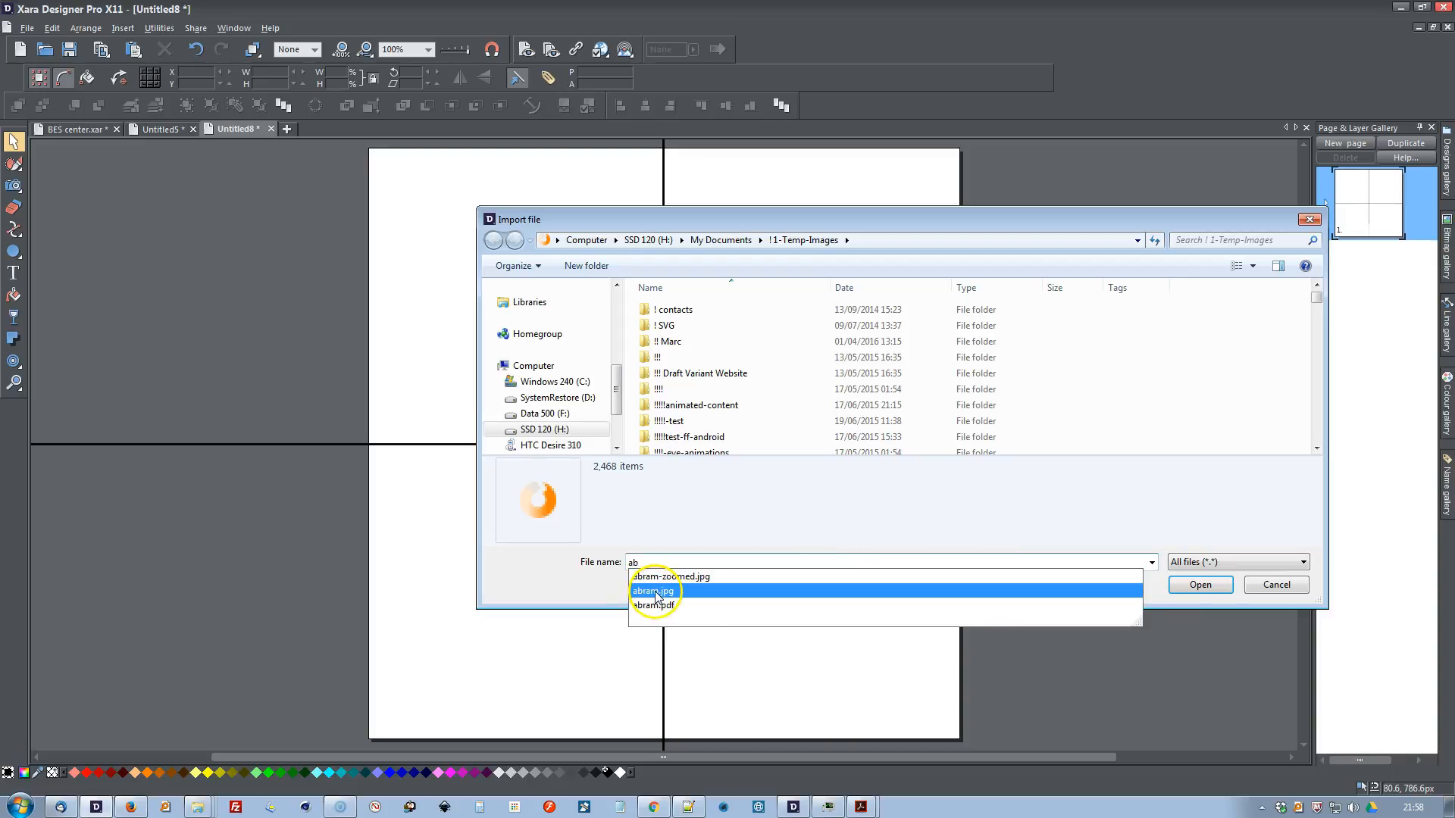
left_click(1201, 585)
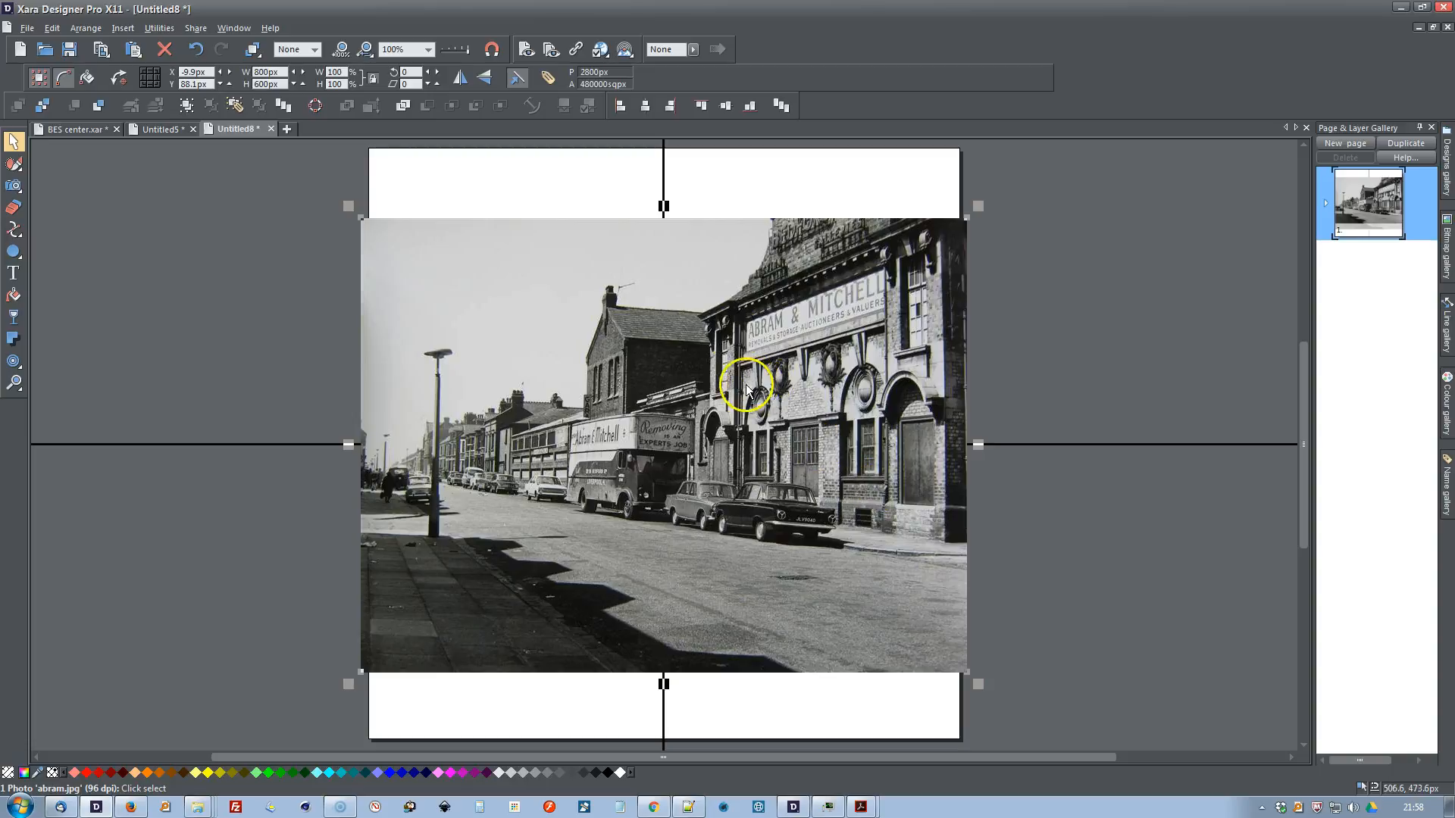
mouse_move(670, 287)
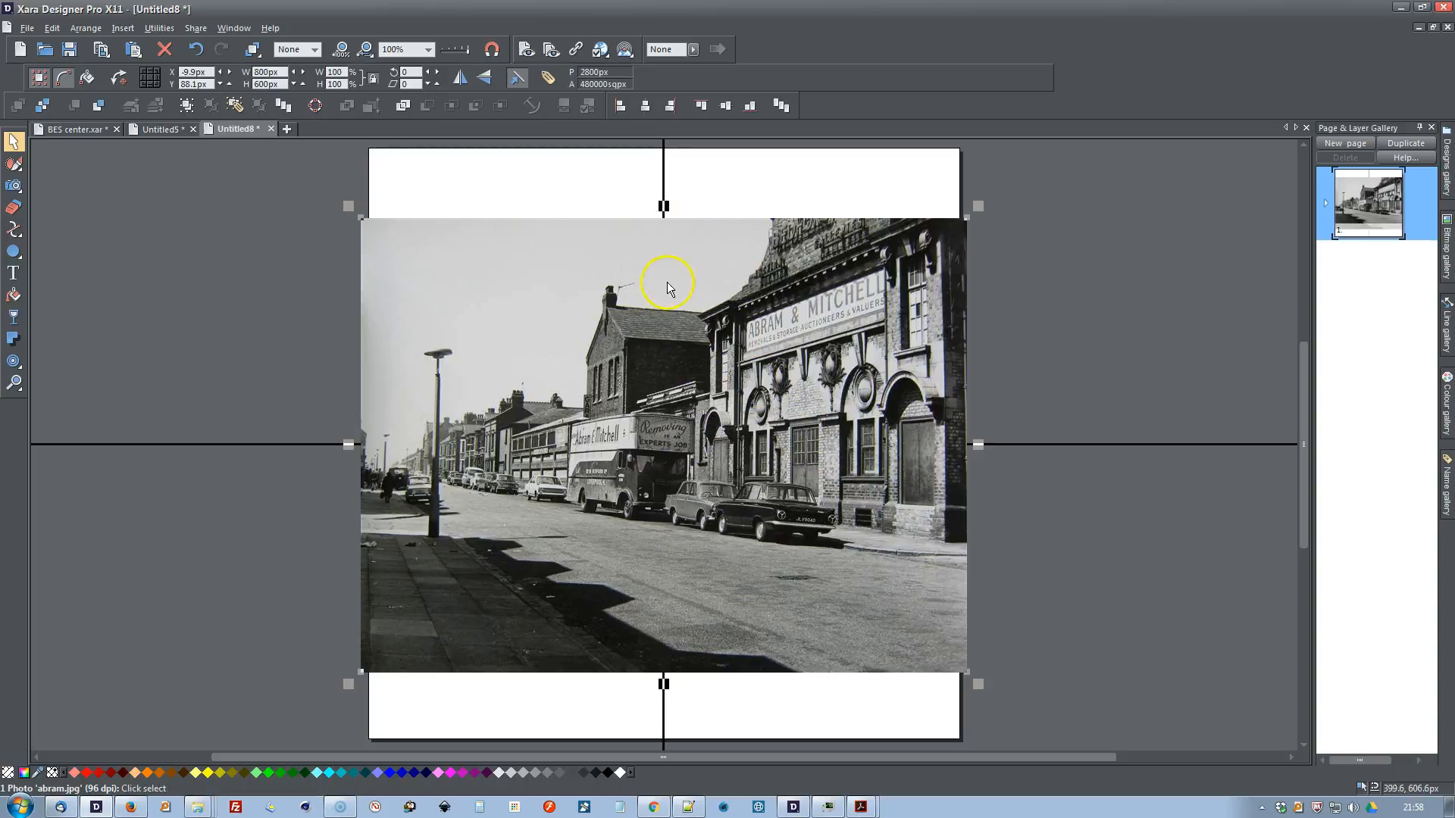
mouse_move(679, 622)
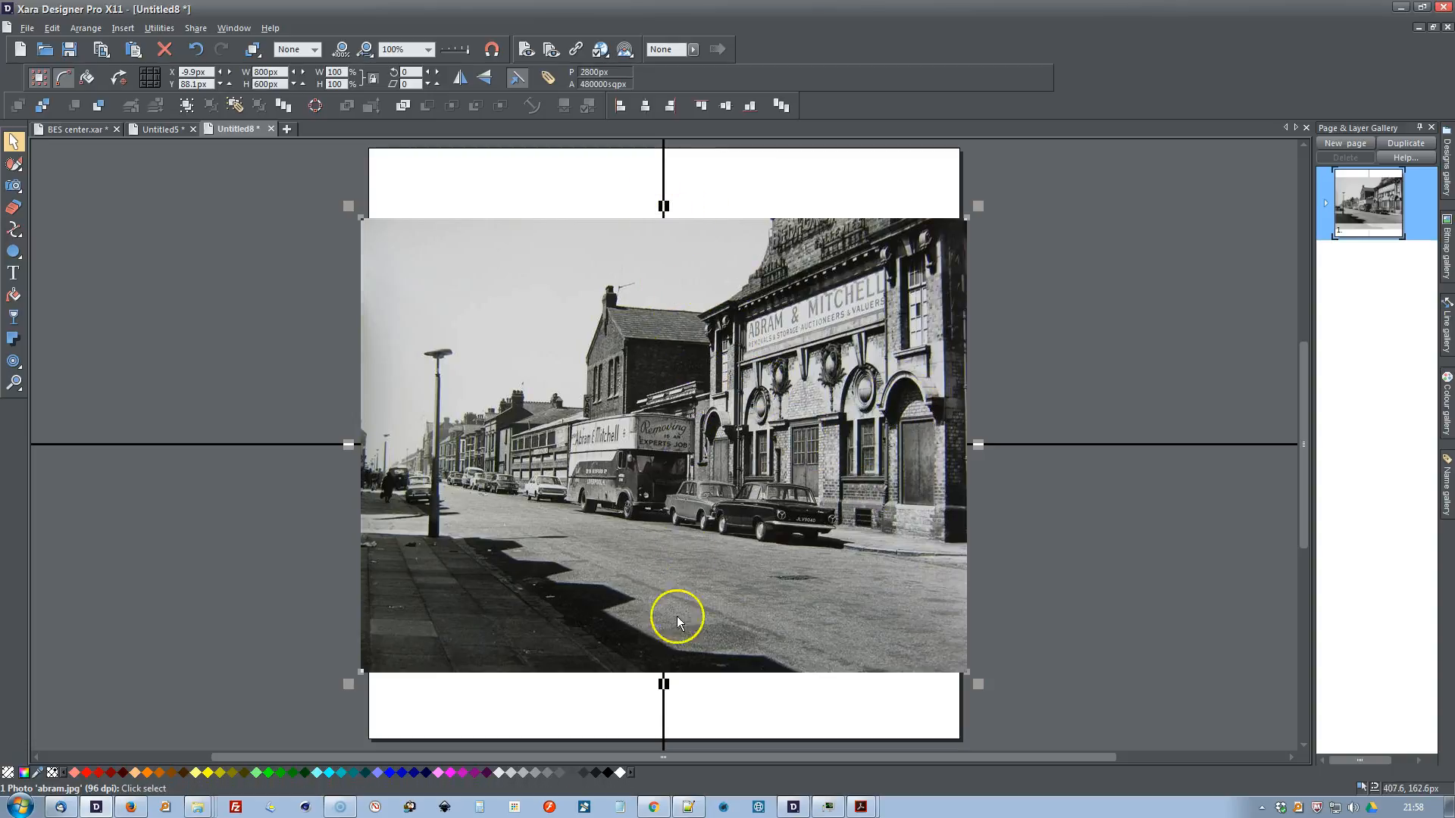
mouse_move(706, 459)
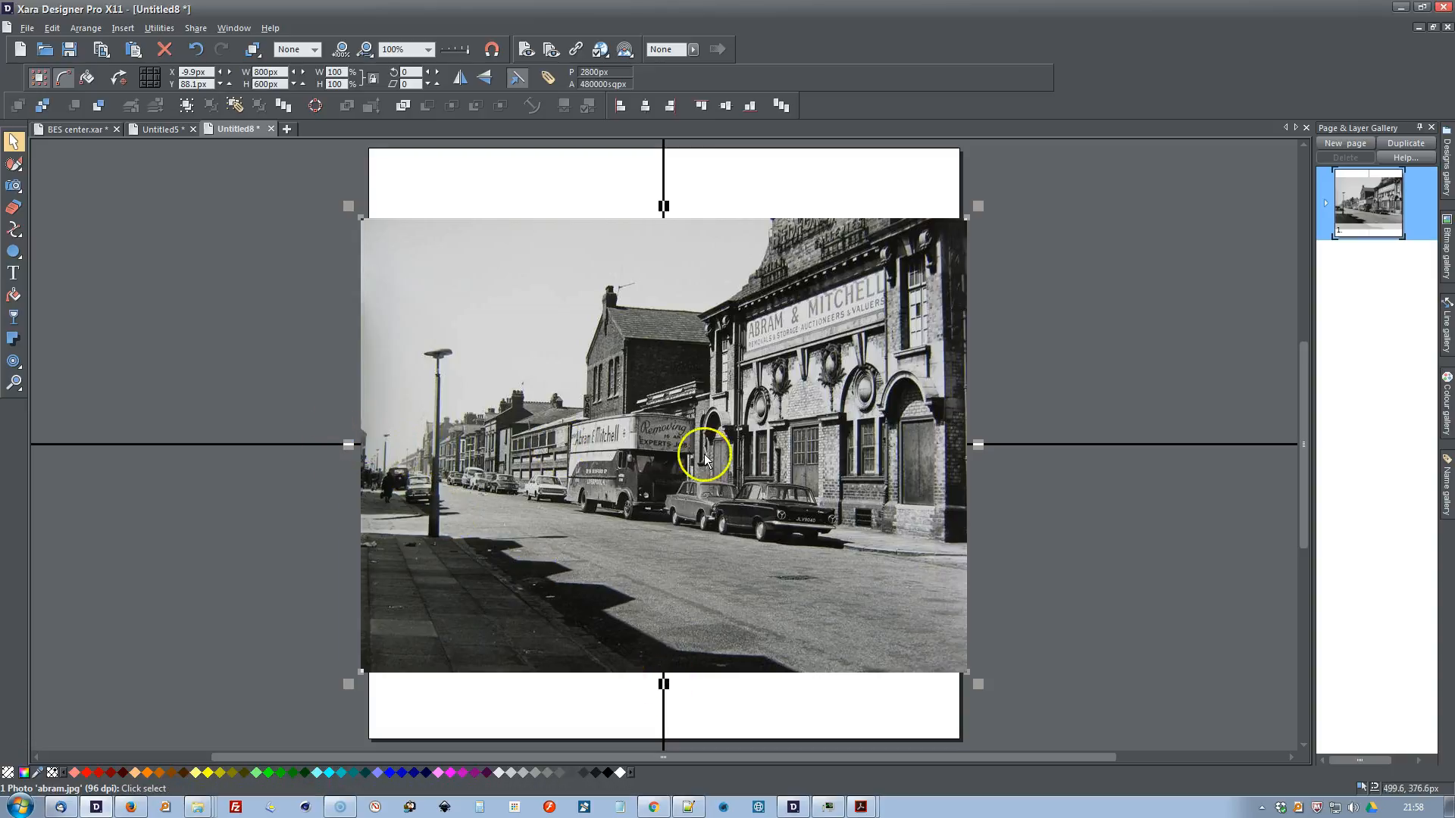
mouse_move(891, 467)
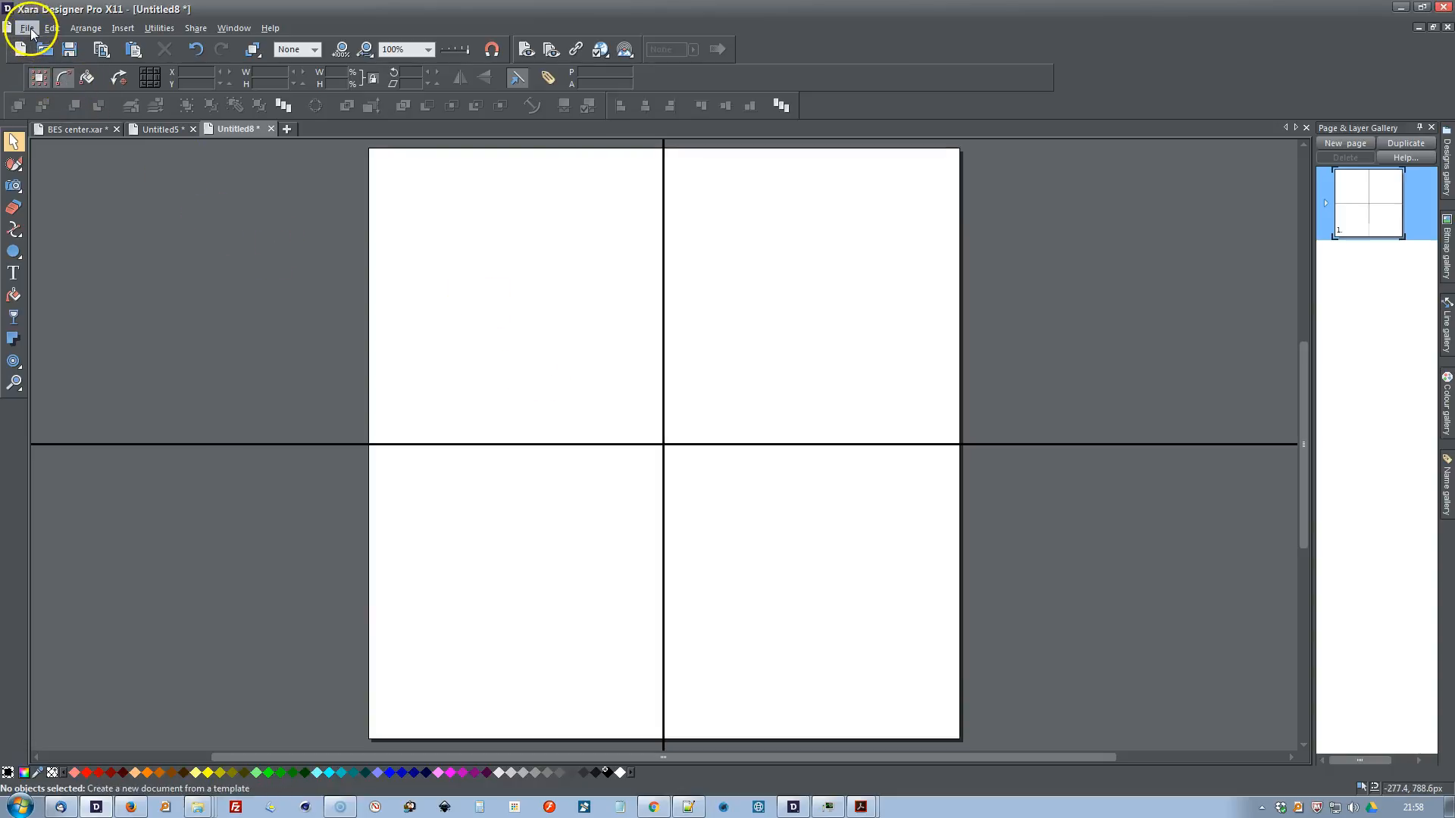
Step: Import the BES center.eps file onto the page the same way
left_click(30, 29)
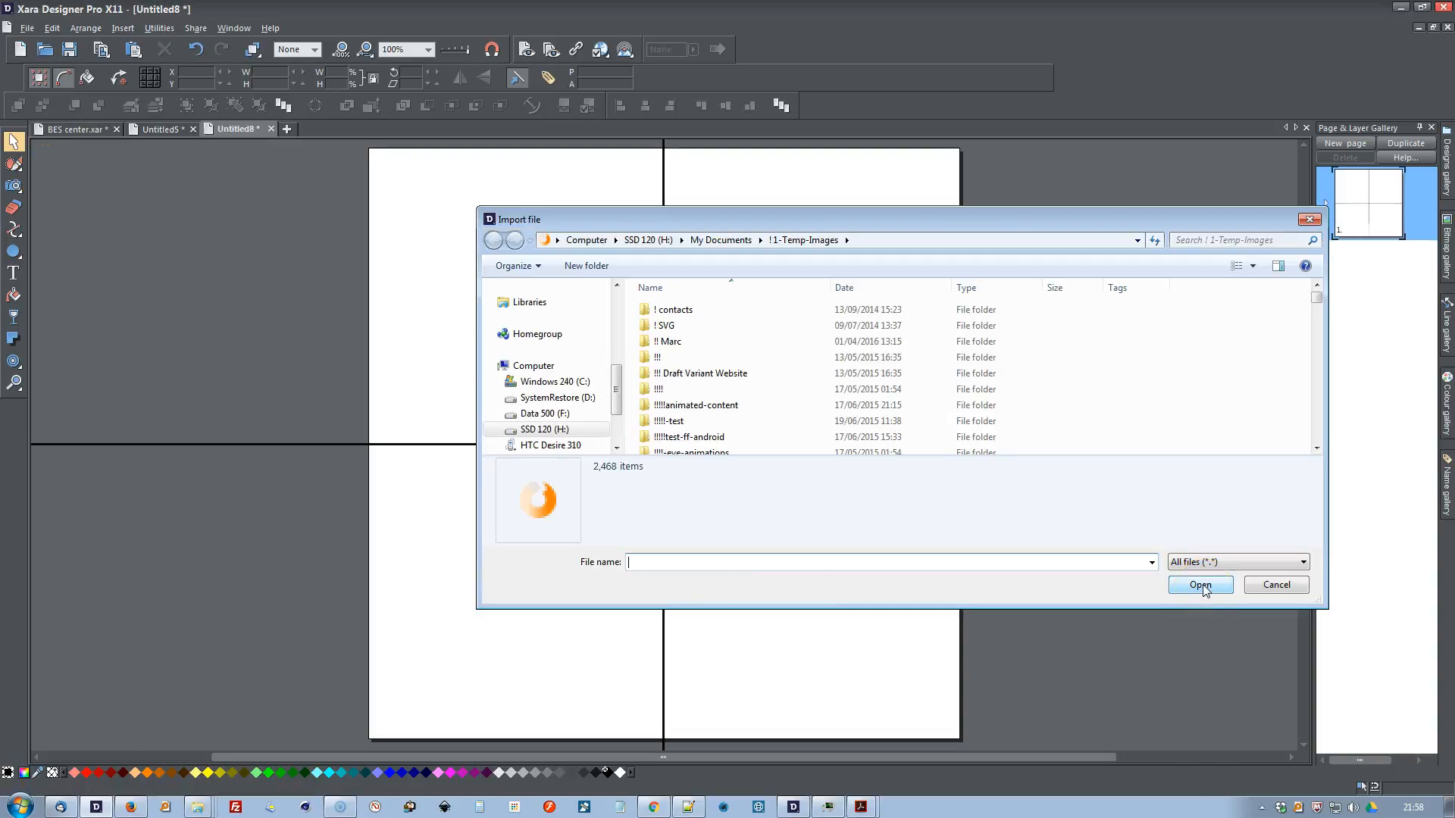
type("bes")
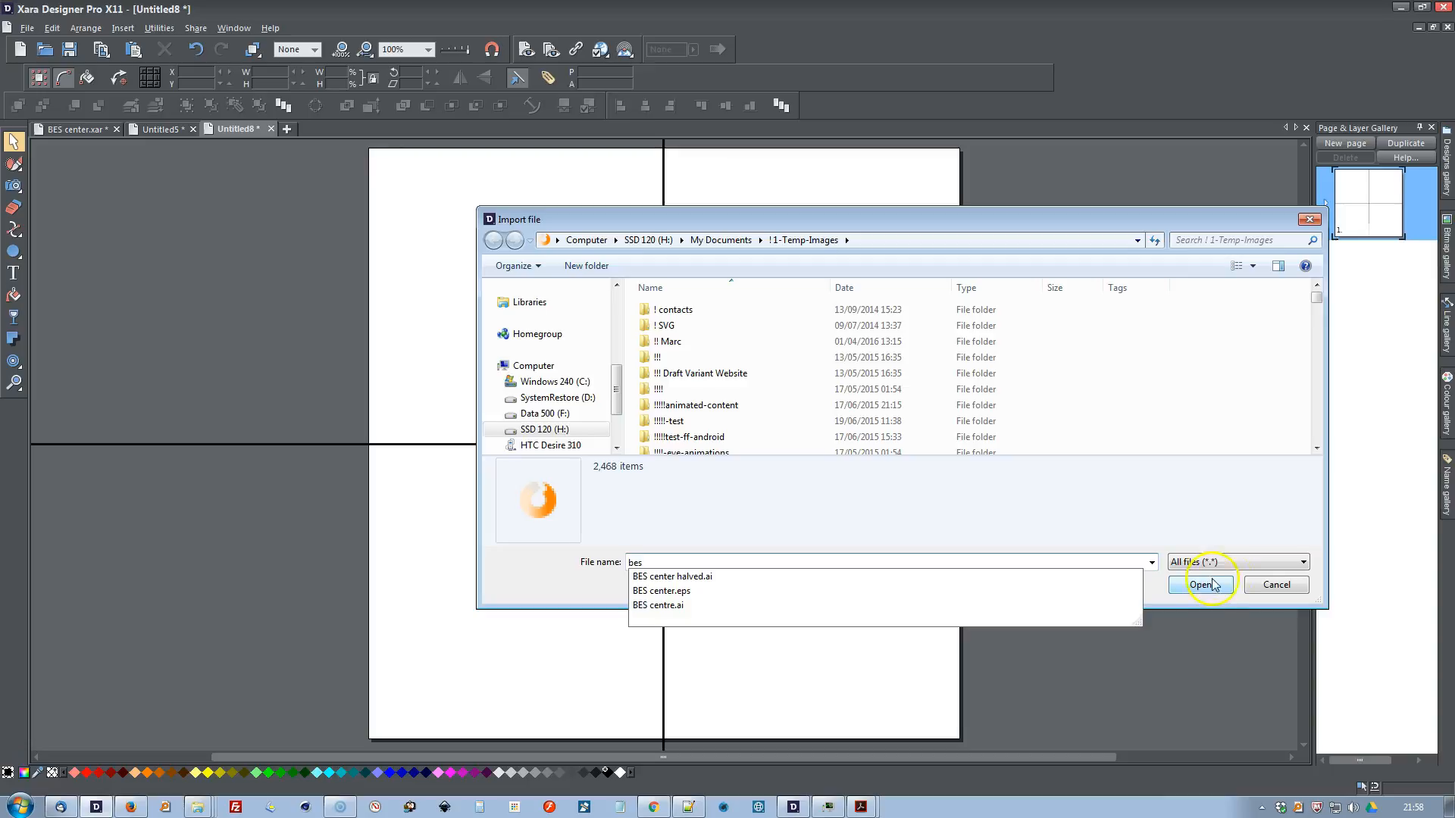
left_click(661, 590)
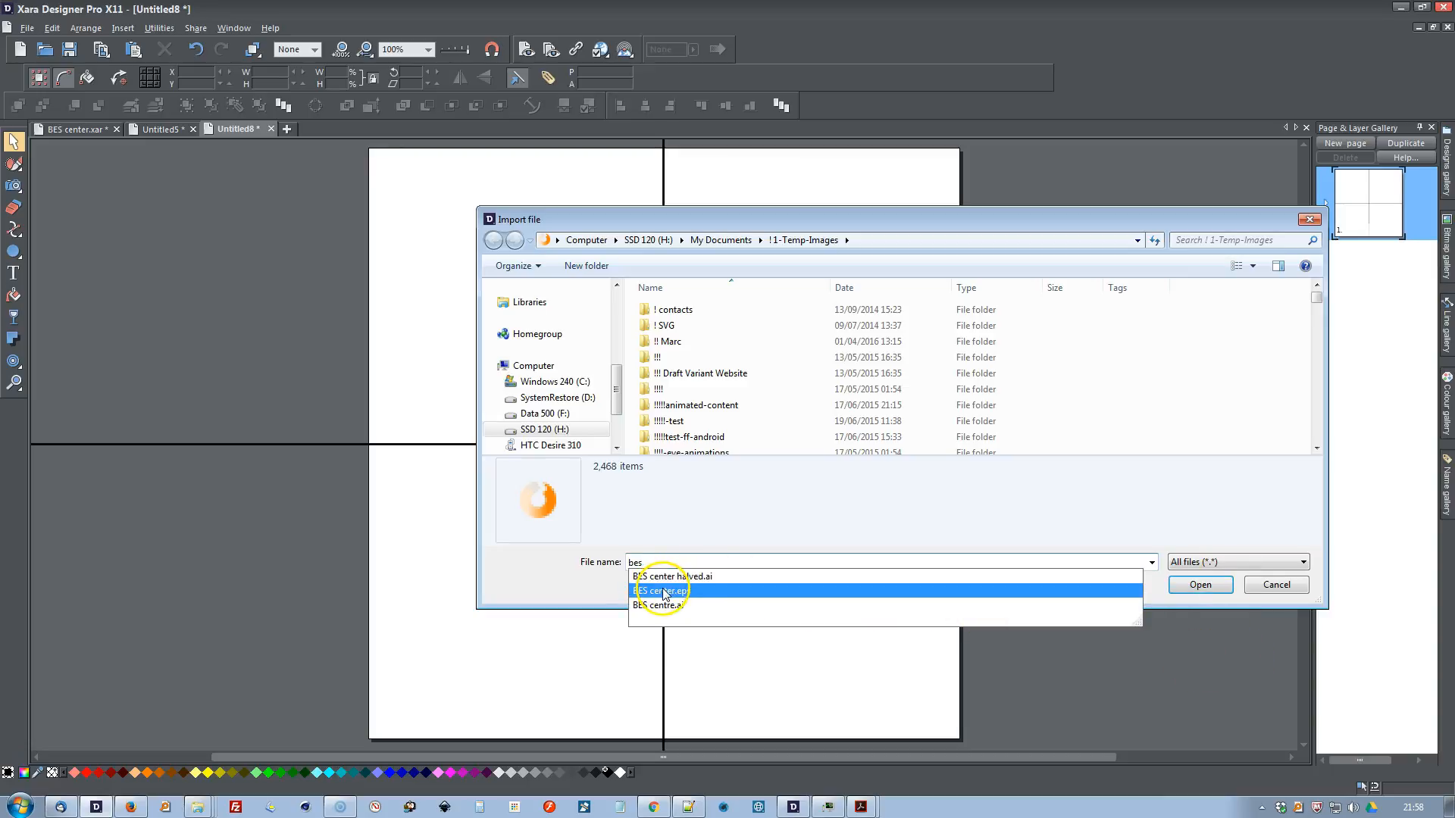
left_click(660, 589)
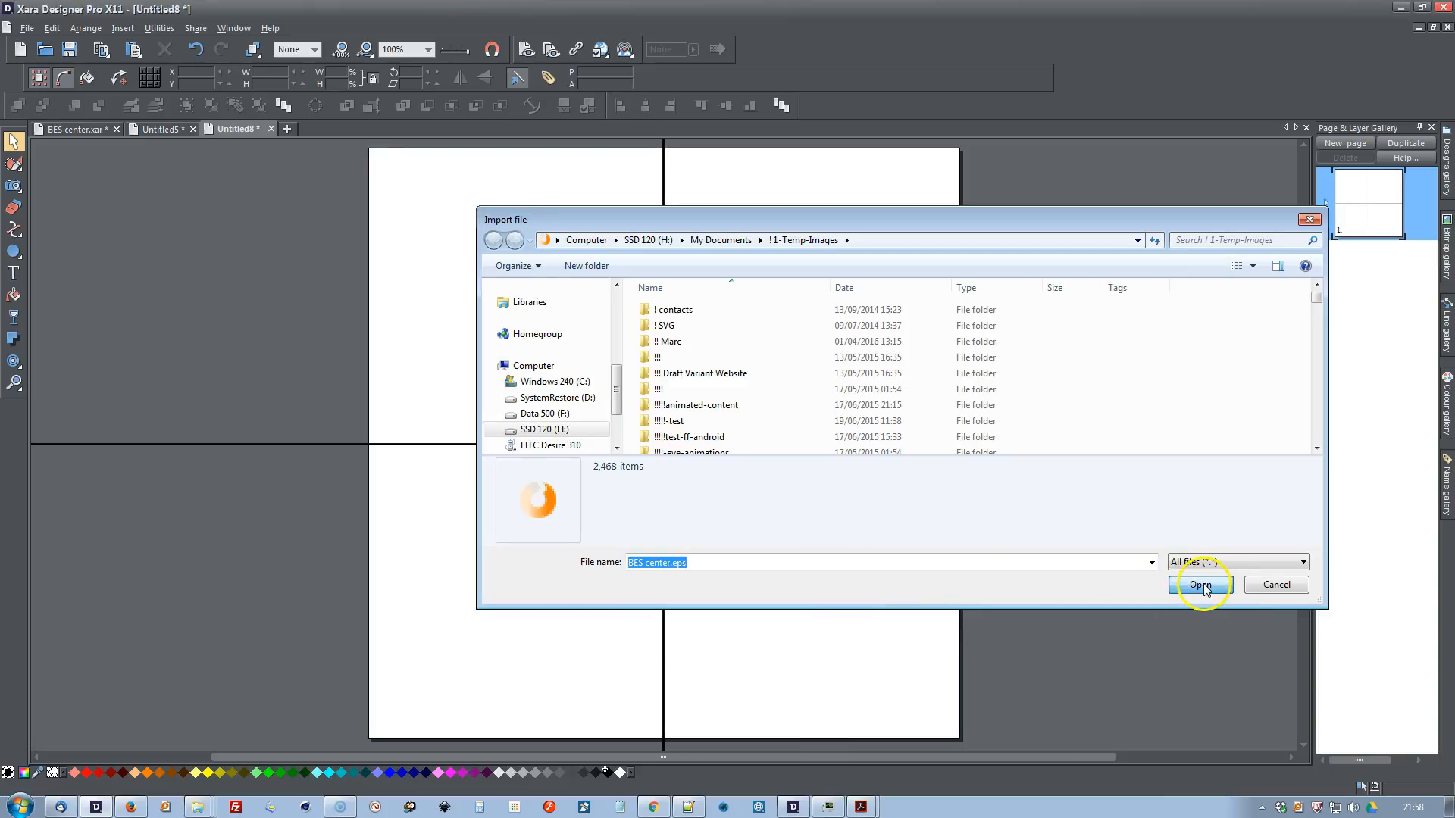
left_click(1200, 585)
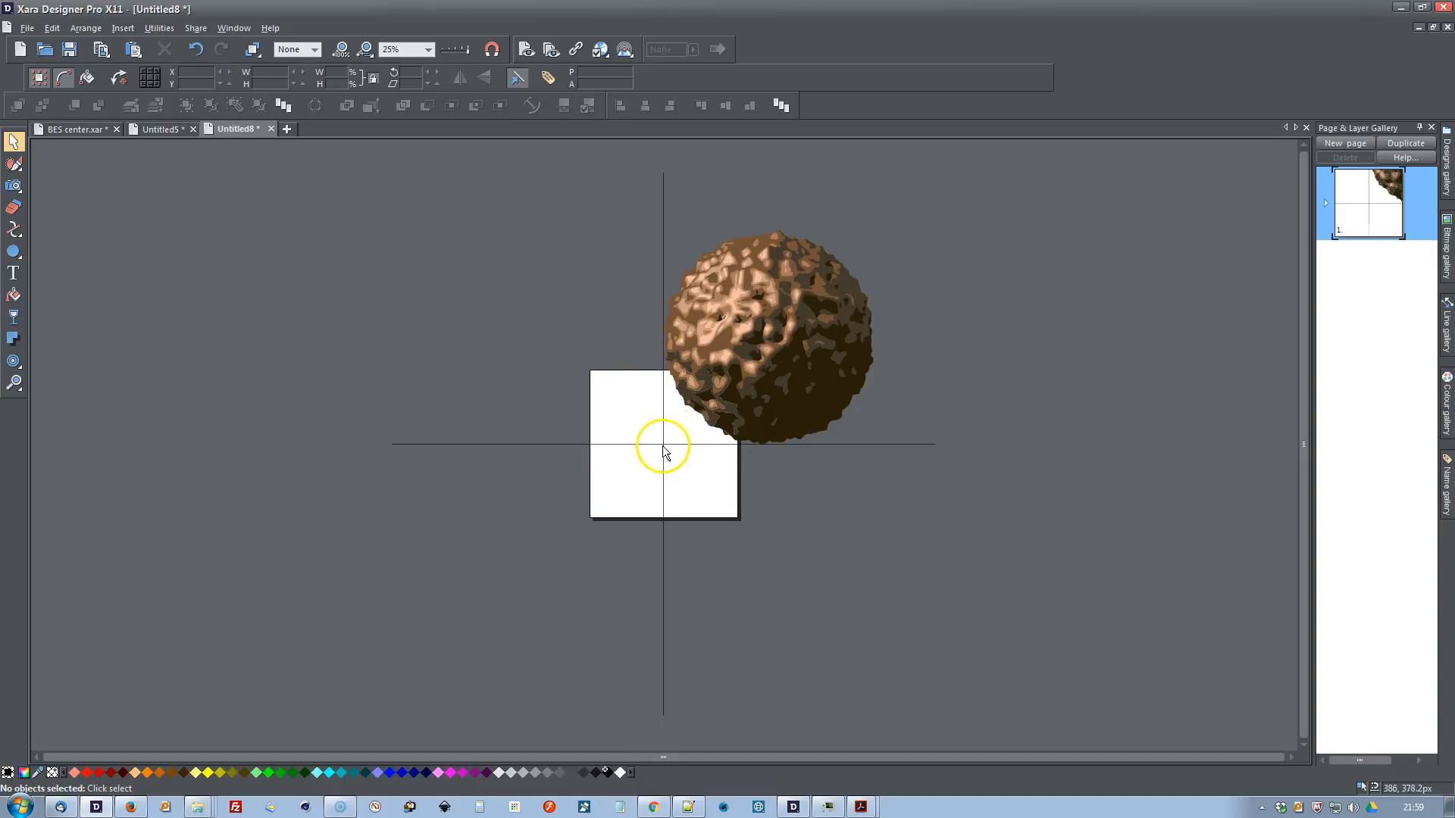
mouse_move(806, 446)
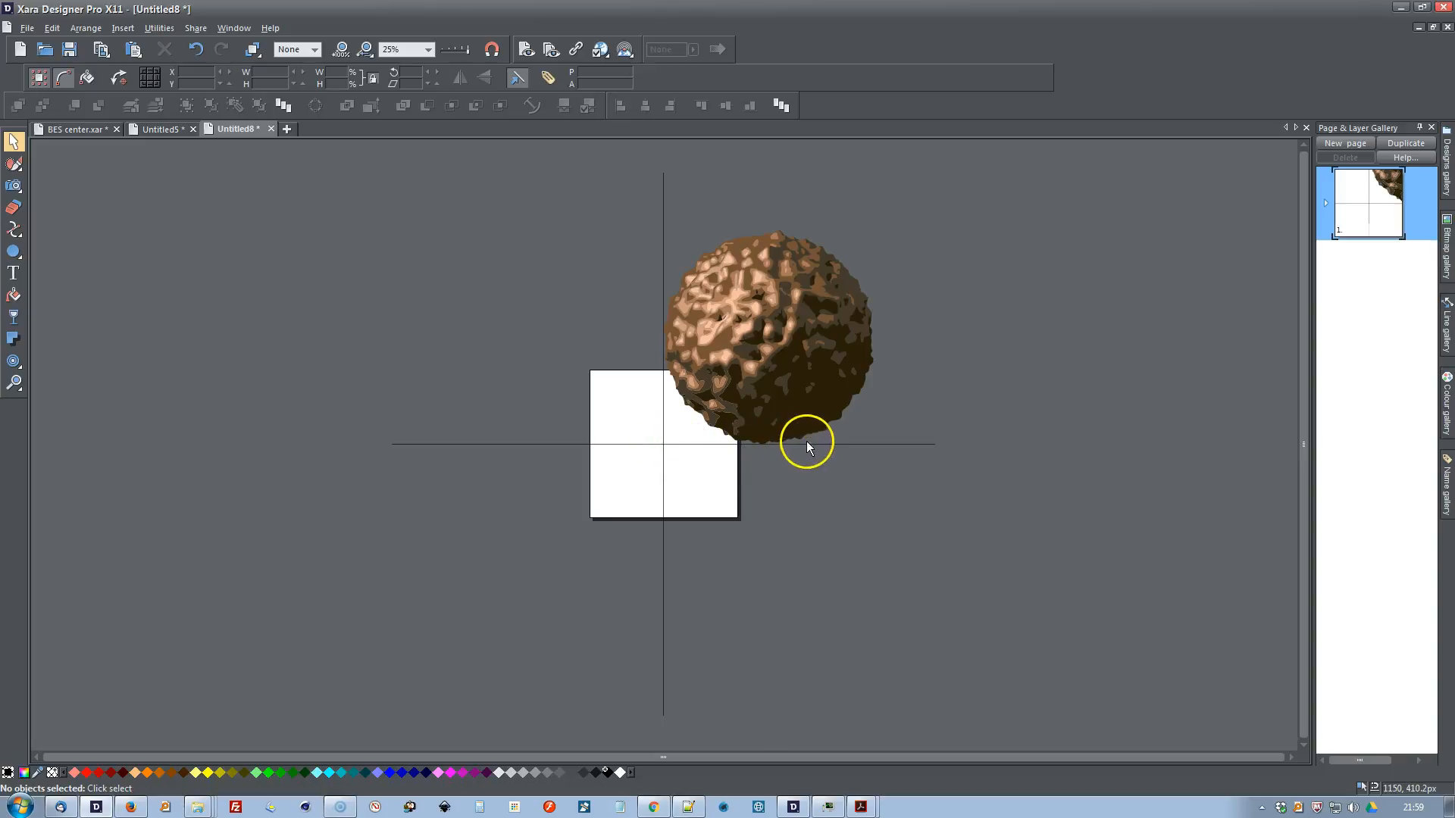
mouse_move(691, 332)
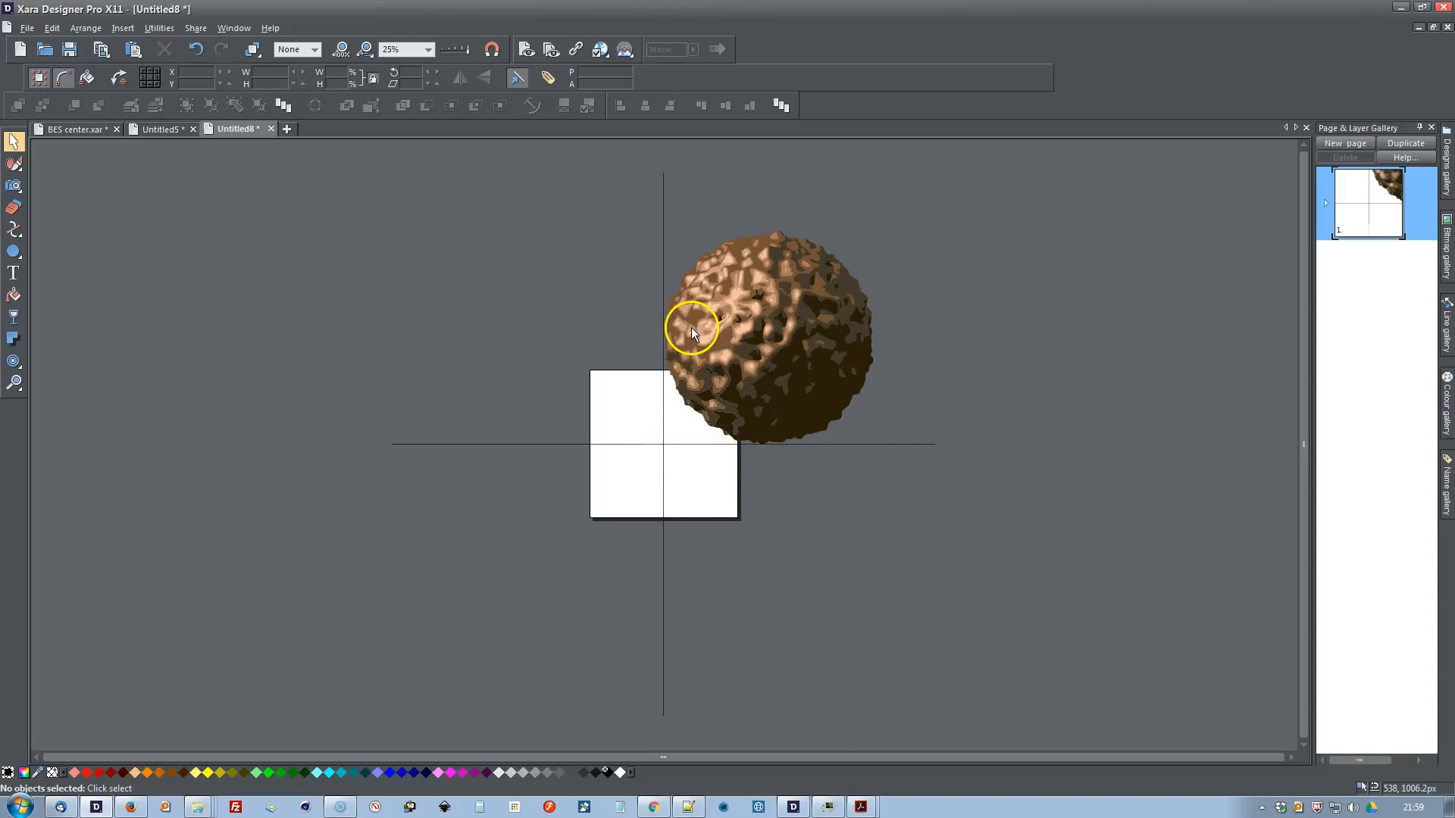
mouse_move(341, 48)
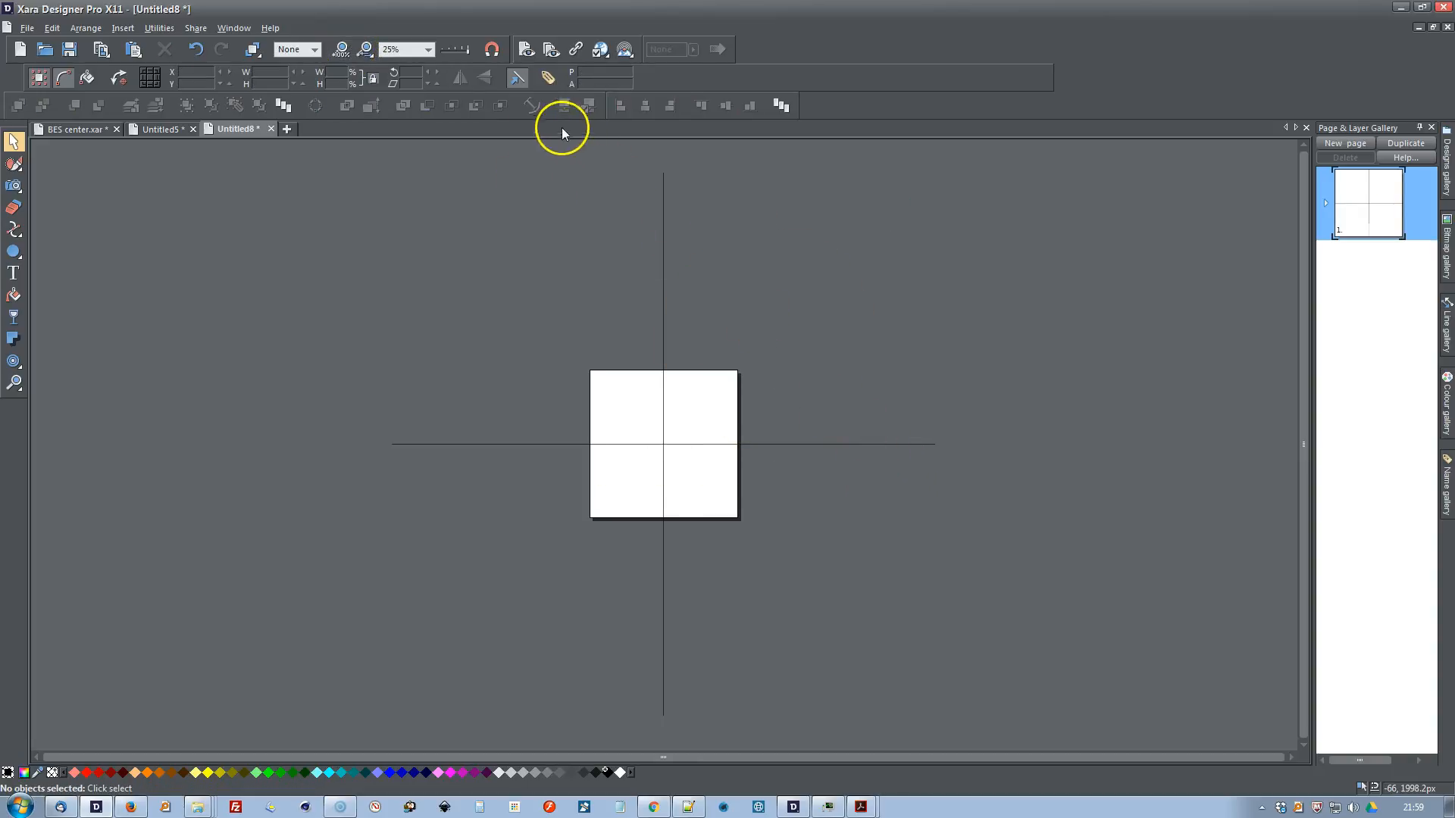
mouse_move(452, 49)
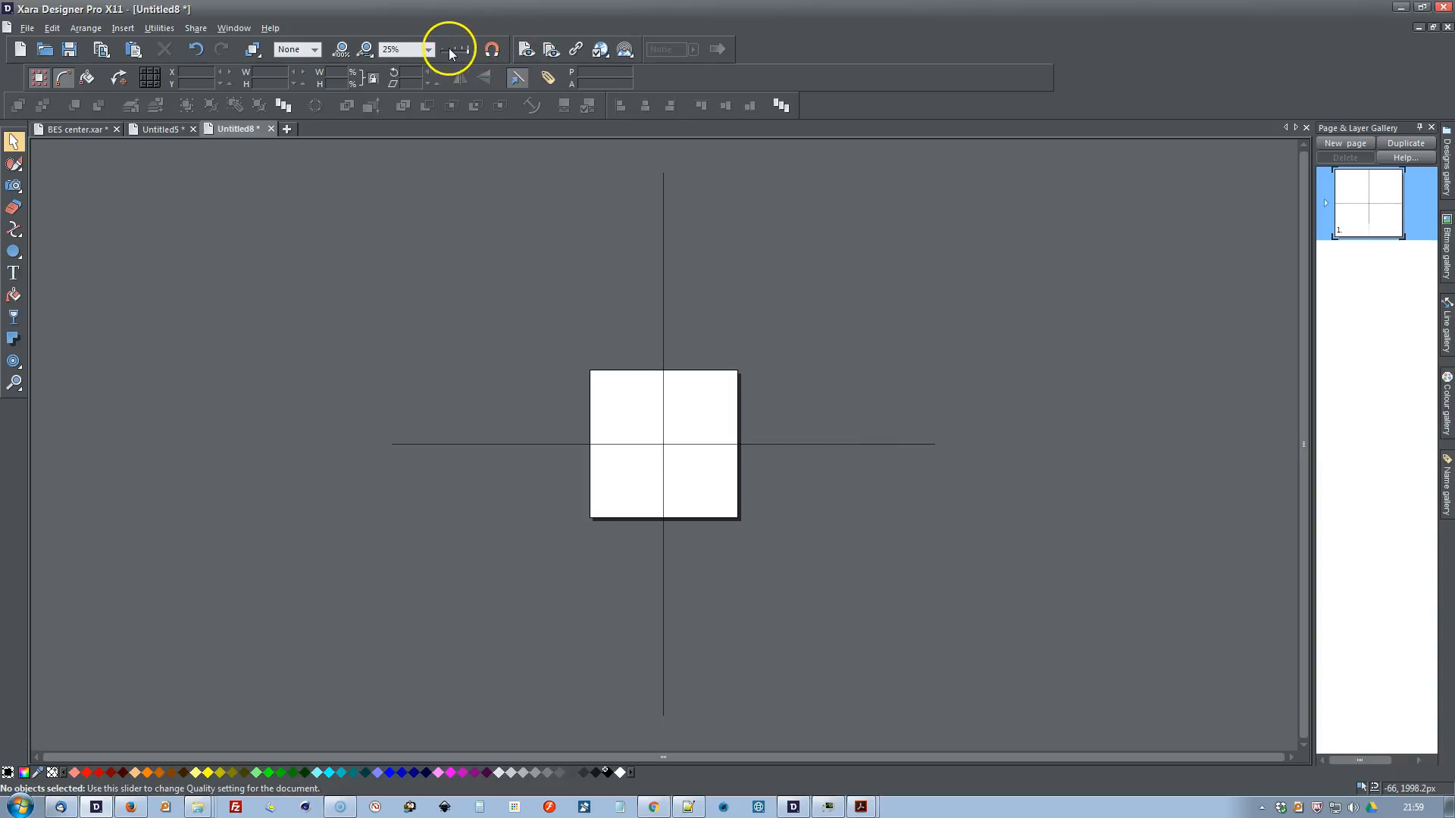
Step: Zoom to page content, then 100%, then far in on the page's lower-left corner
left_click(429, 49)
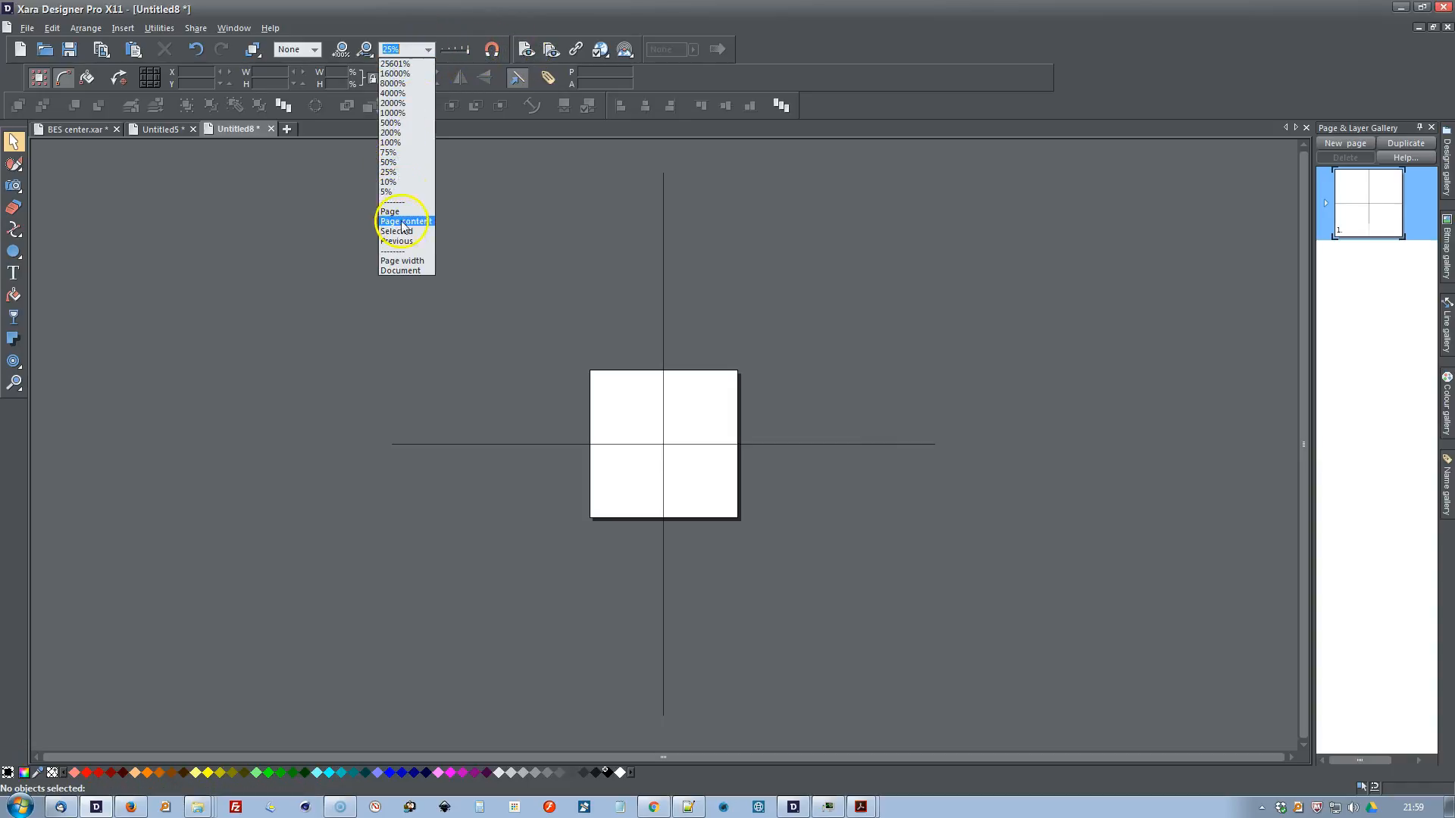
left_click(403, 221)
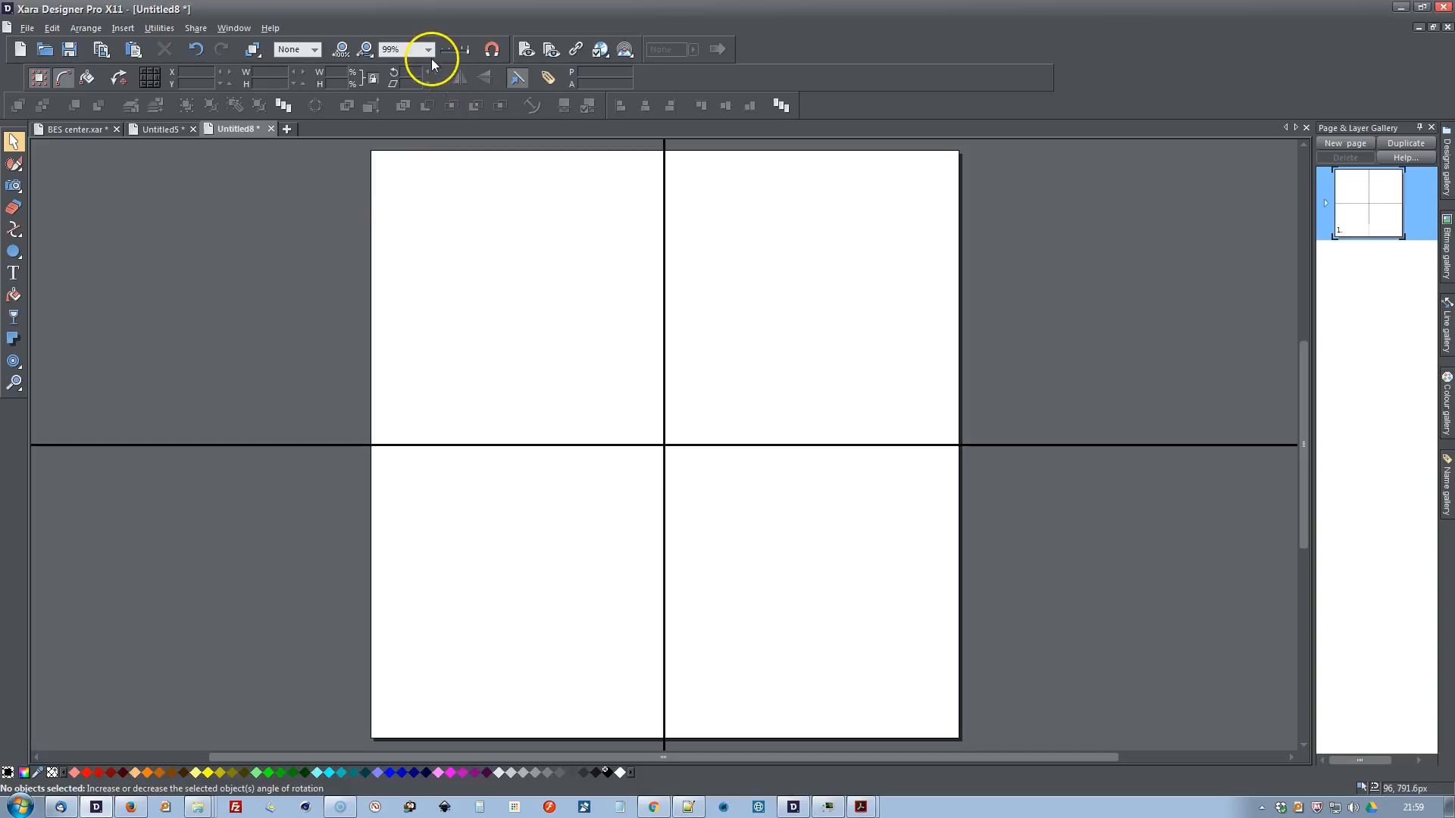
left_click(427, 48)
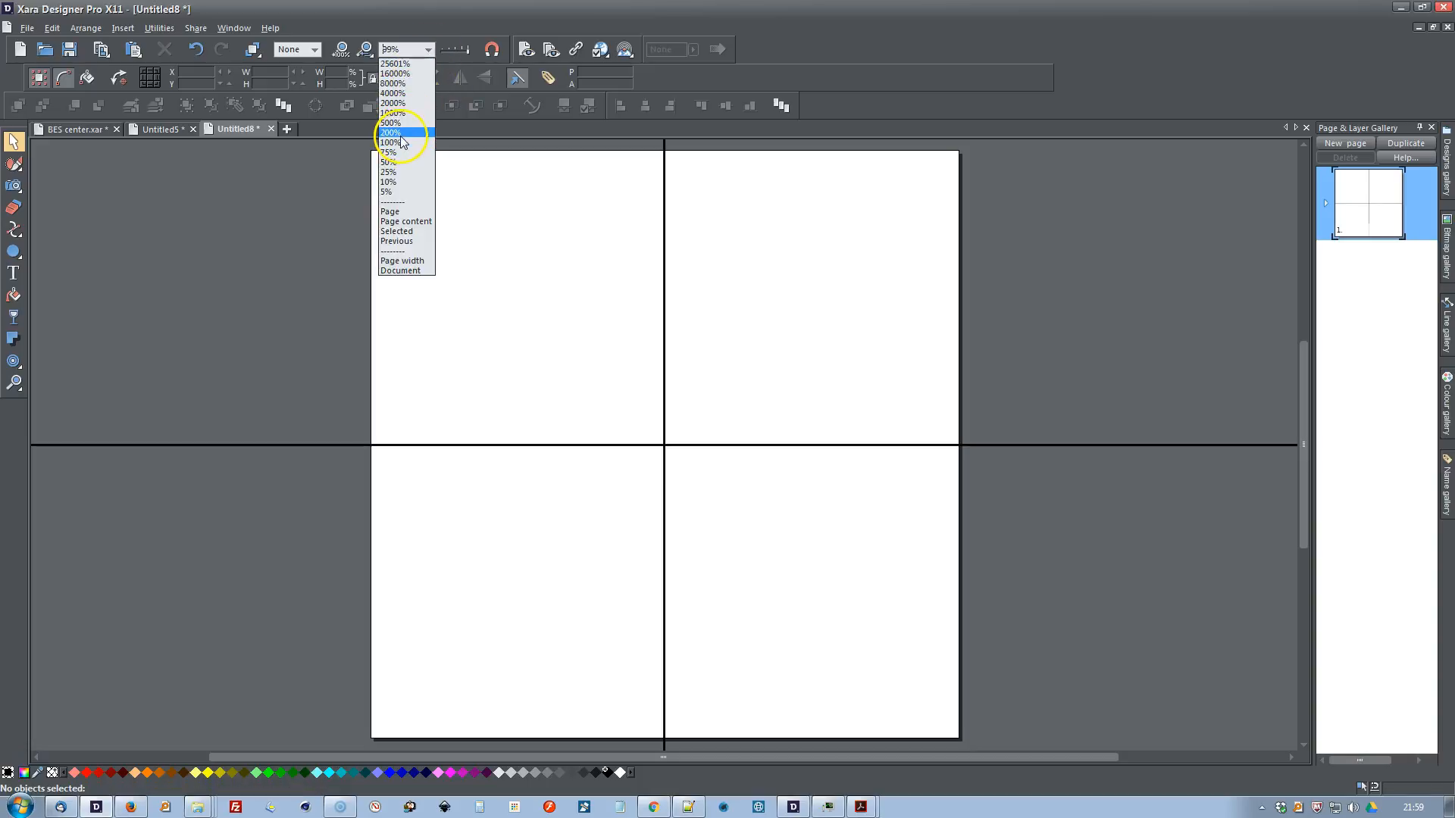
left_click(390, 142)
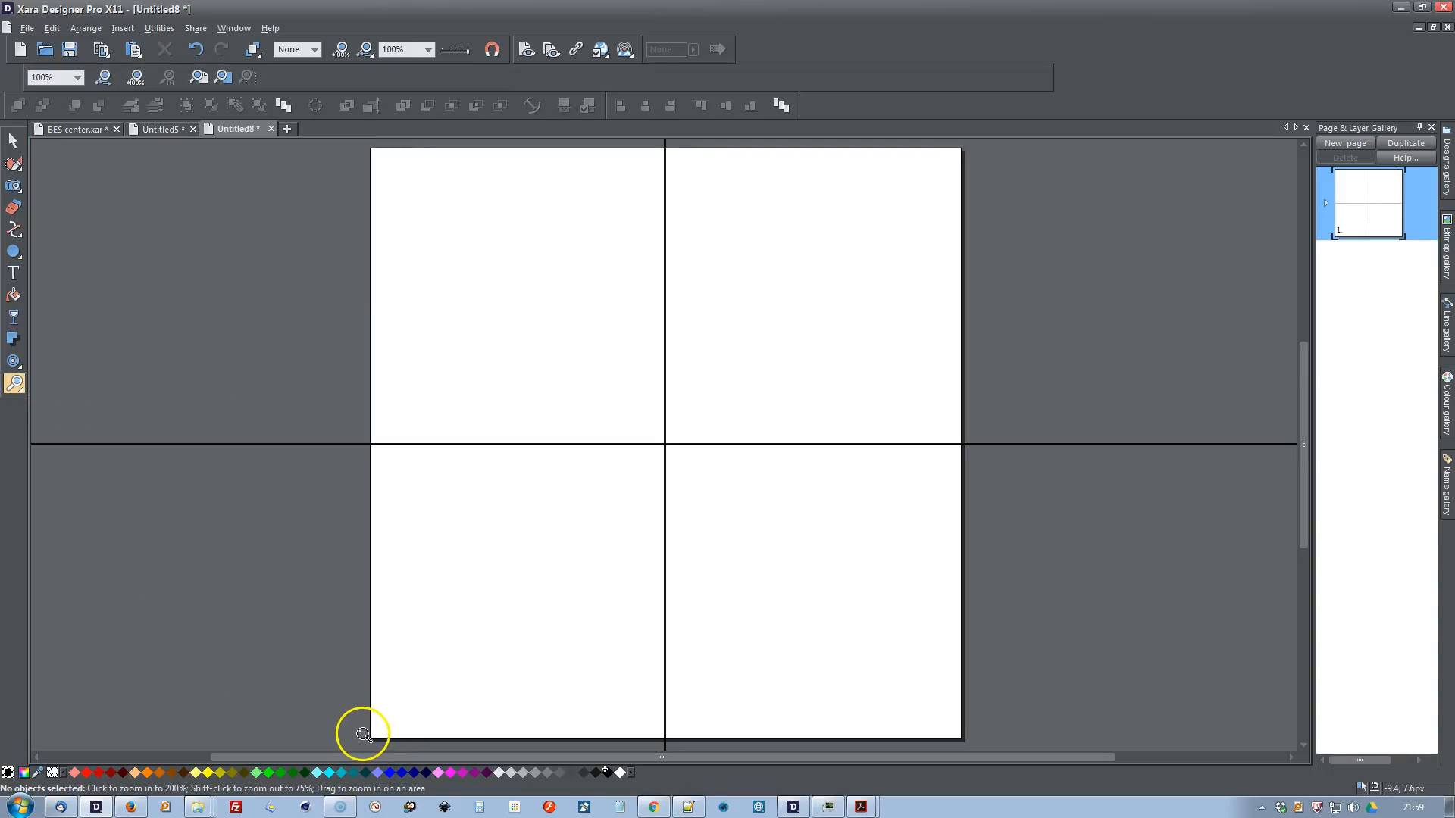
left_click(364, 735)
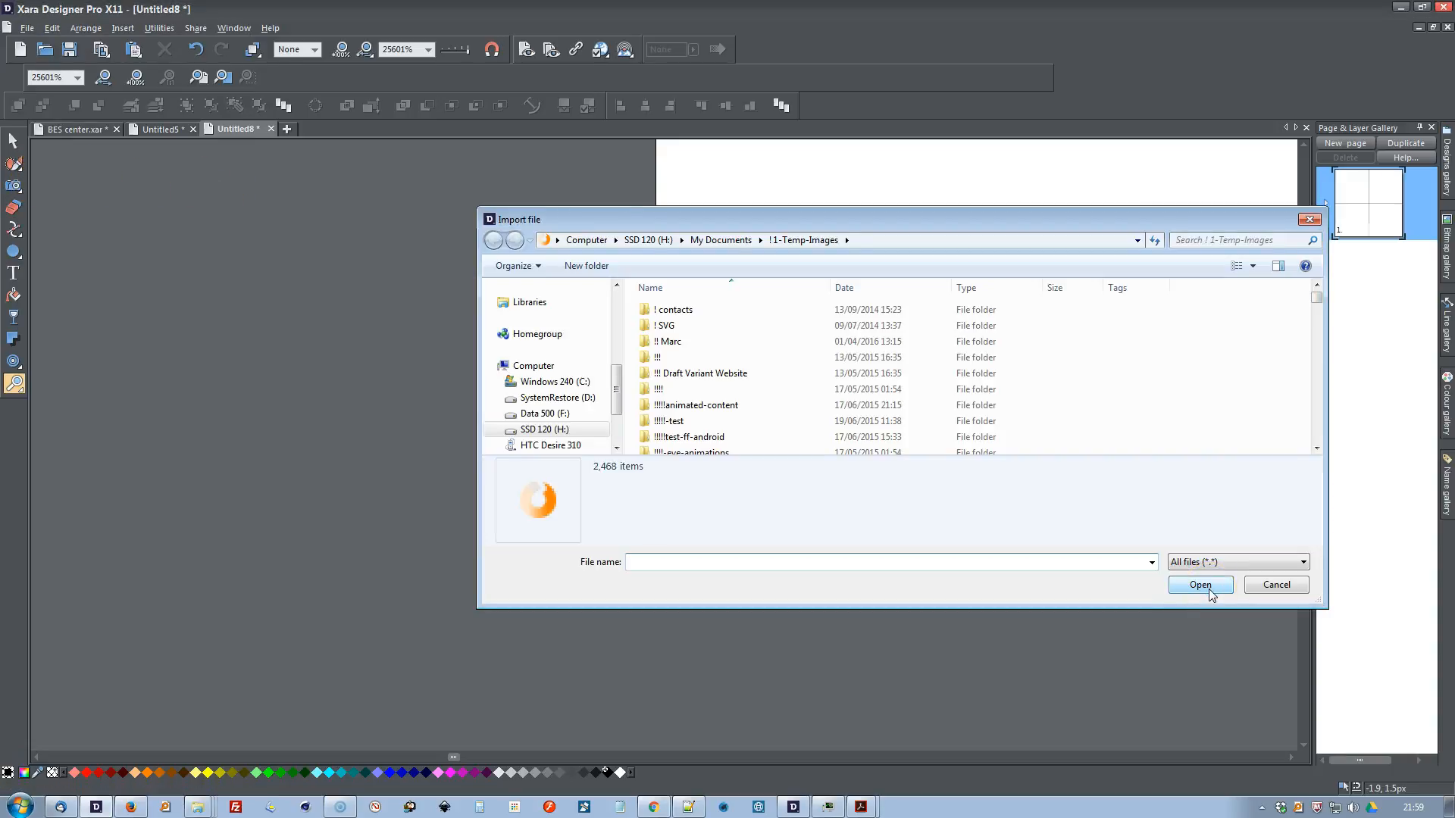
Step: Import abram.jpg at high zoom, then view the whole page at 25% to see it below-left of centre
type("ab")
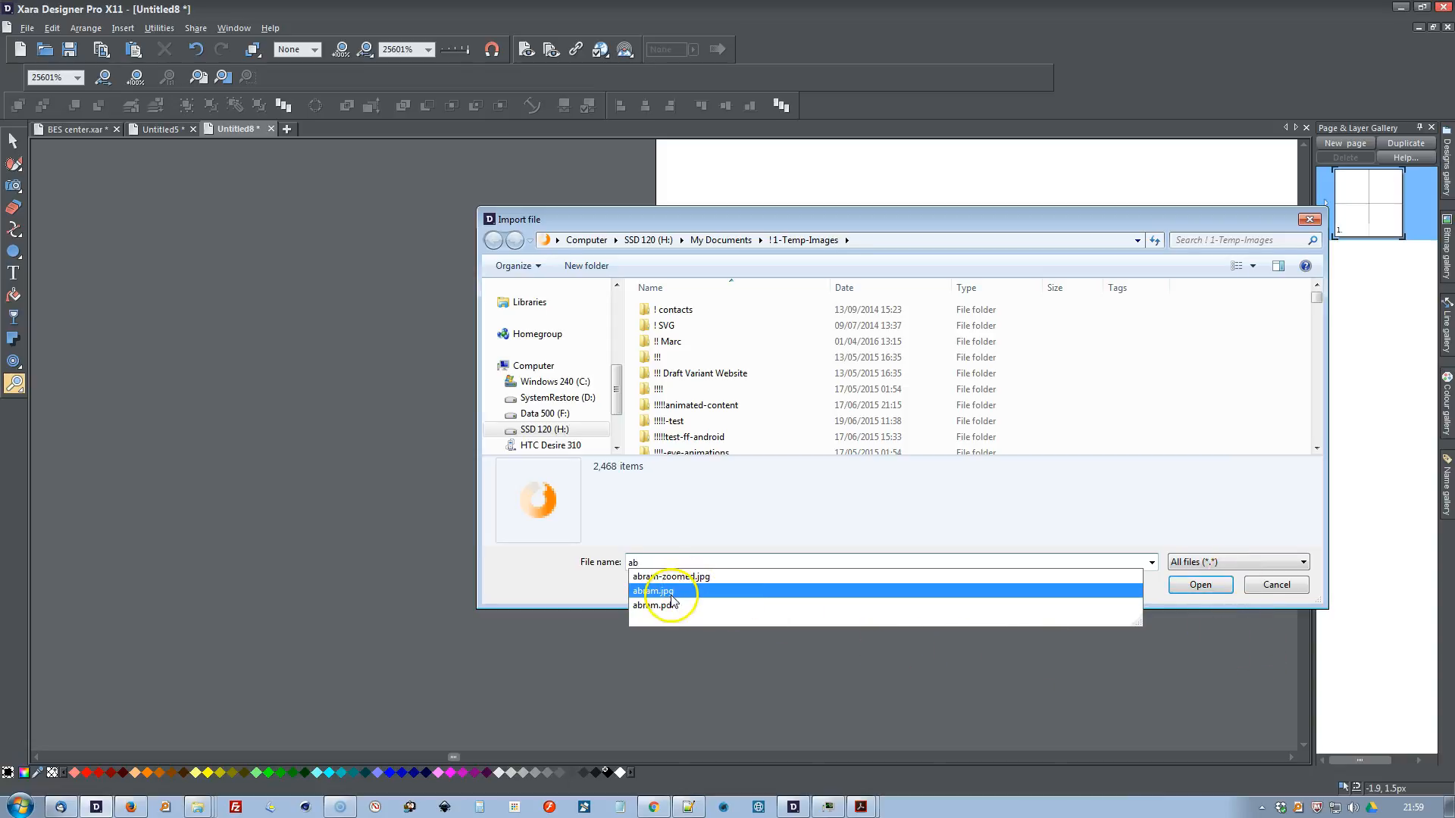
left_click(658, 590)
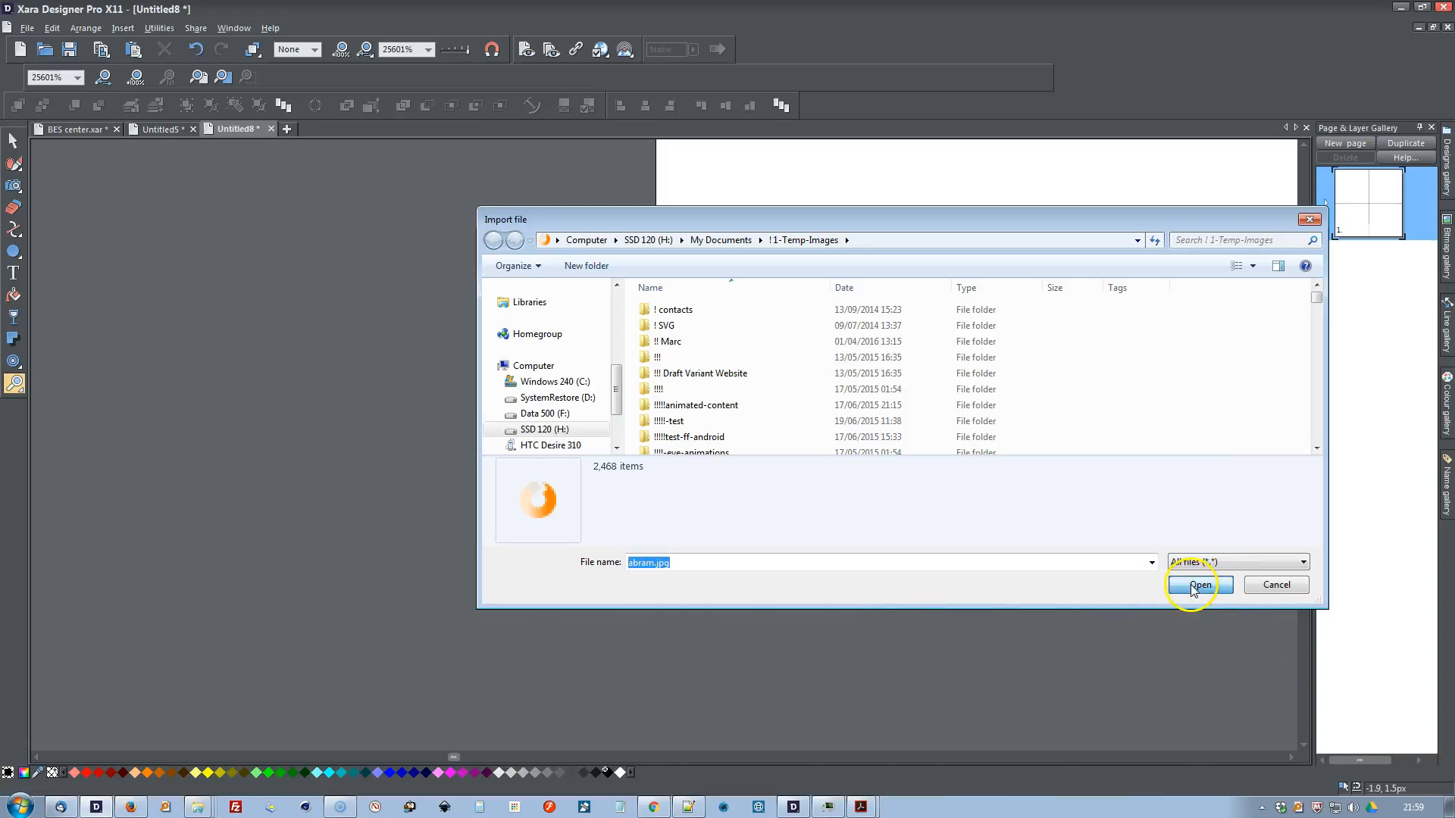
left_click(1200, 585)
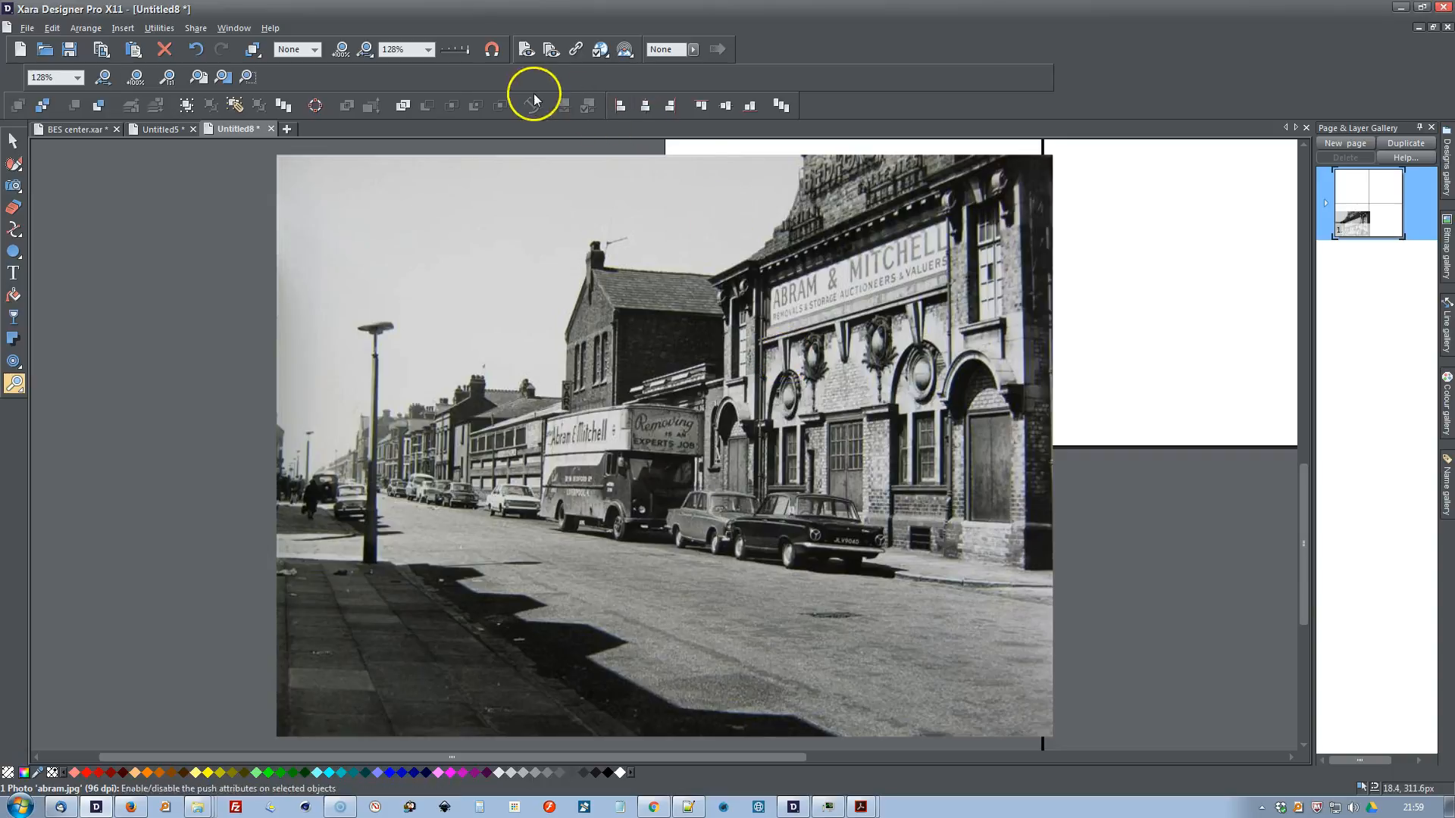
left_click(428, 49)
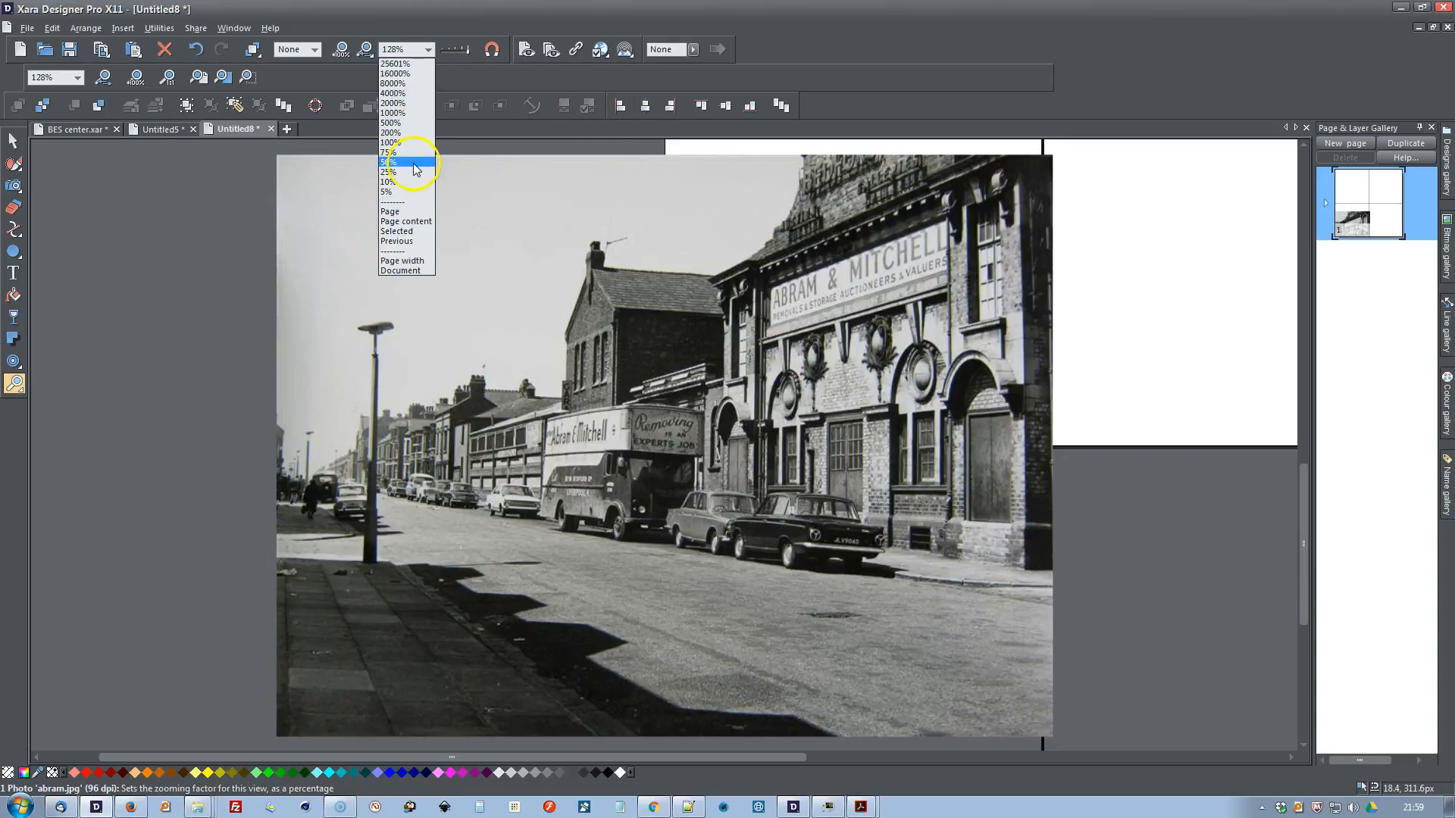
left_click(388, 171)
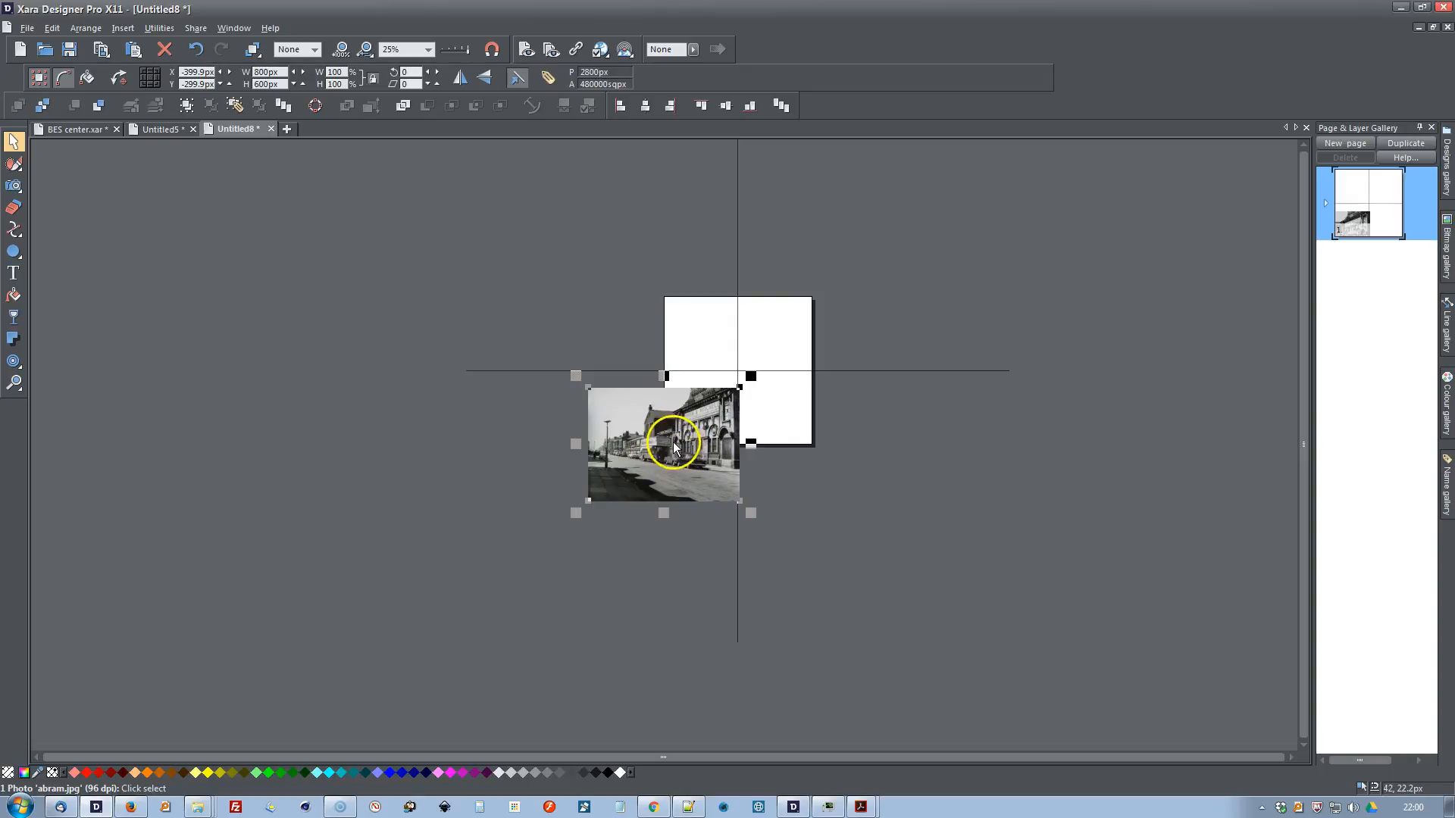
mouse_move(667, 452)
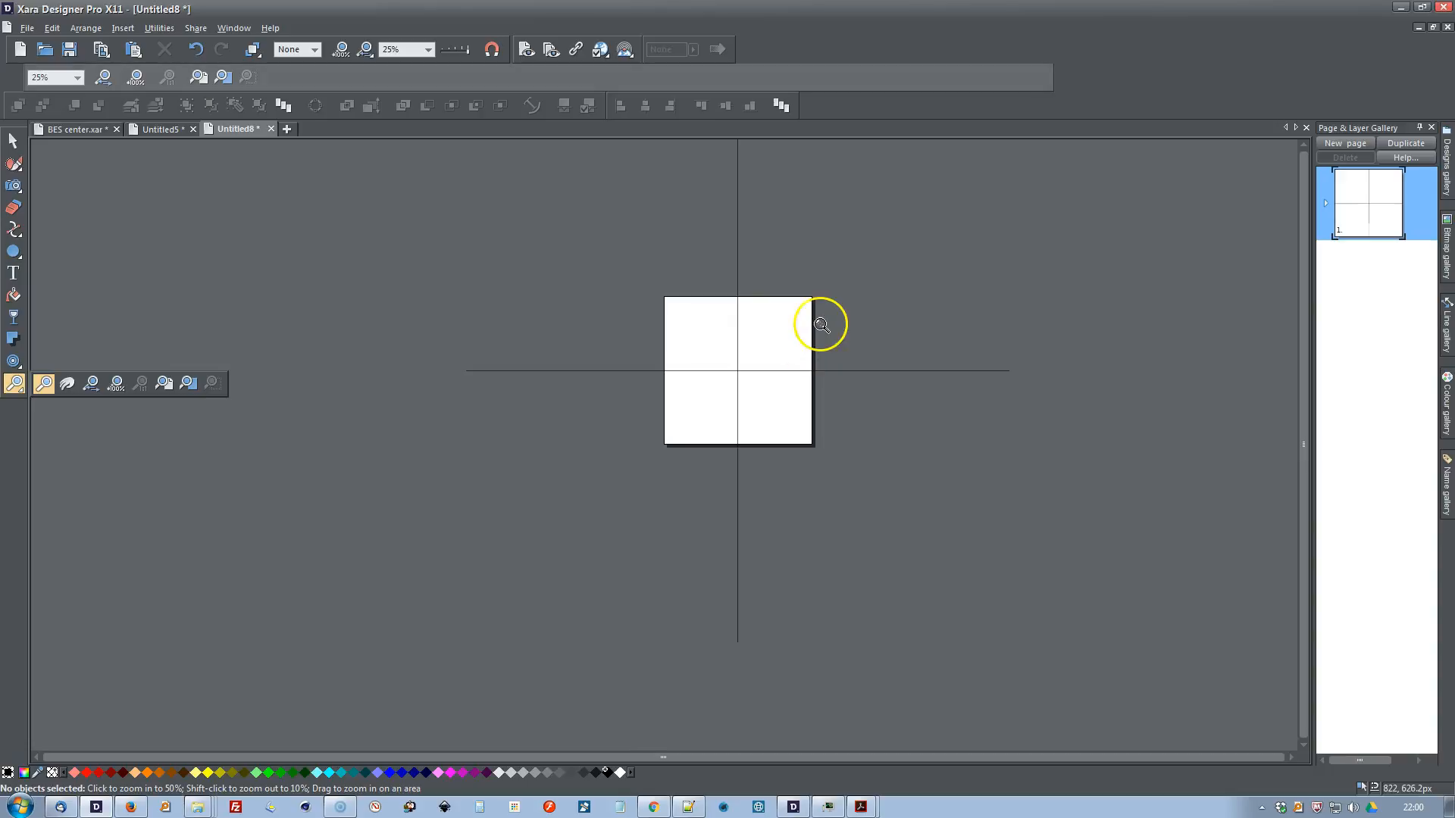
Step: Zoom in to the maximum and choose abram.jpg in the import browser
left_click(820, 325)
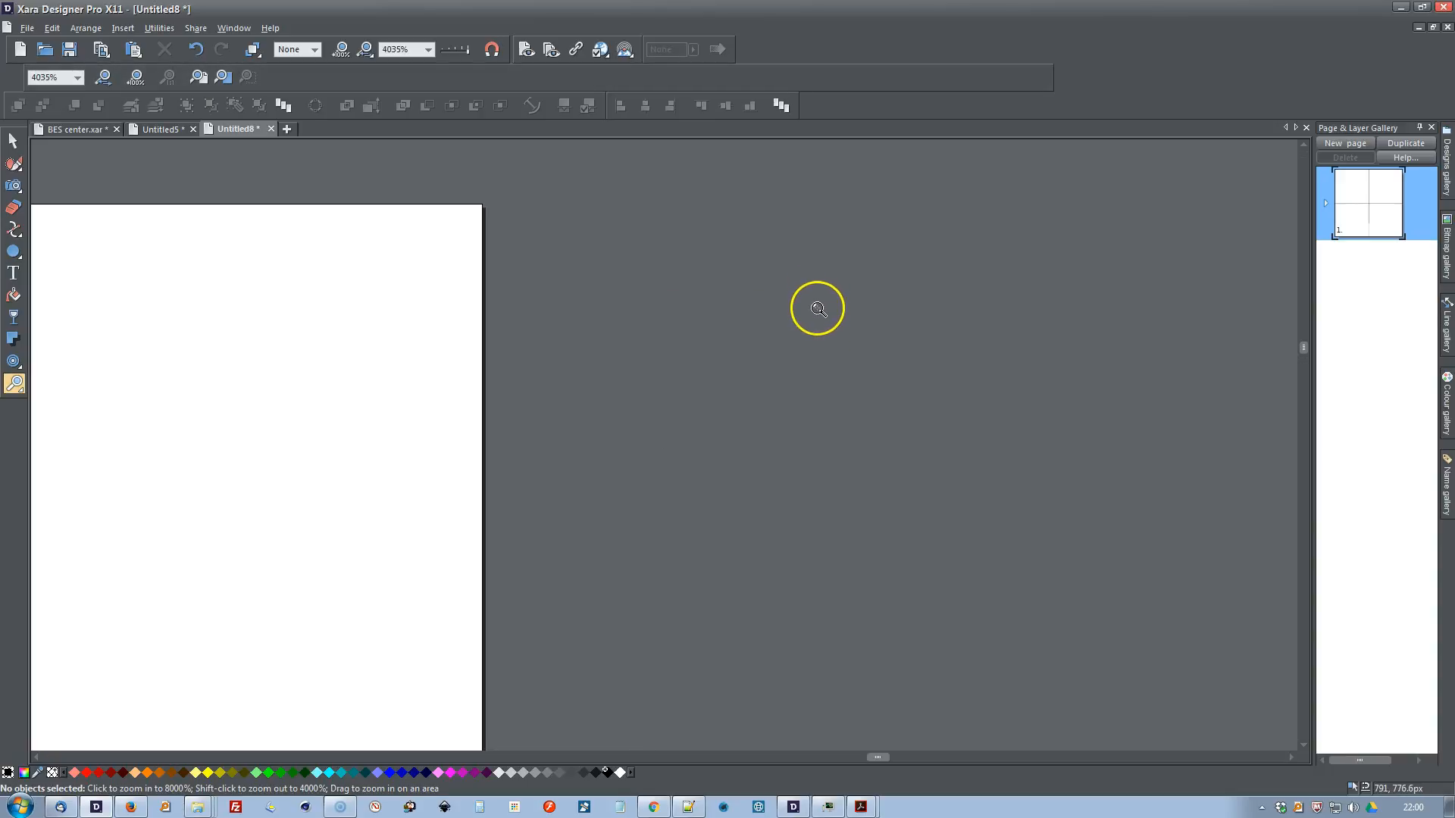
left_click(817, 309)
type("ab")
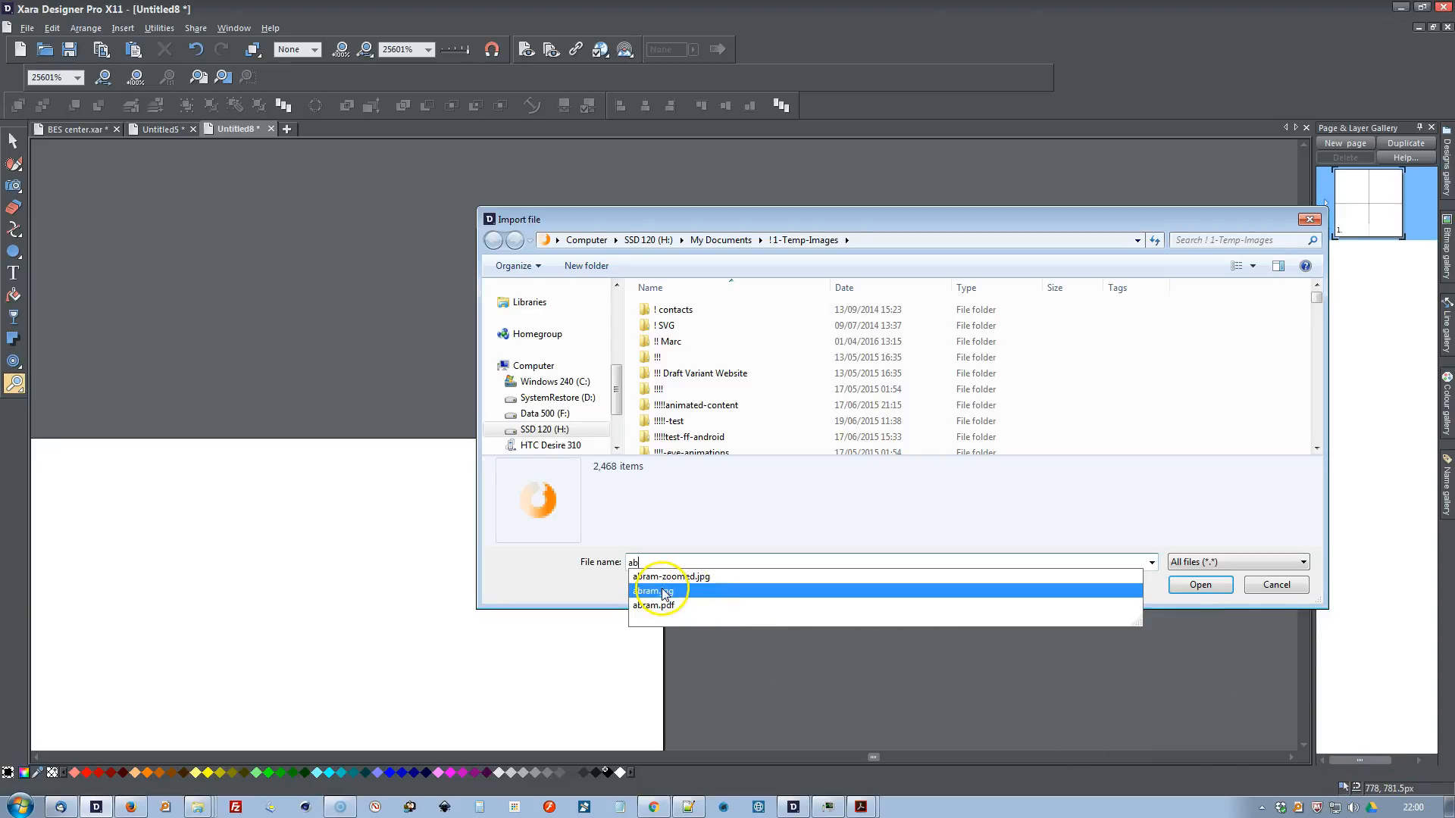
left_click(661, 588)
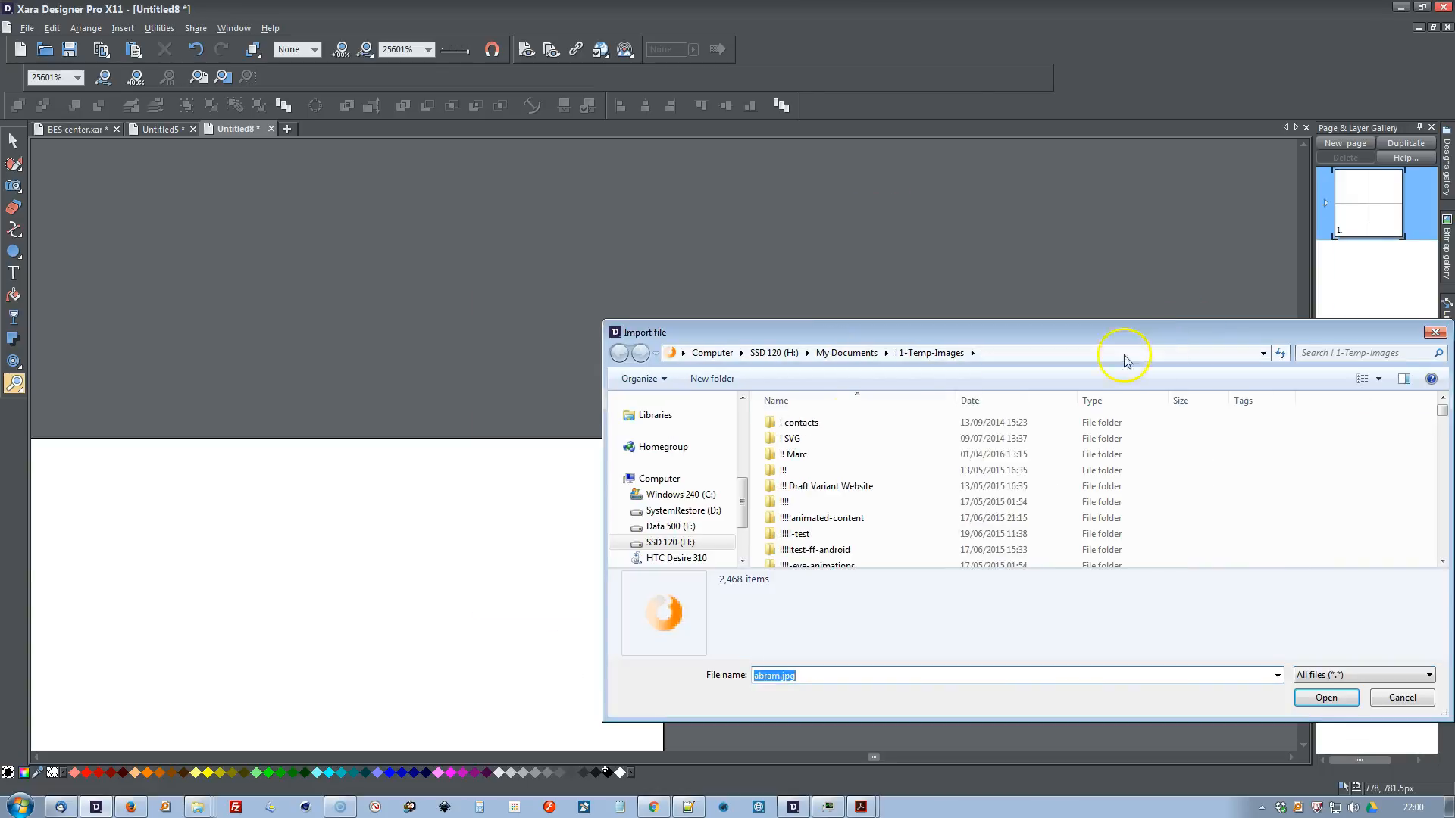
mouse_move(24, 769)
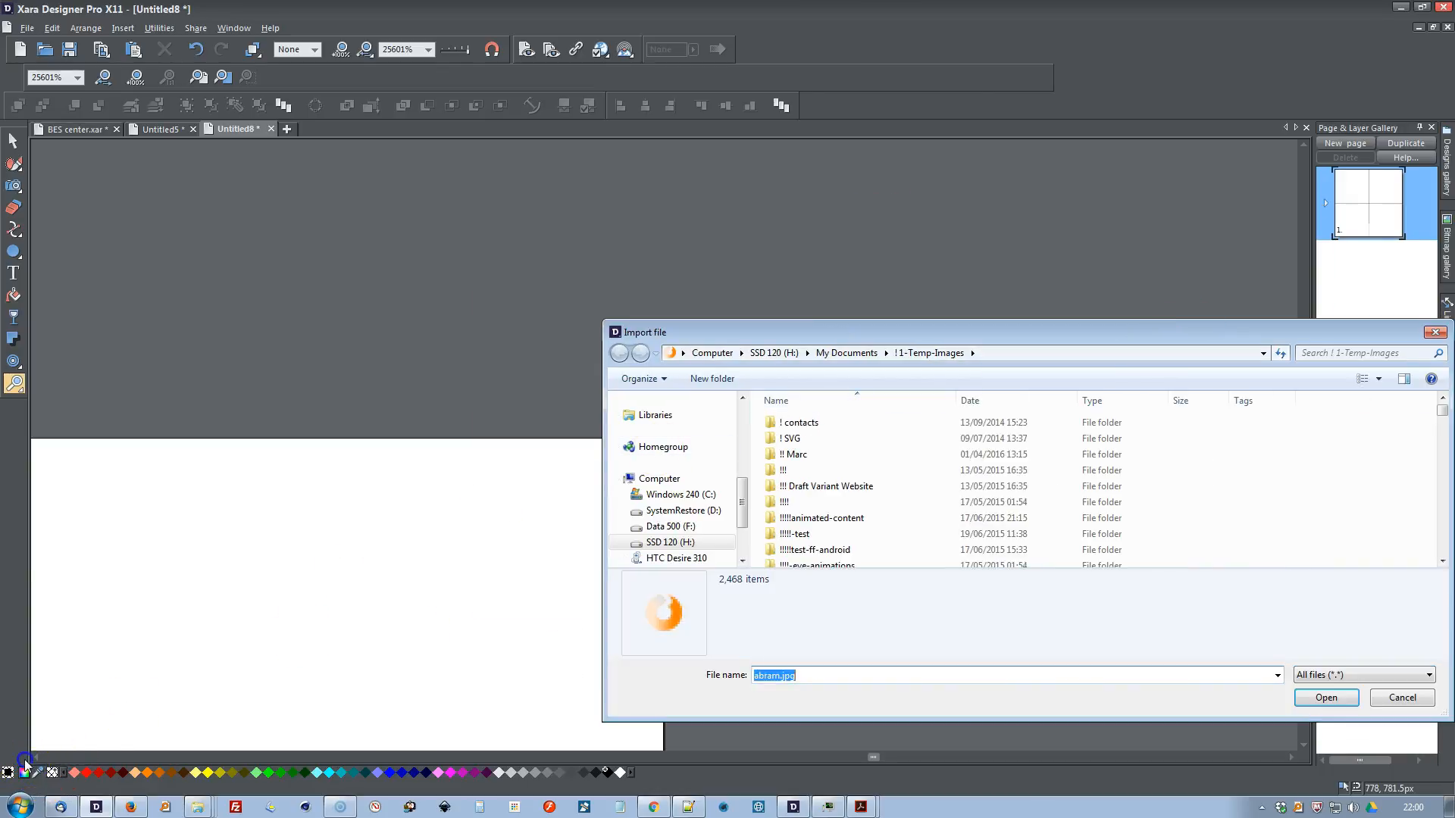
mouse_move(424, 316)
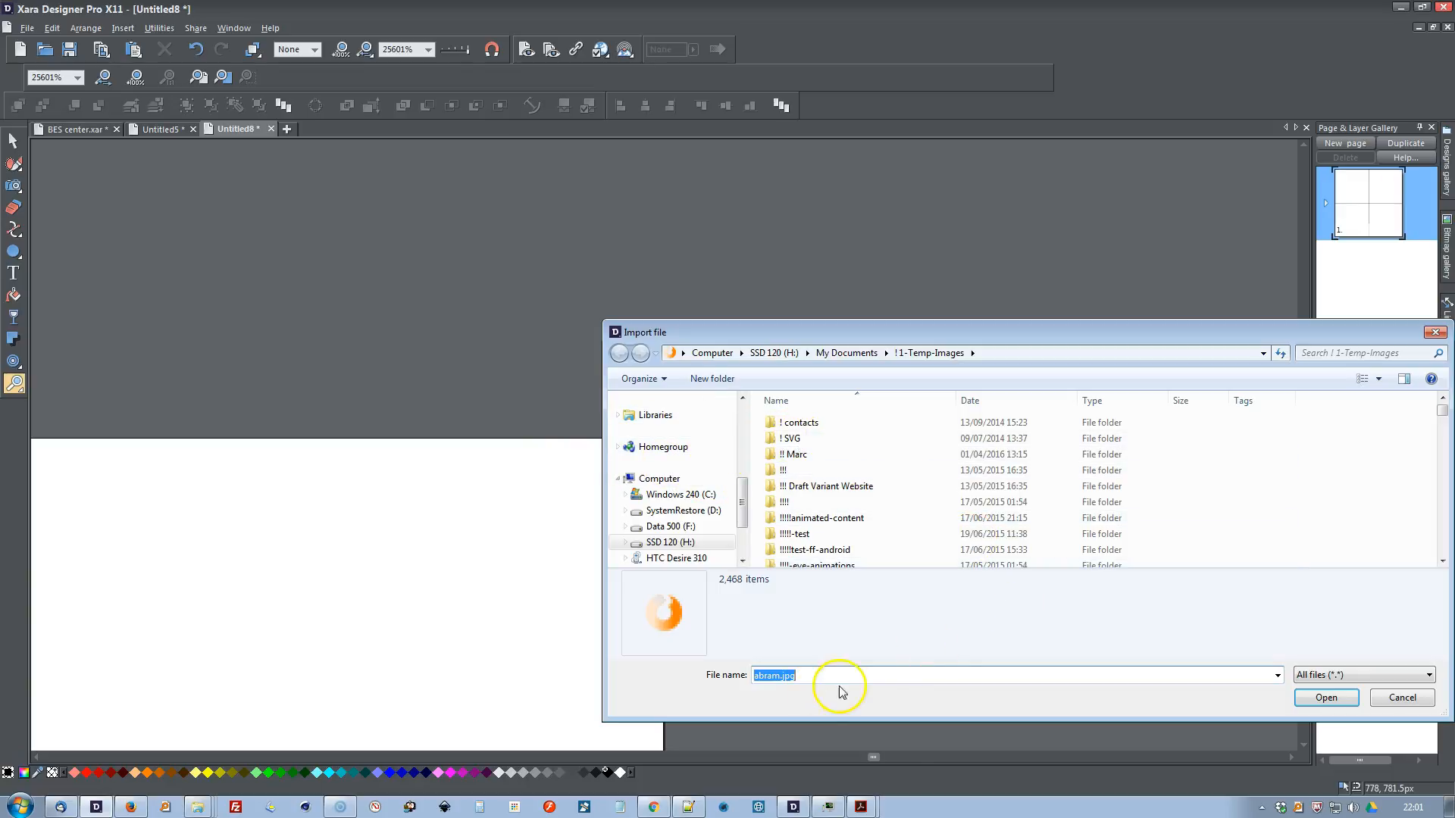
mouse_move(773, 683)
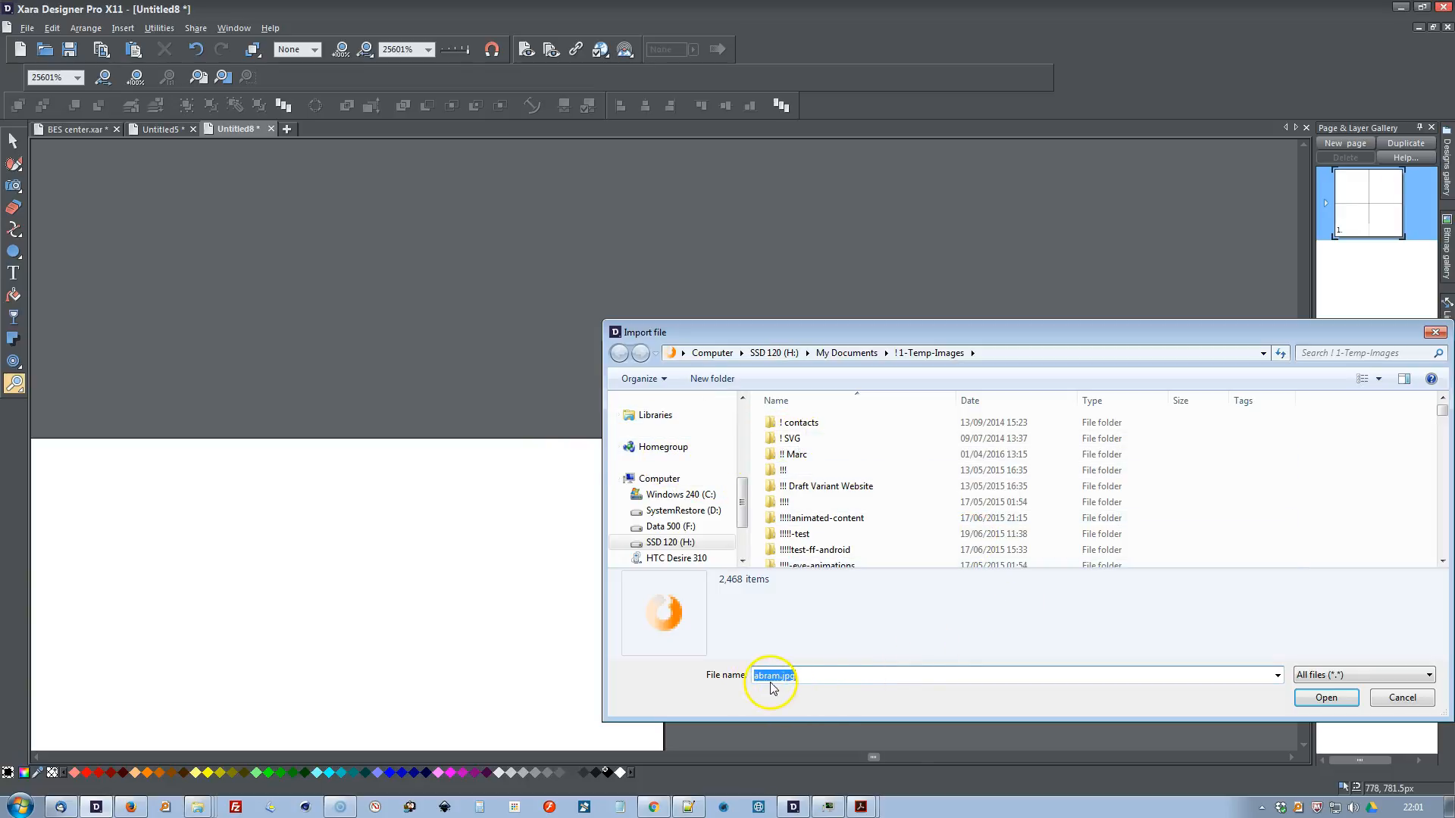
Step: Import abram.jpg at maximum zoom and view at 25%, the photo now above-right of centre
left_click(1326, 698)
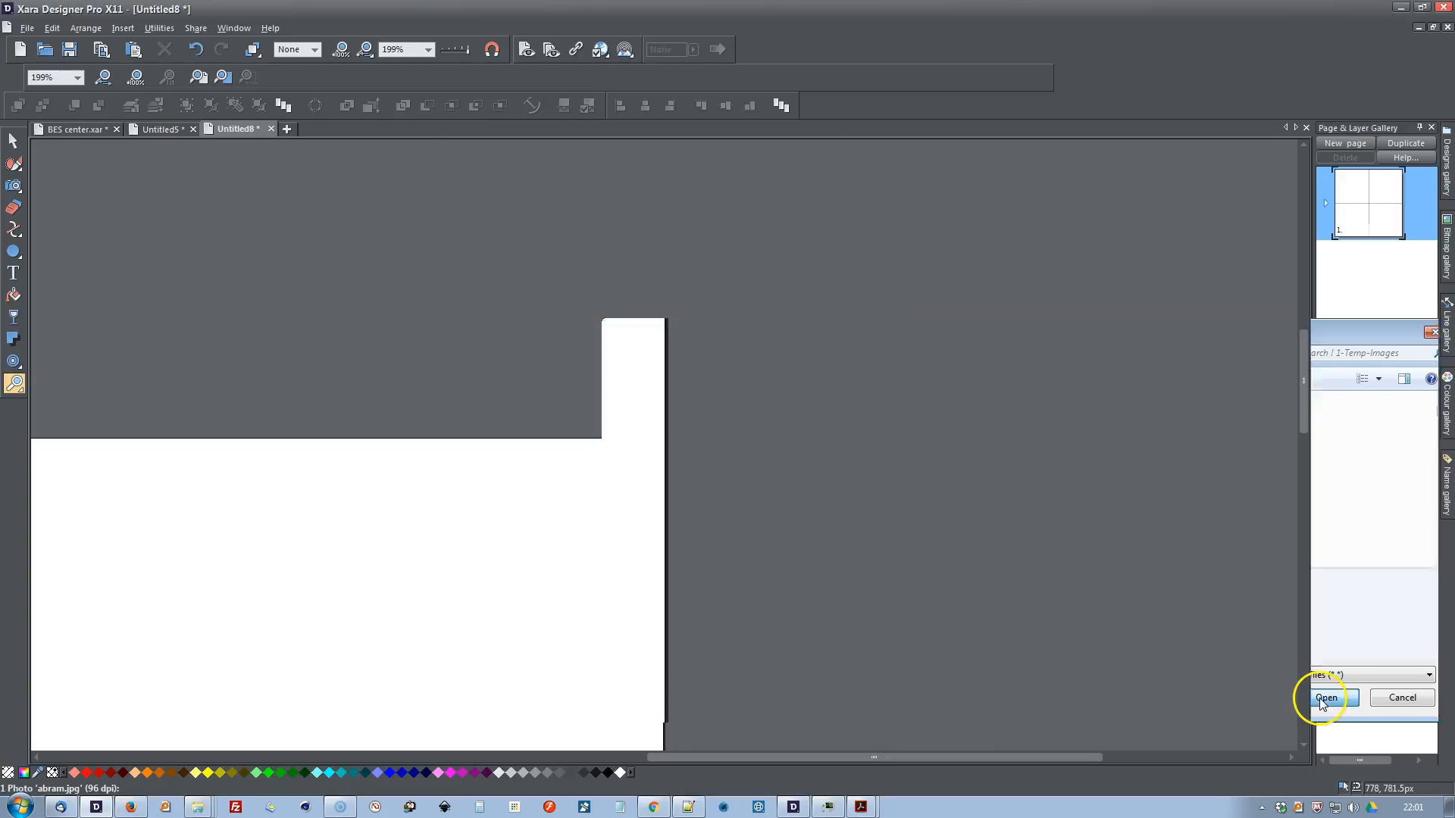
left_click(1326, 697)
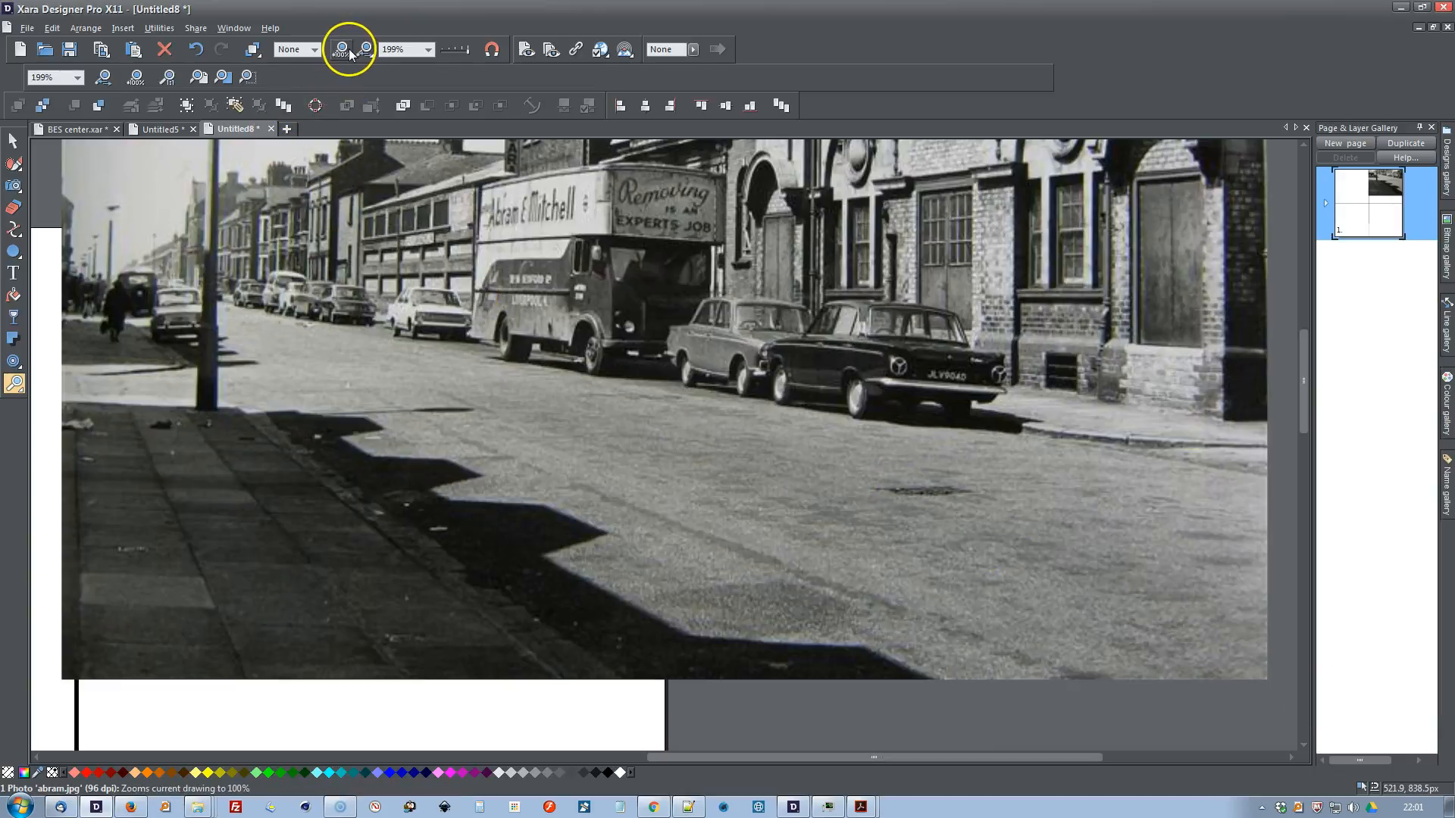
left_click(435, 49)
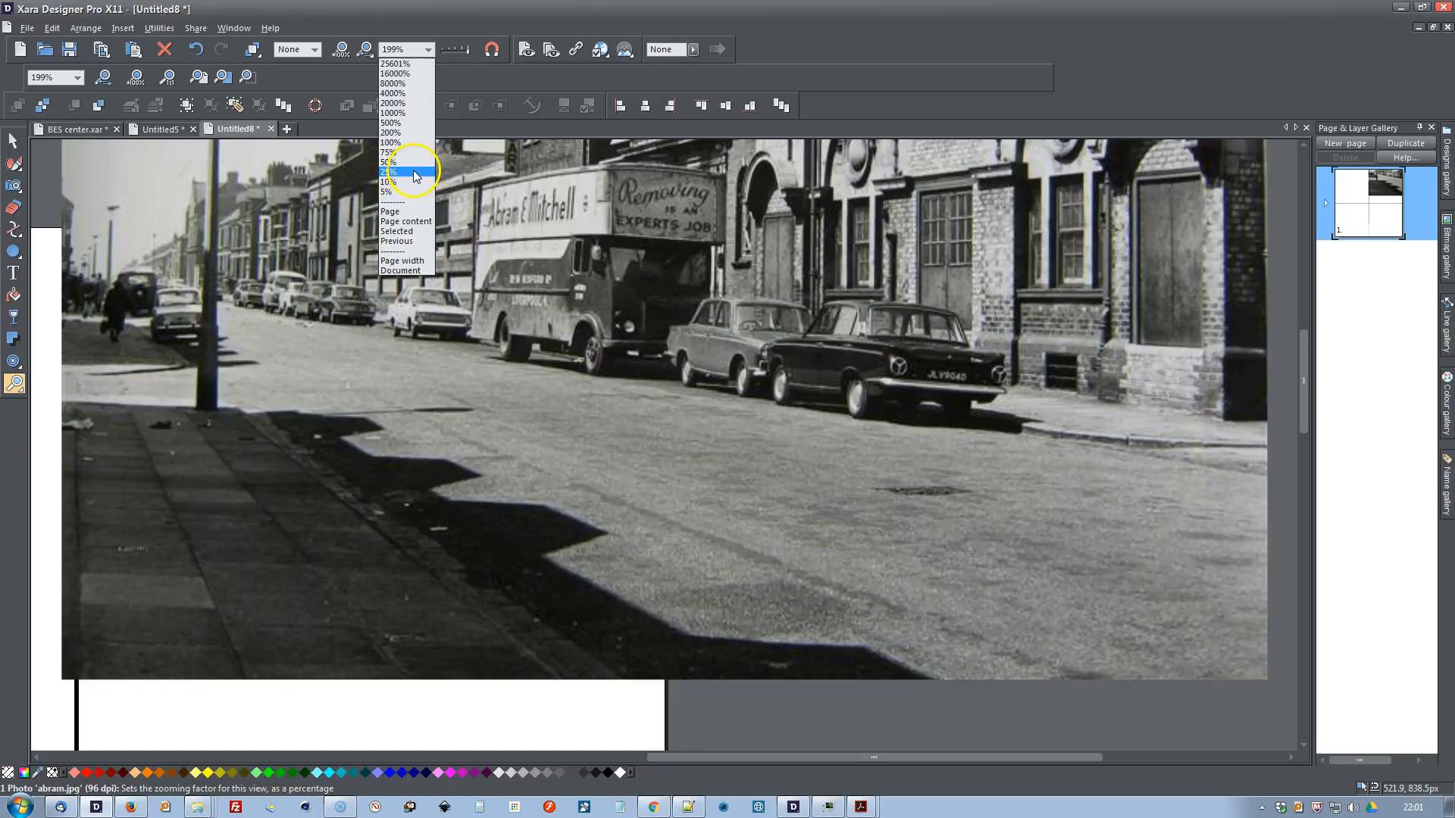
left_click(389, 173)
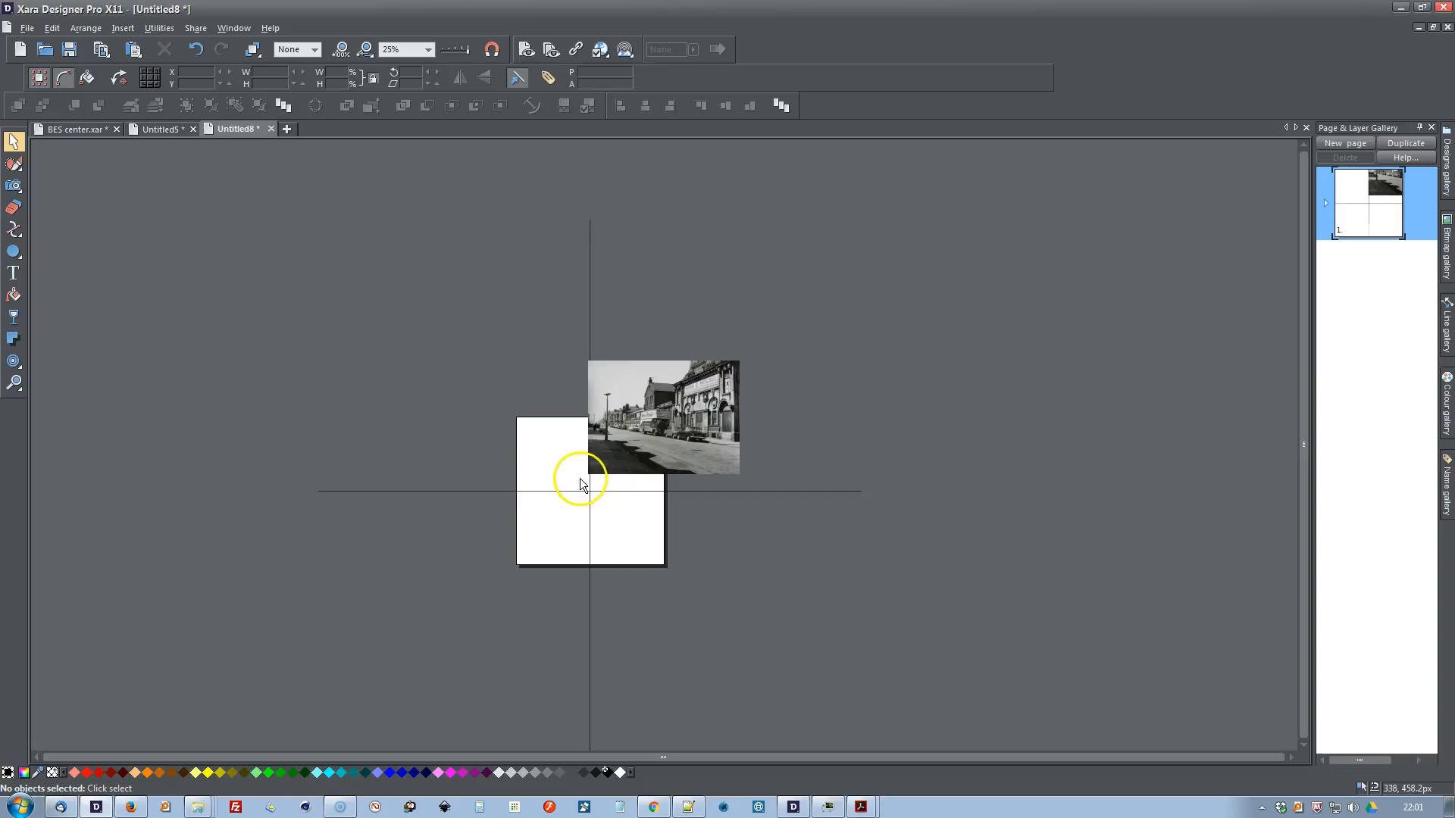
mouse_move(579, 491)
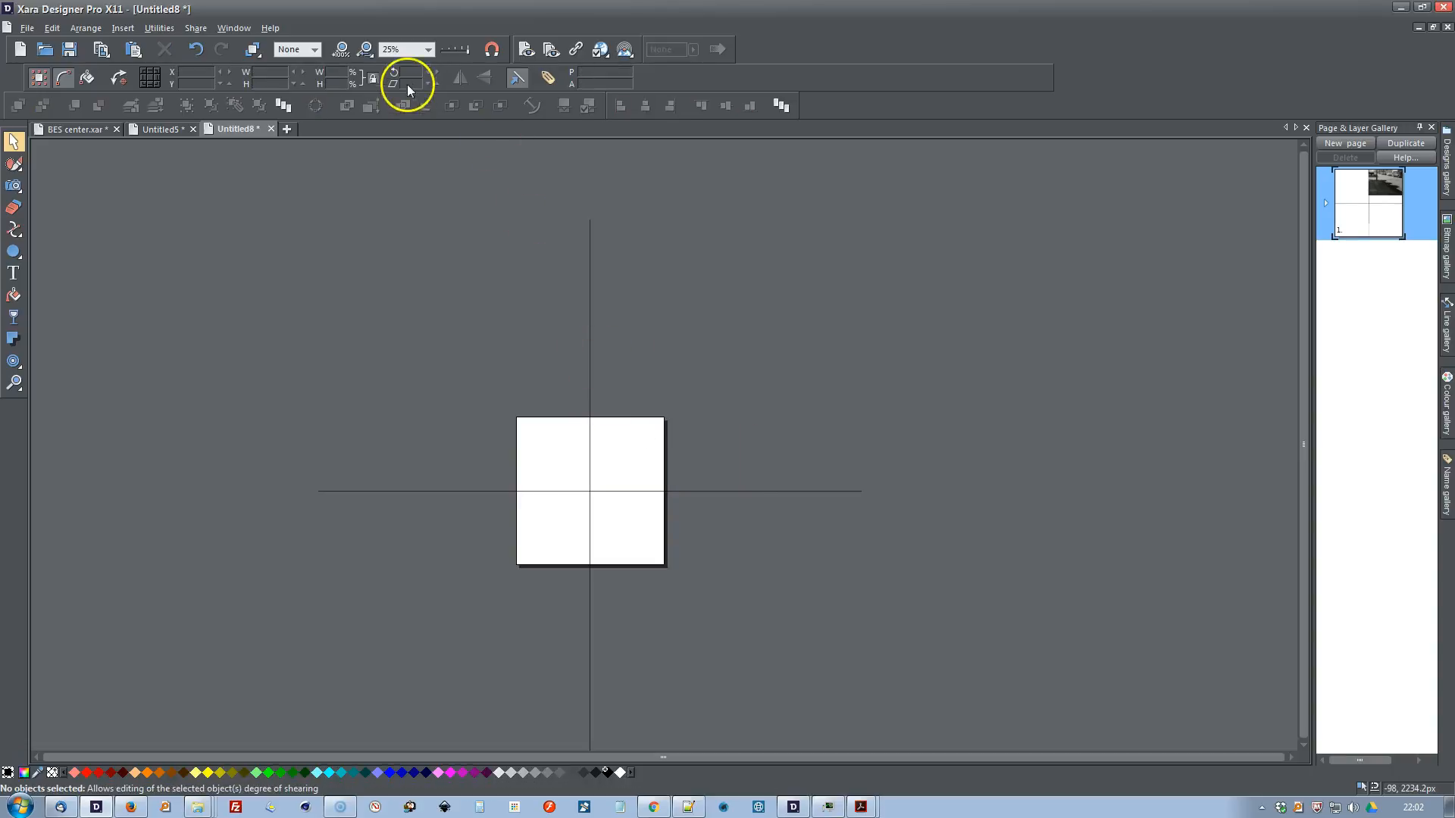
Step: View the page at 100%, zoom in to the maximum and bring up the file import
left_click(430, 48)
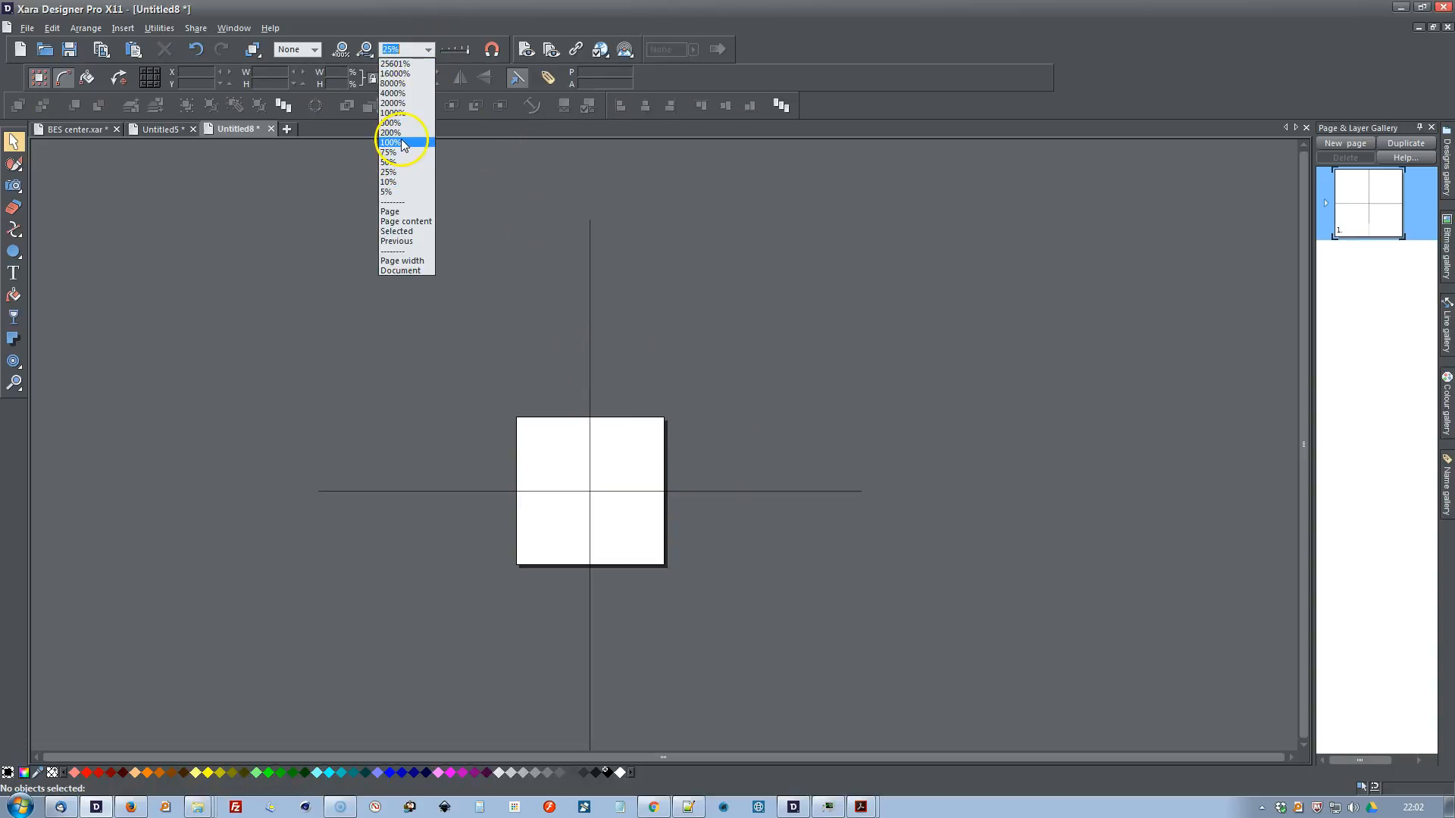
left_click(391, 142)
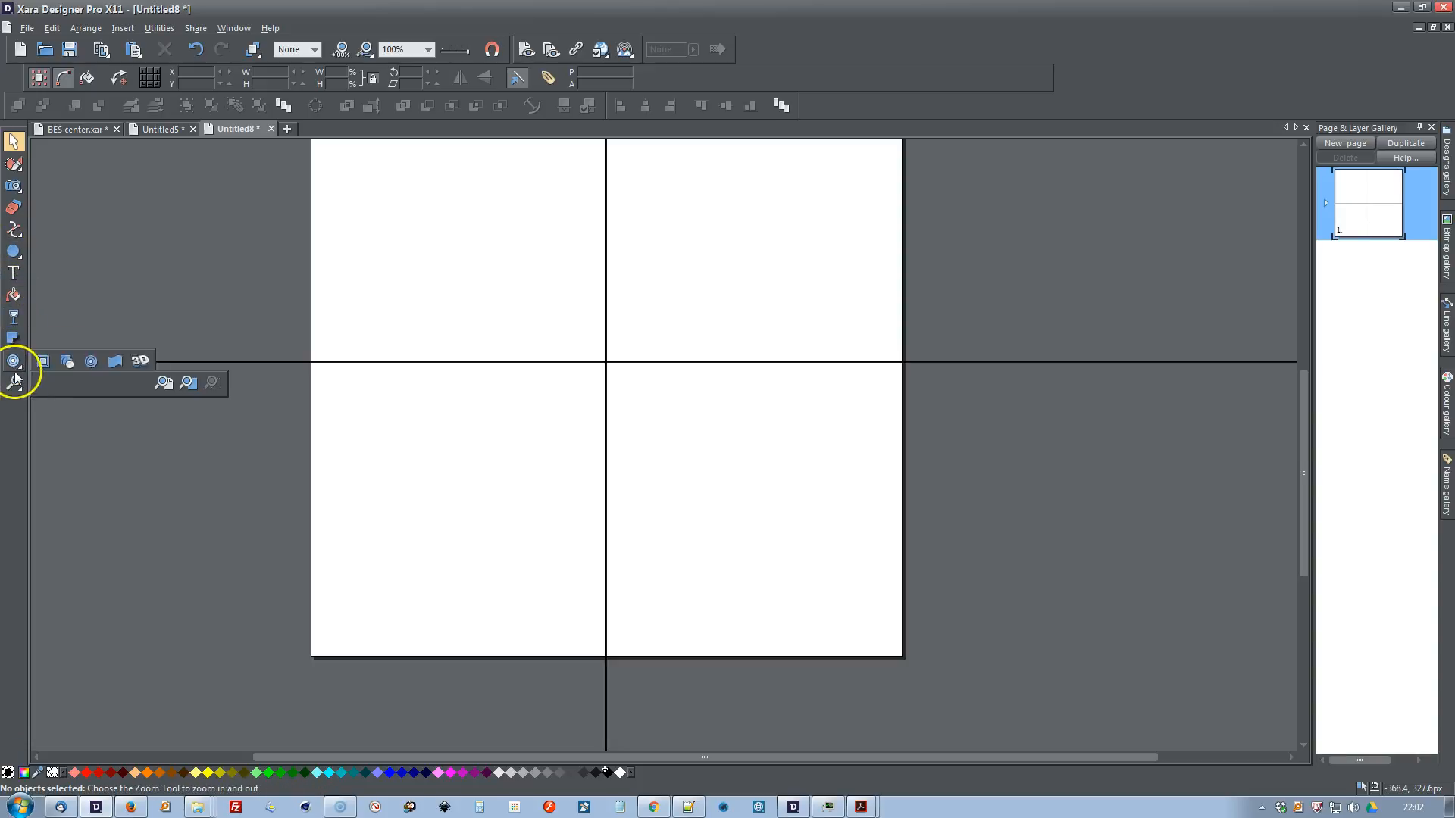
left_click(13, 383)
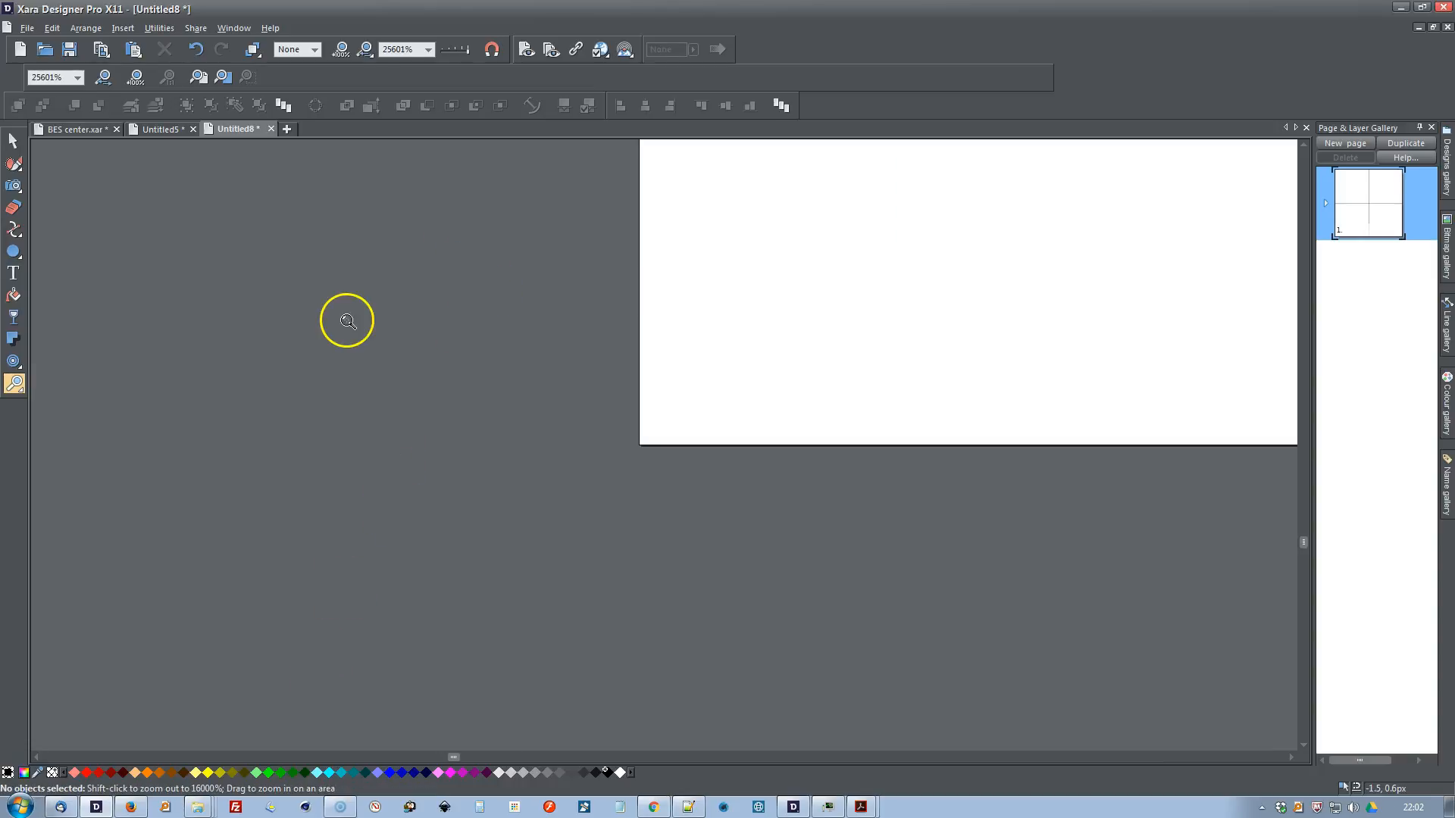
left_click(34, 29)
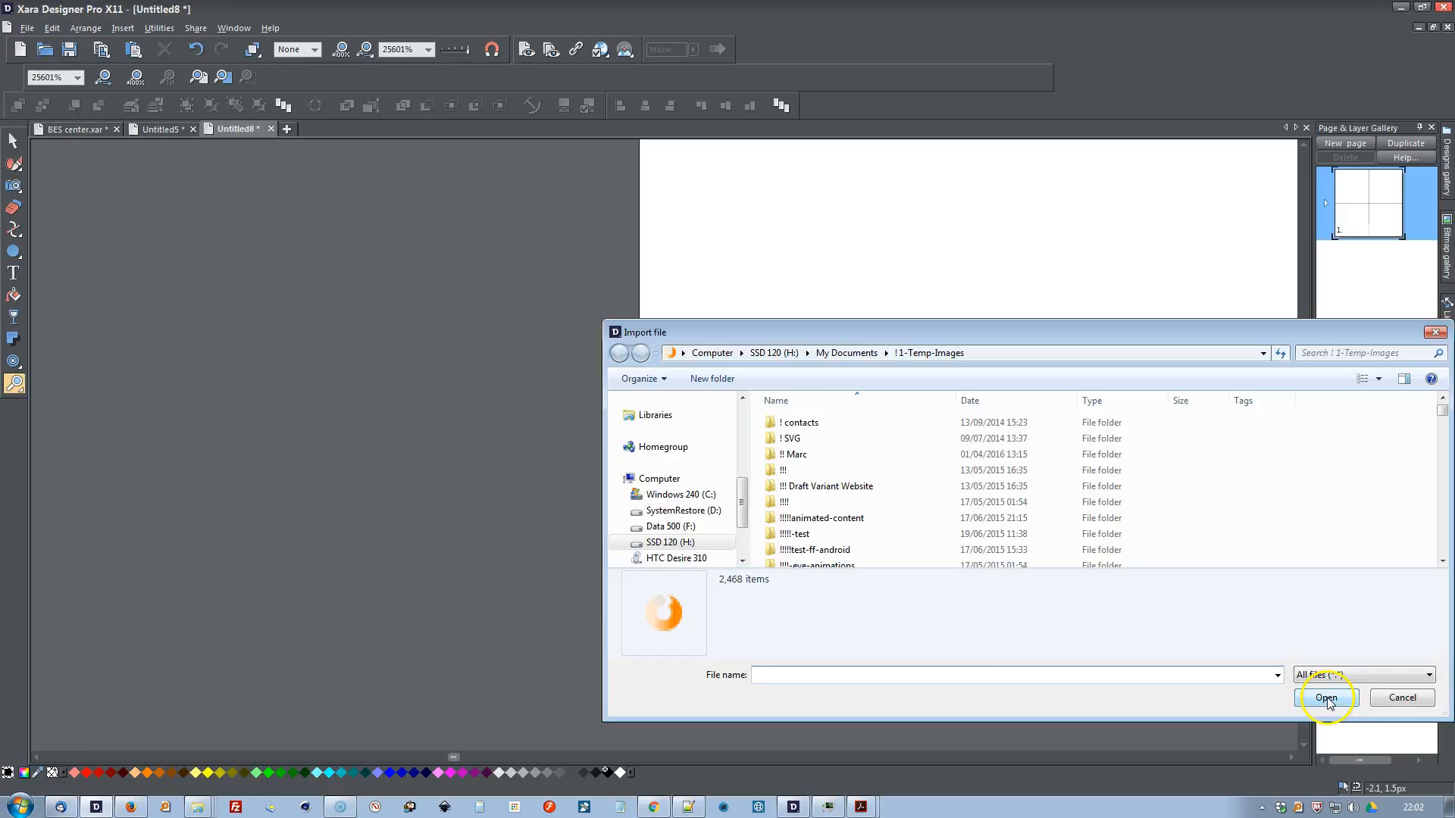
Step: Import BES center.eps onto the page while zoomed to the maximum
type("bes")
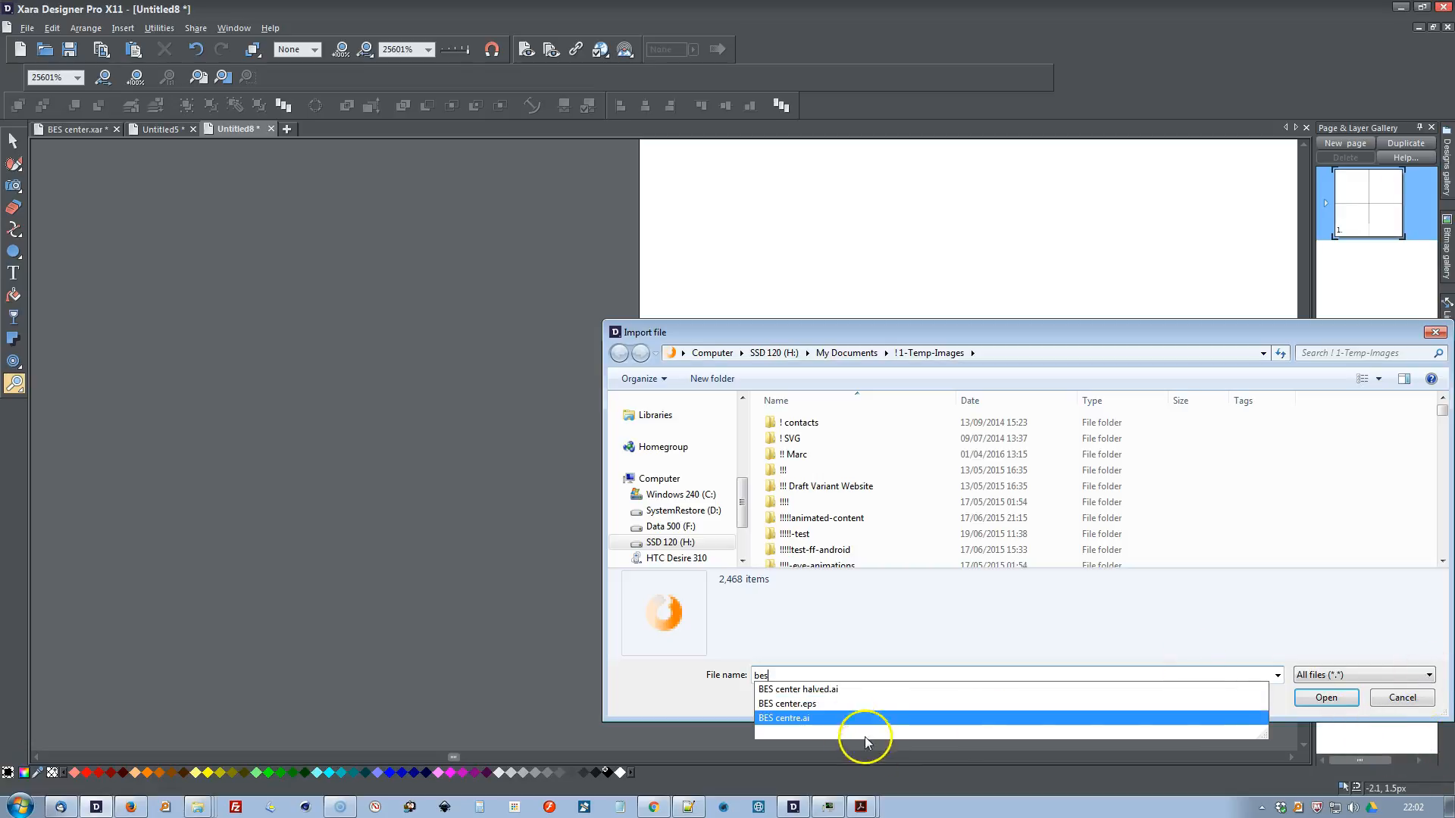
left_click(786, 703)
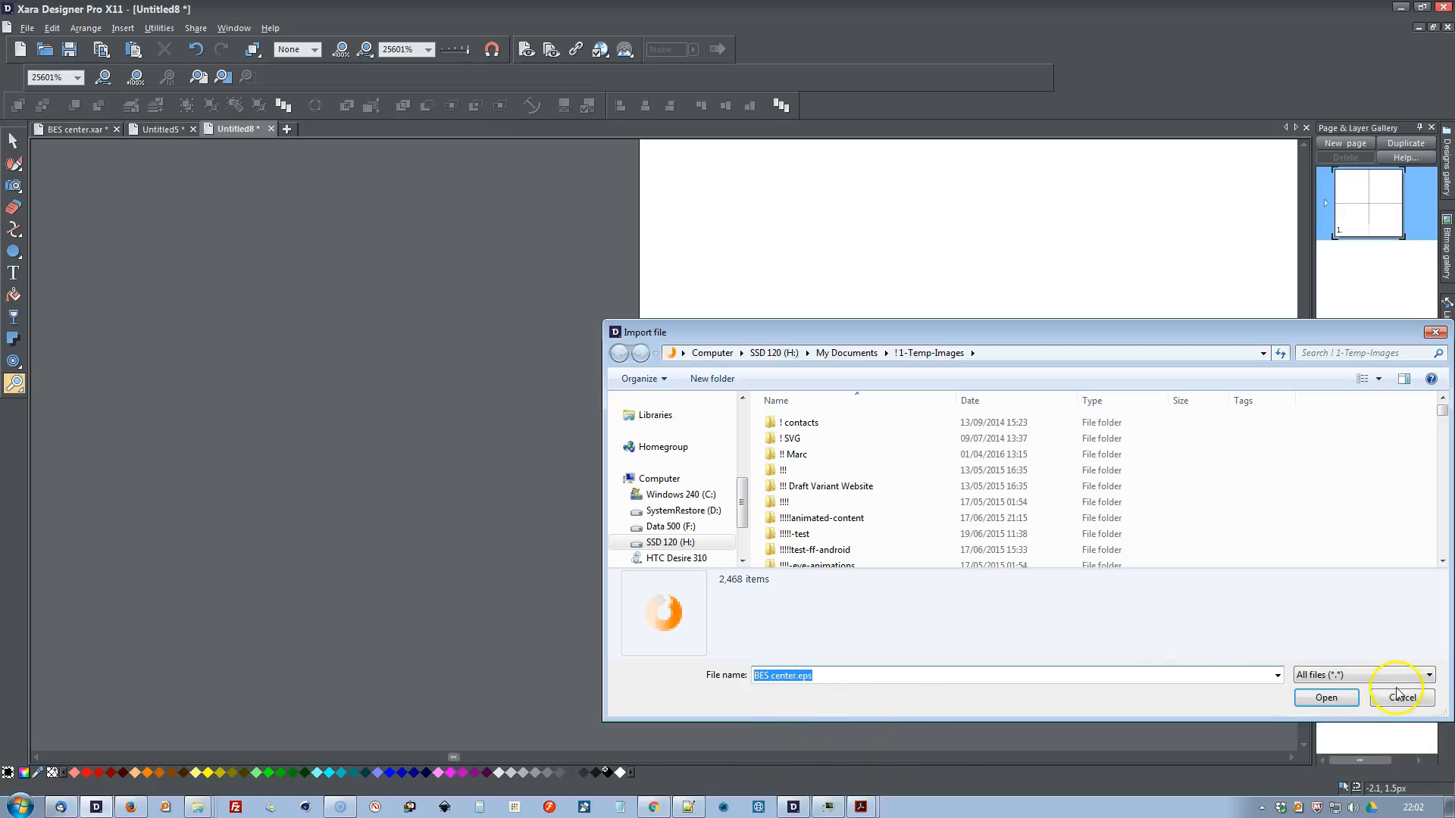
left_click(1401, 697)
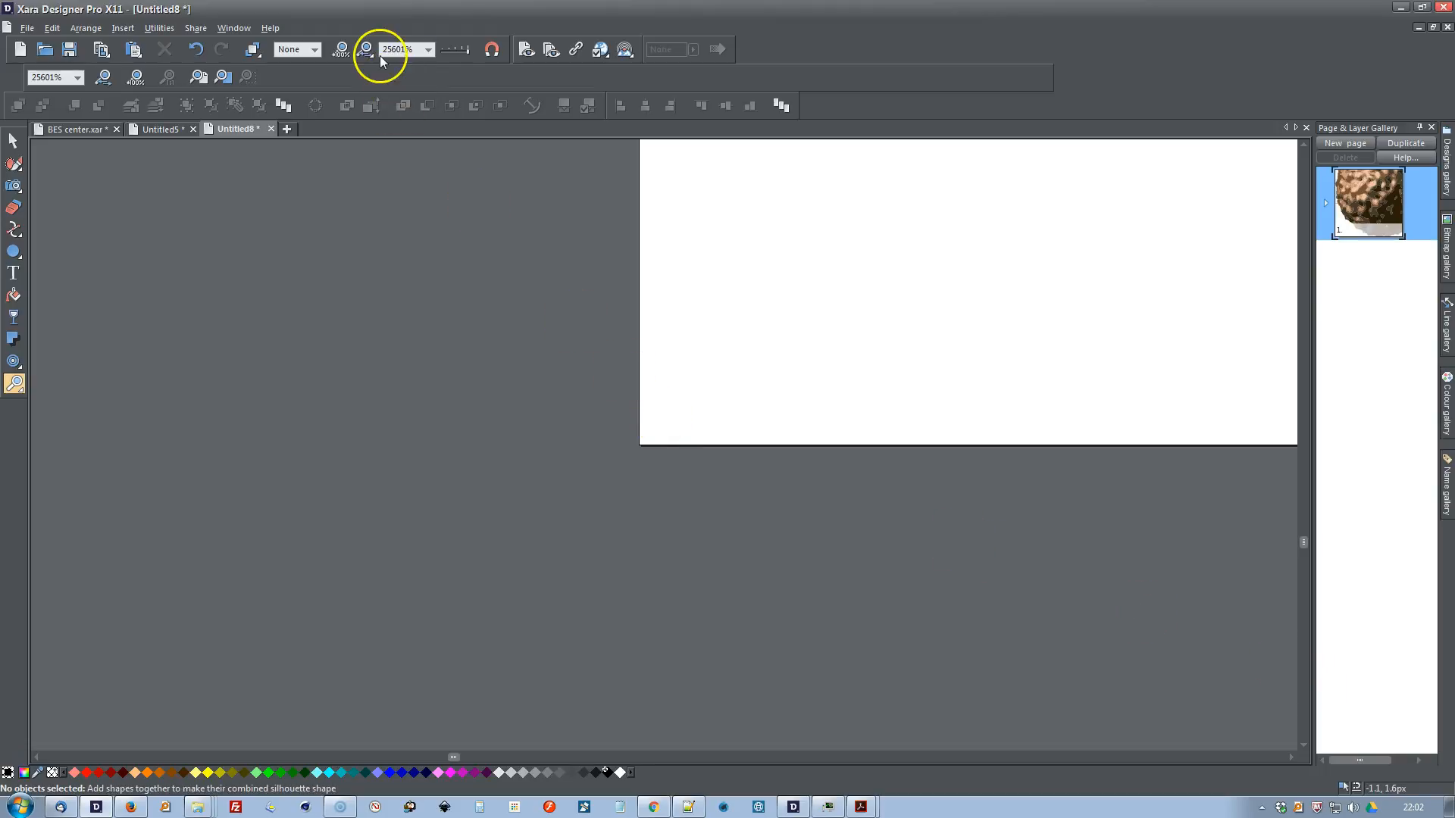
Step: View the page at 25% with the Selector tool, the brown sphere above-right of the centre guides
left_click(428, 48)
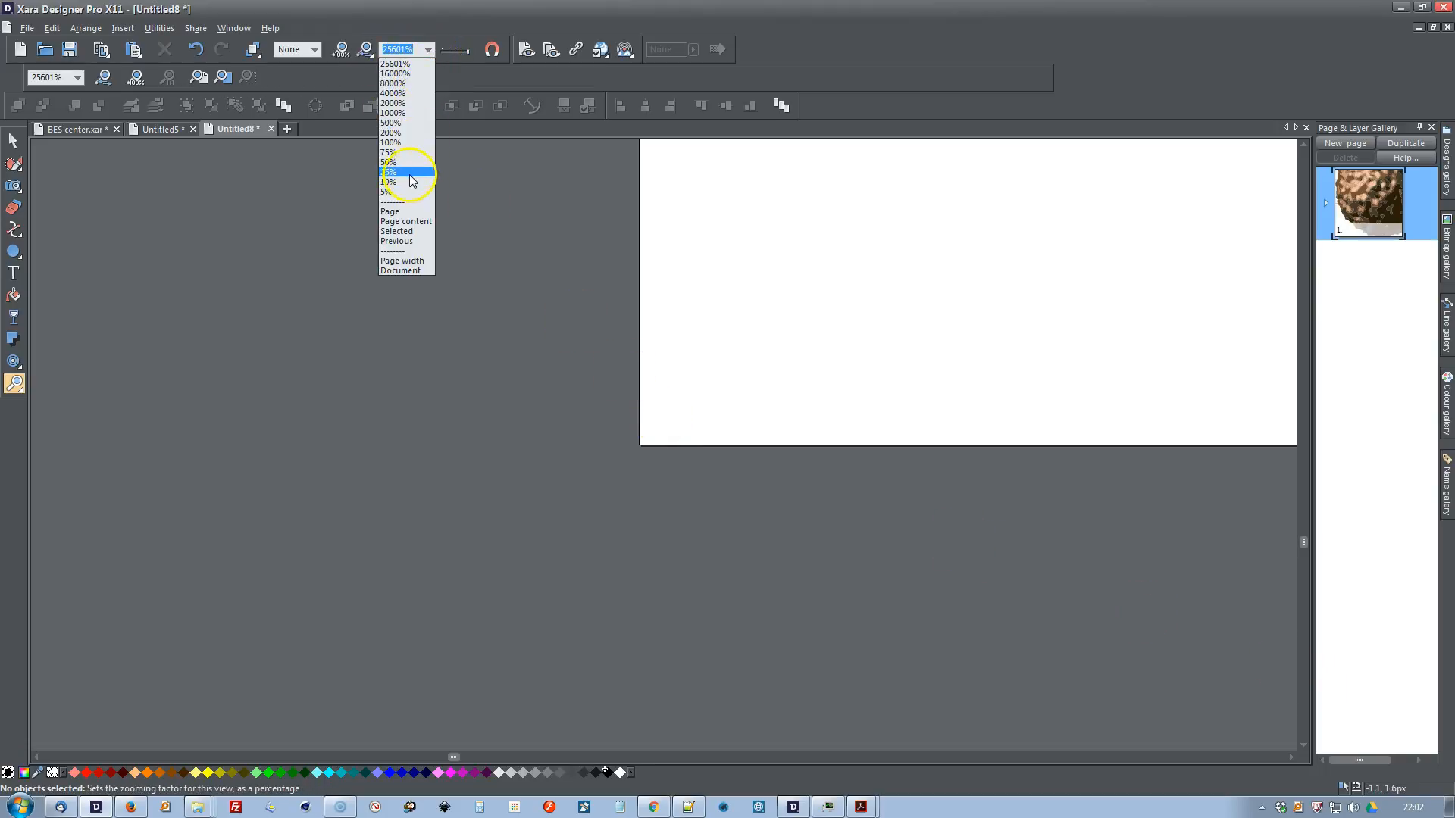
left_click(388, 171)
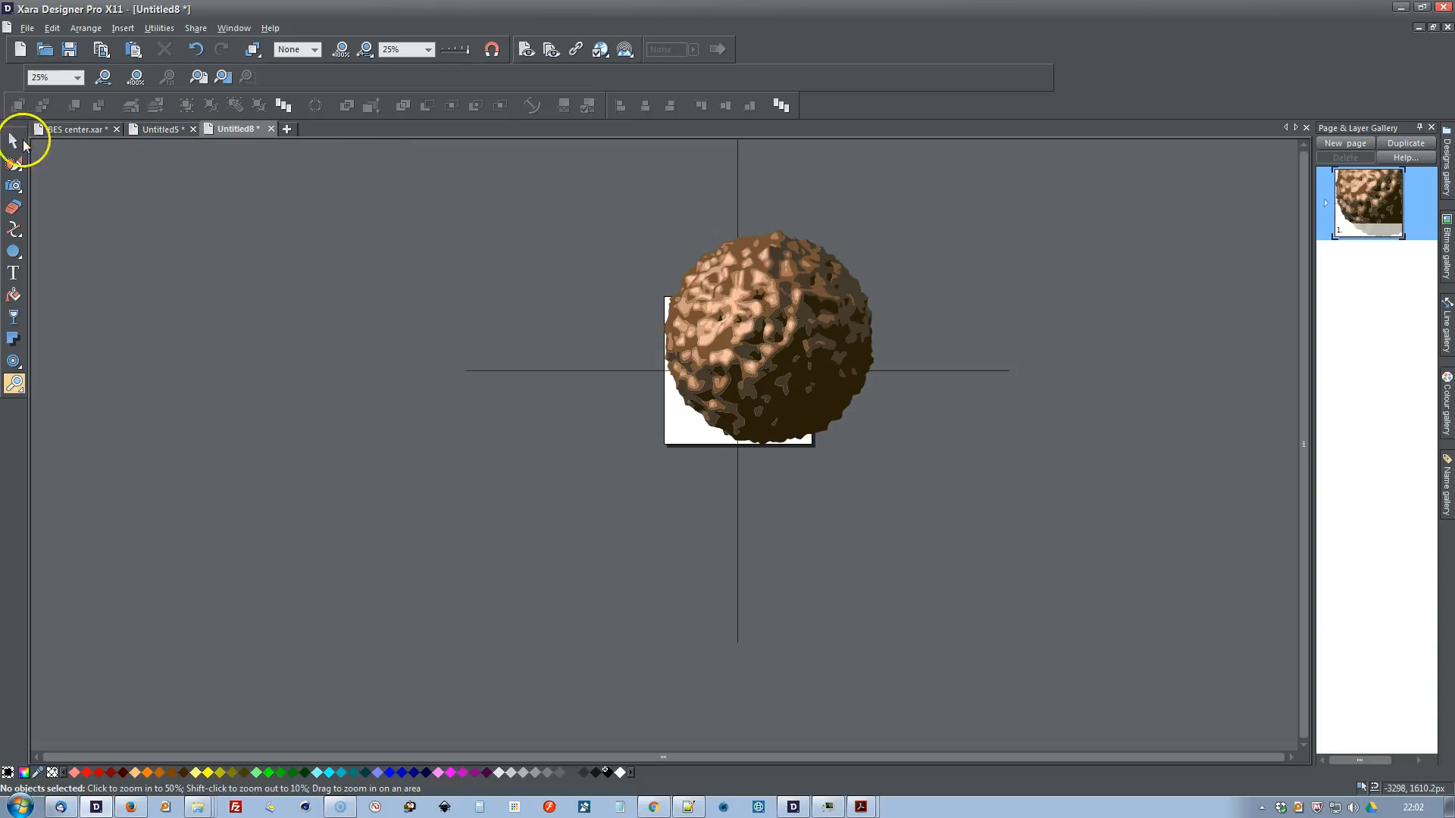
left_click(12, 141)
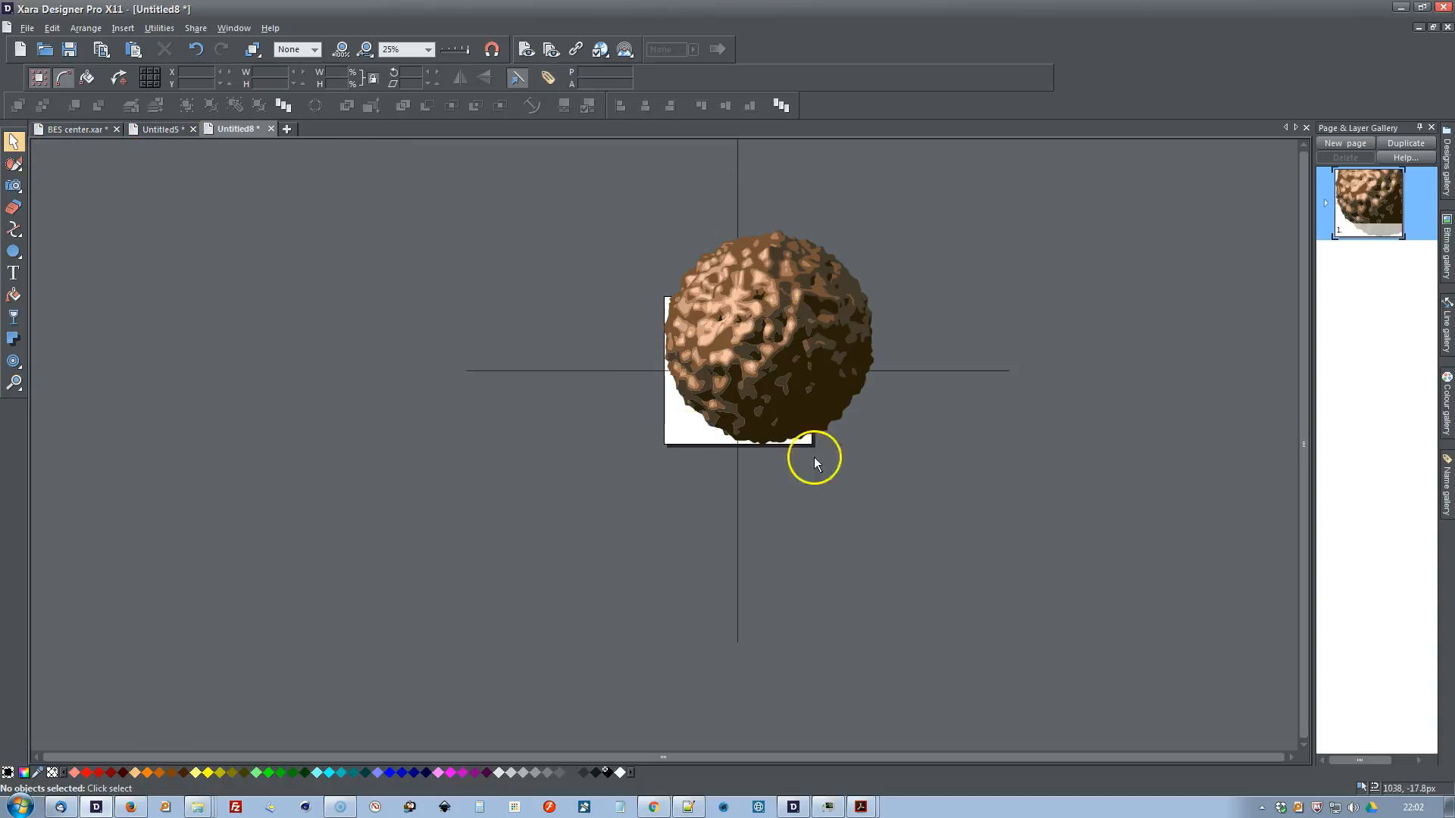
mouse_move(785, 363)
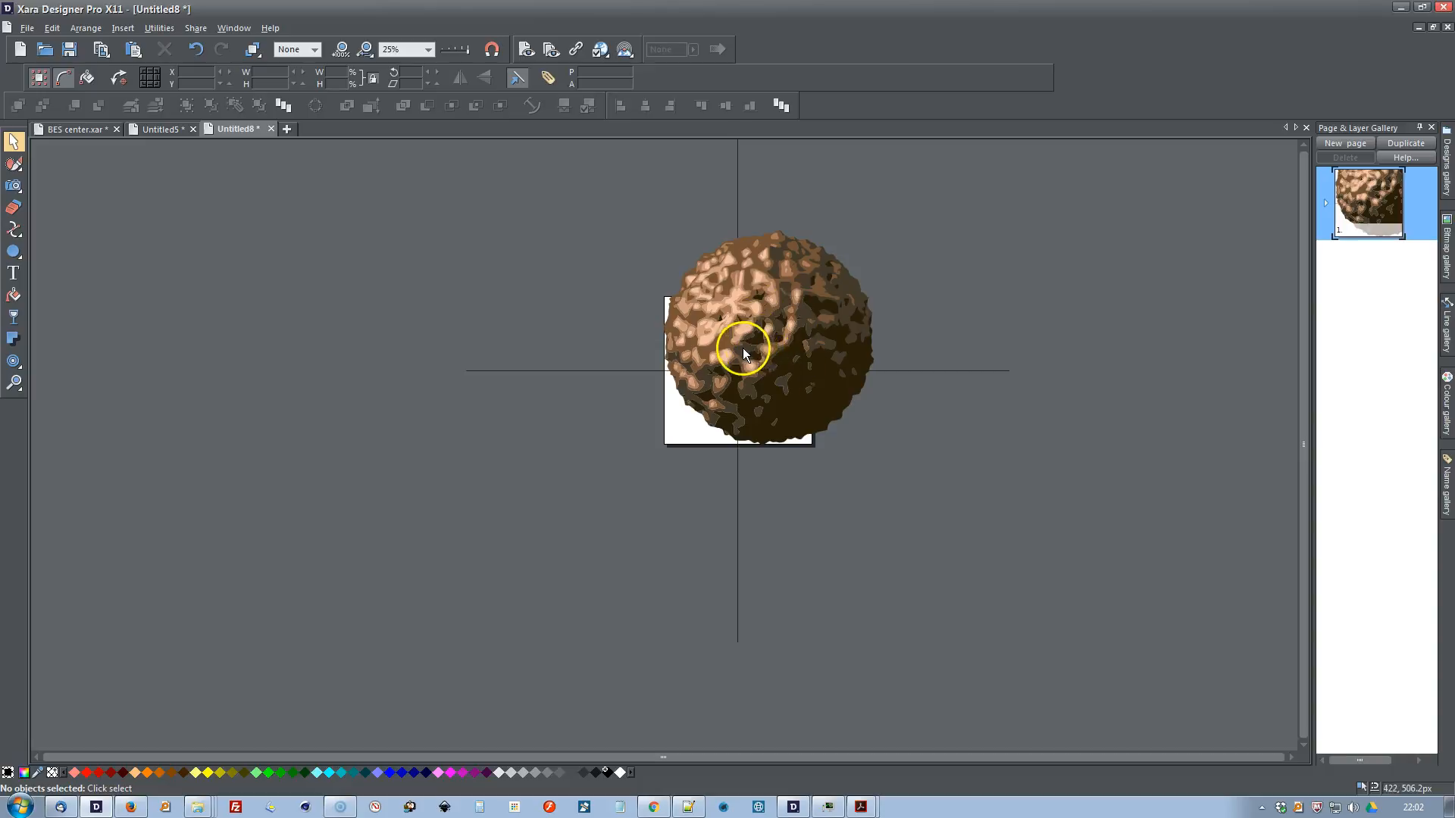
mouse_move(675, 457)
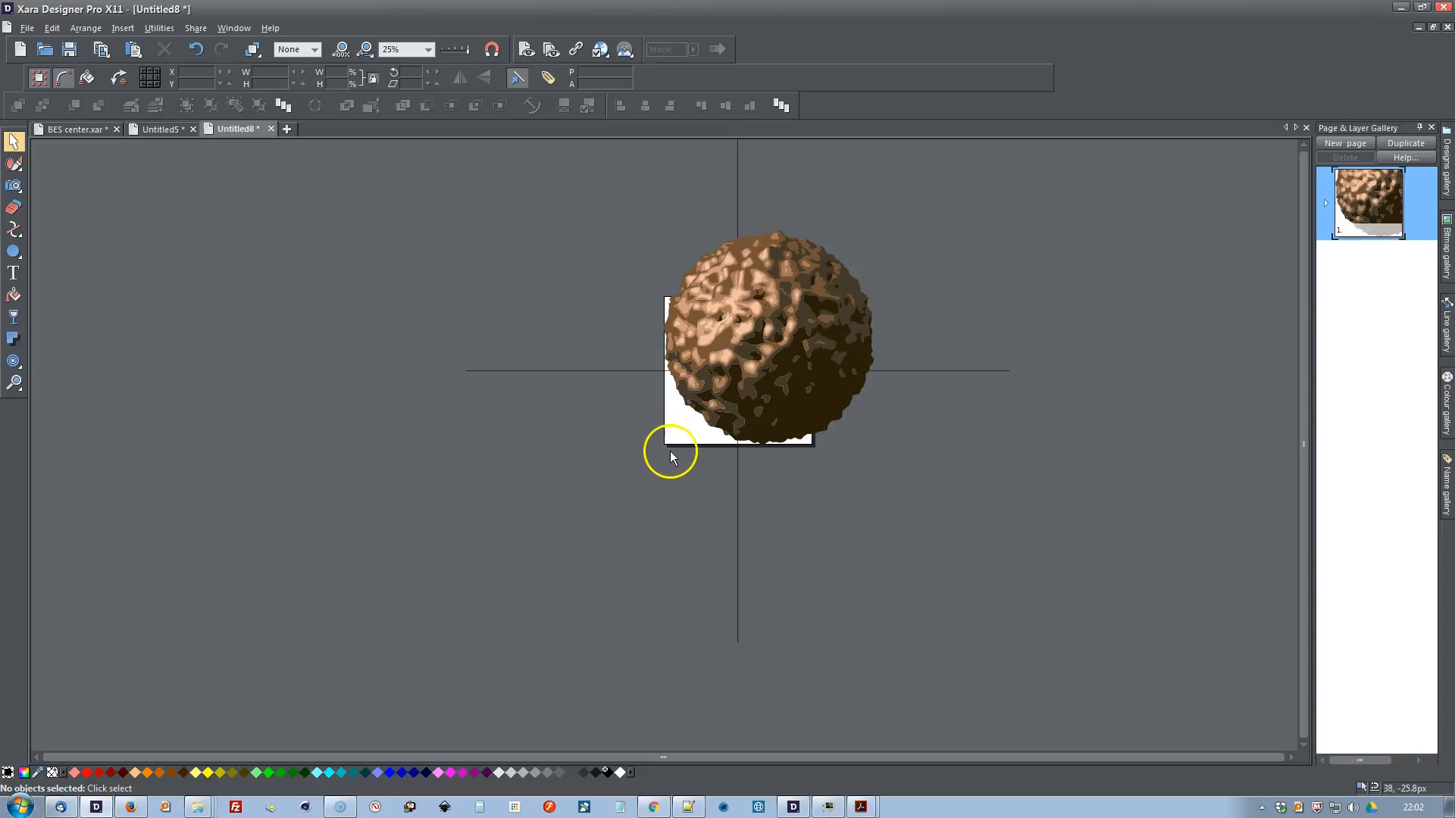
mouse_move(661, 446)
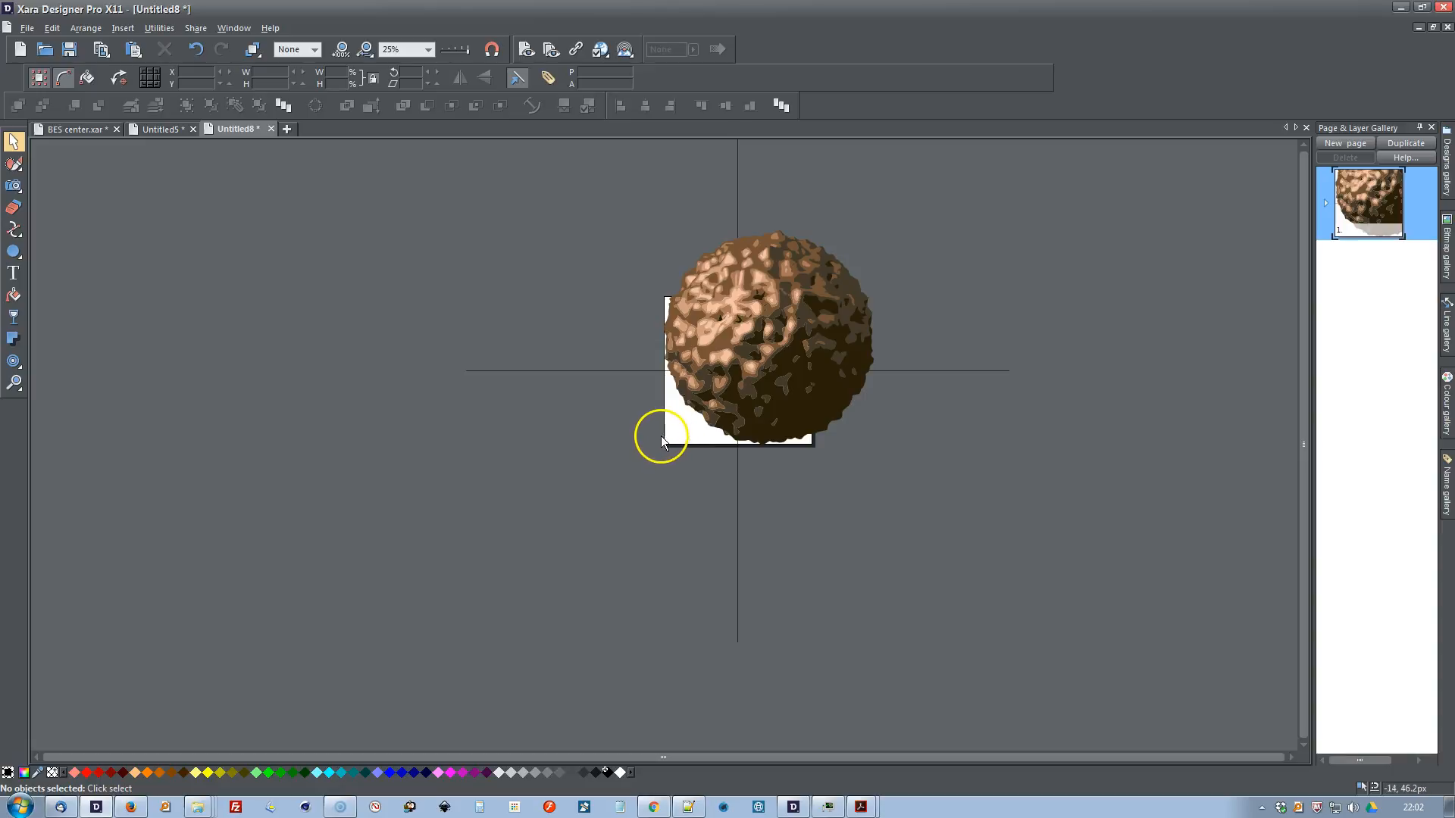
mouse_move(667, 437)
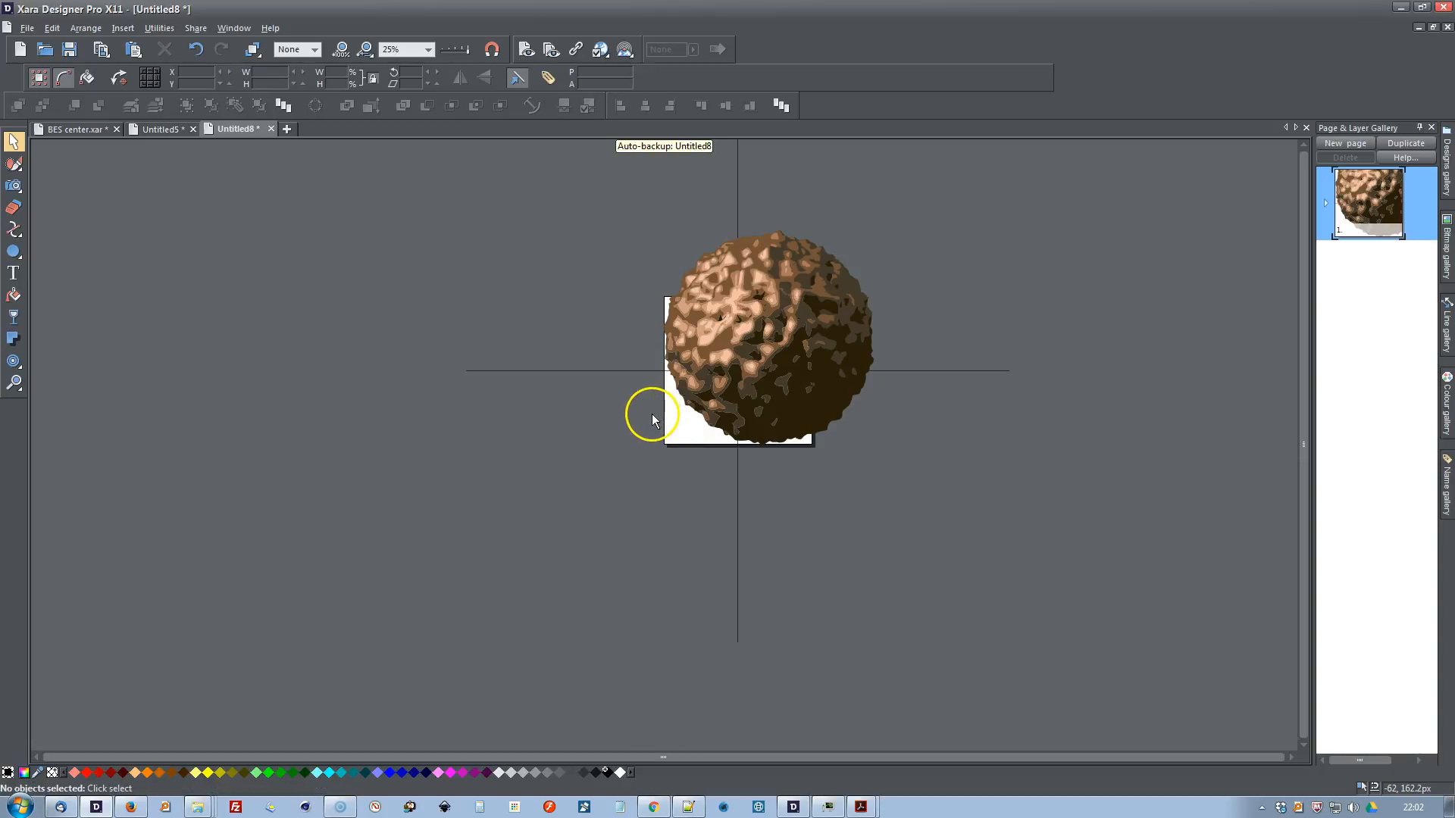
mouse_move(940, 425)
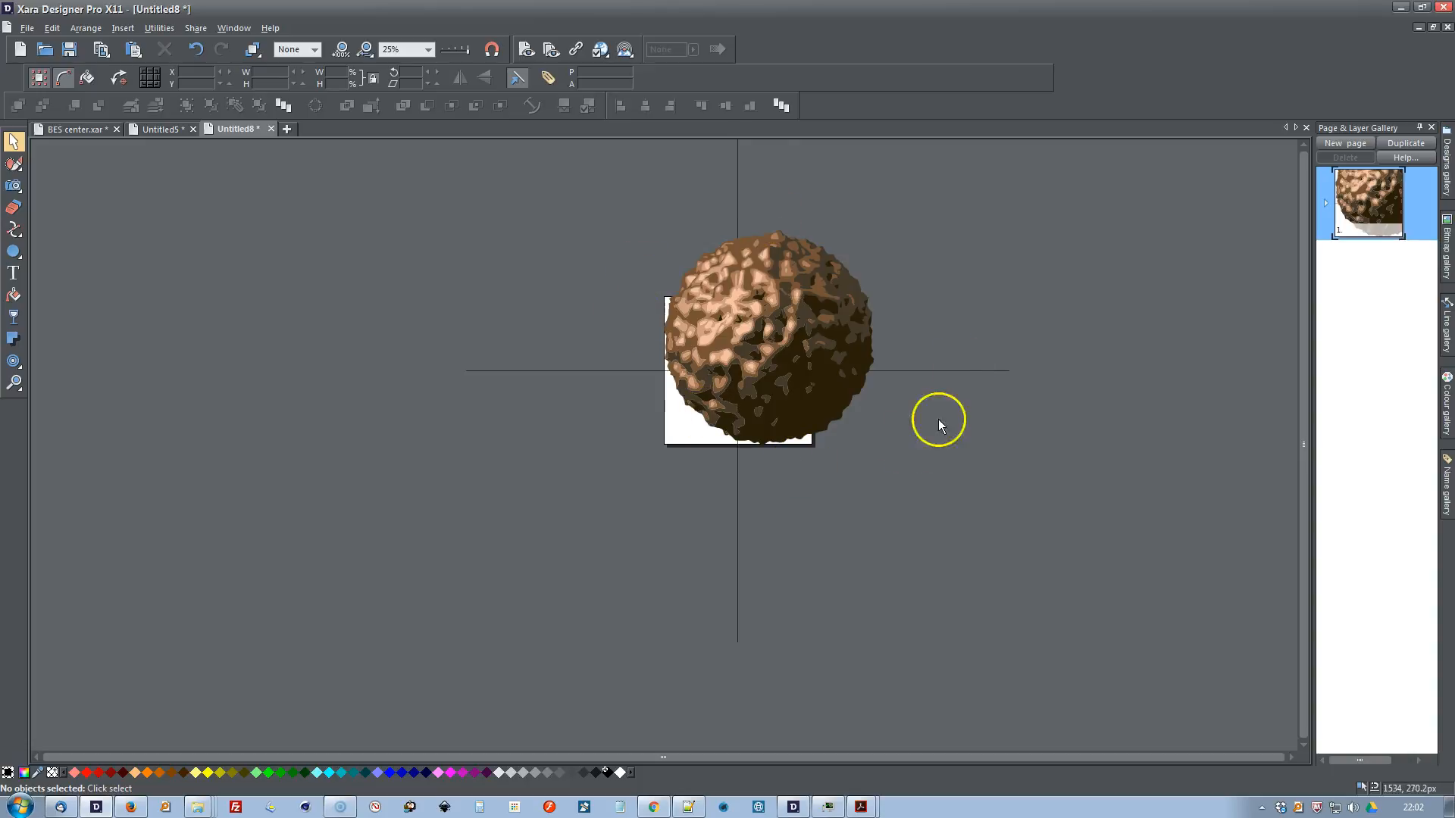
mouse_move(682, 433)
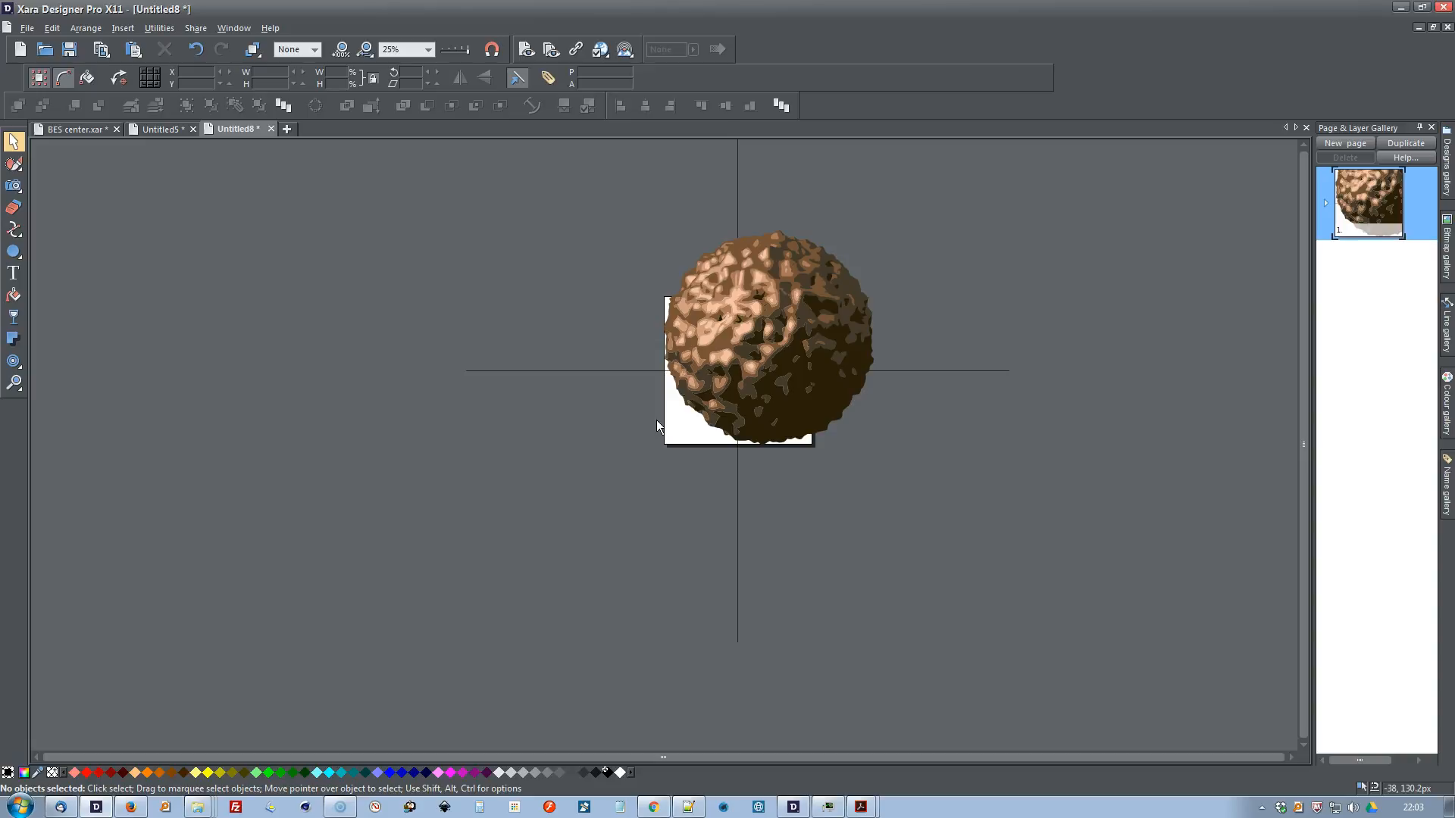
mouse_move(681, 304)
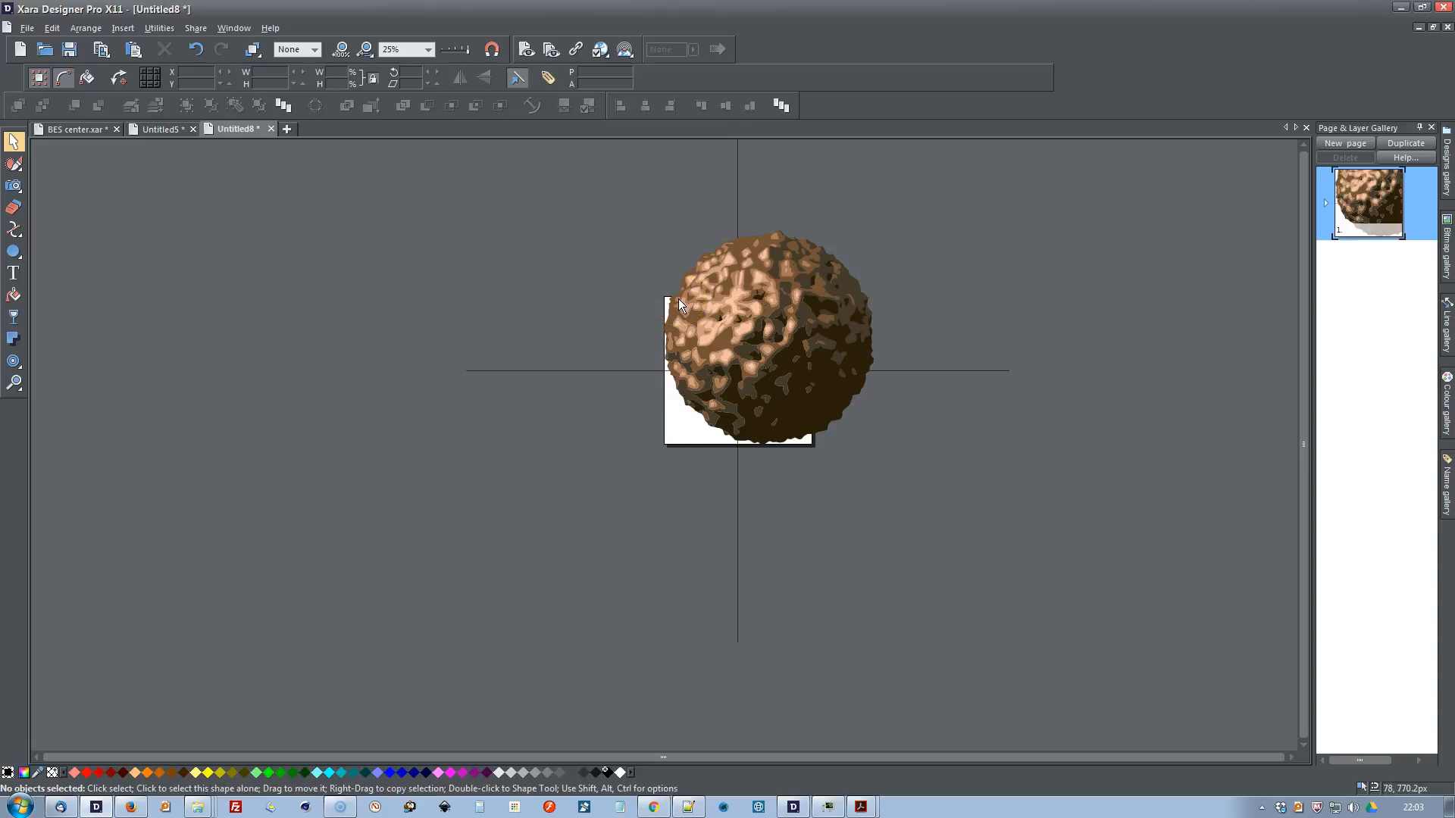